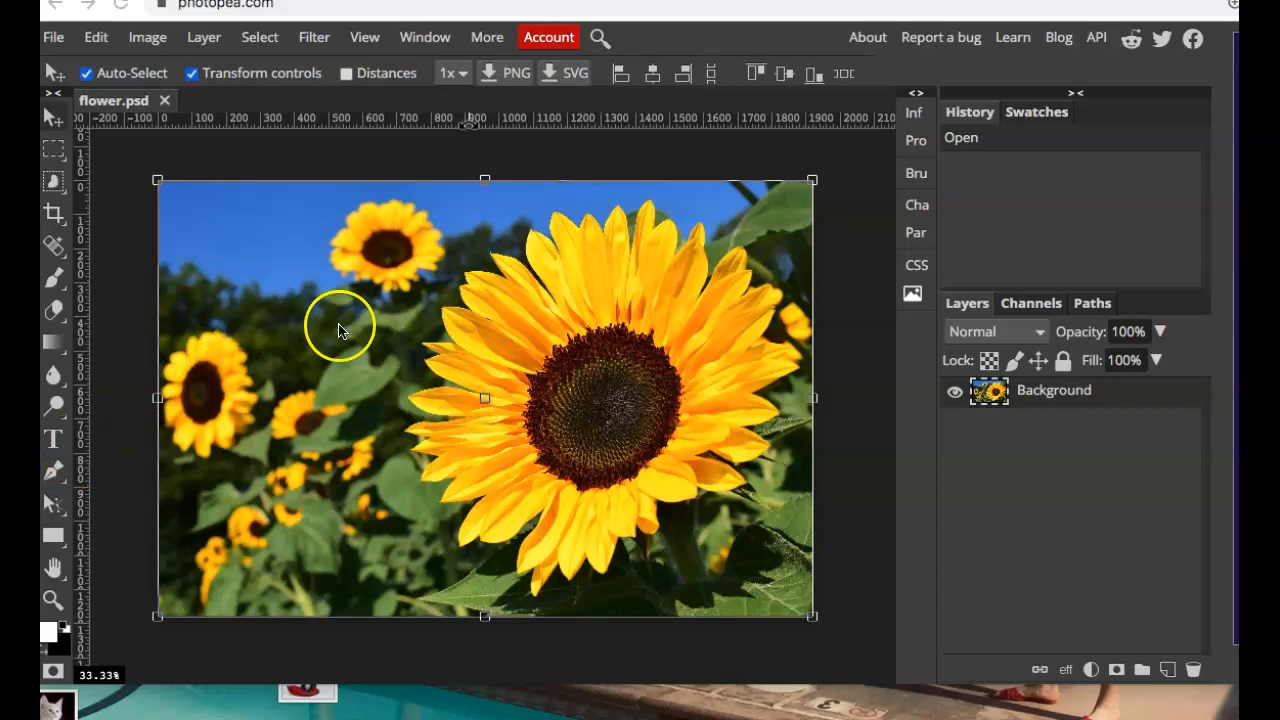
{"action": "mouse_move", "coordinate": [490, 290]}
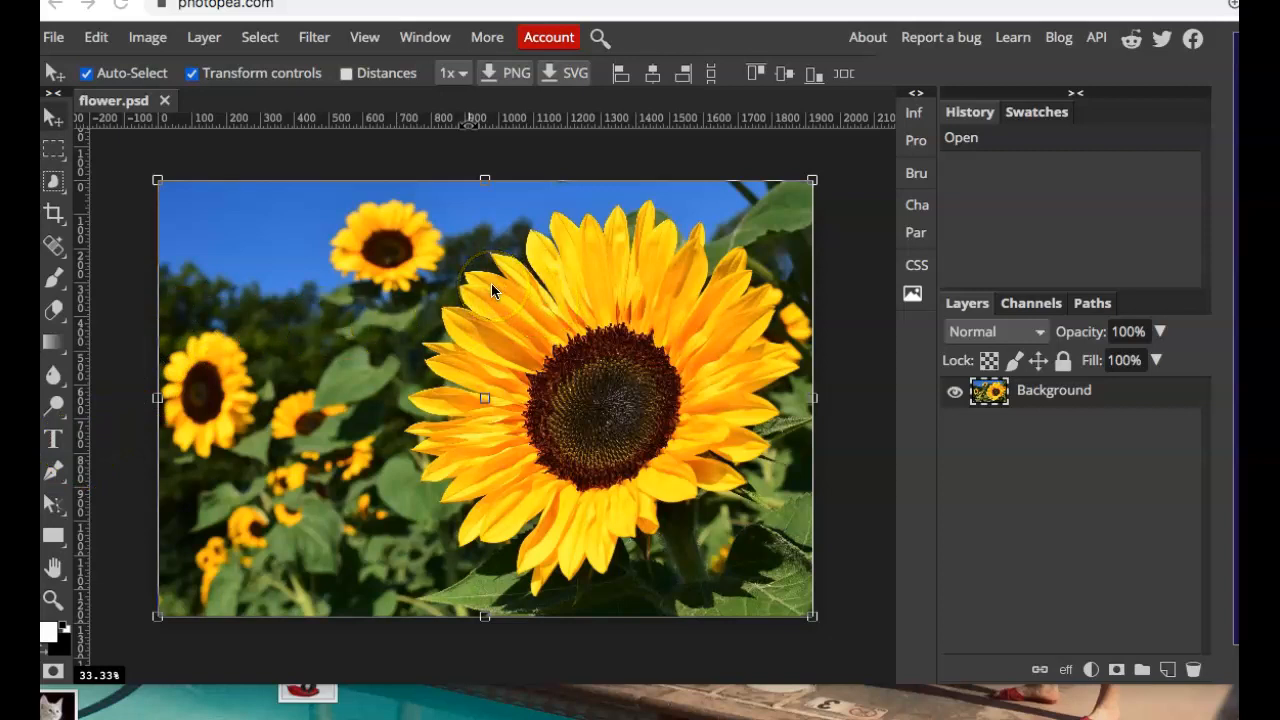
{"action": "mouse_move", "coordinate": [370, 285]}
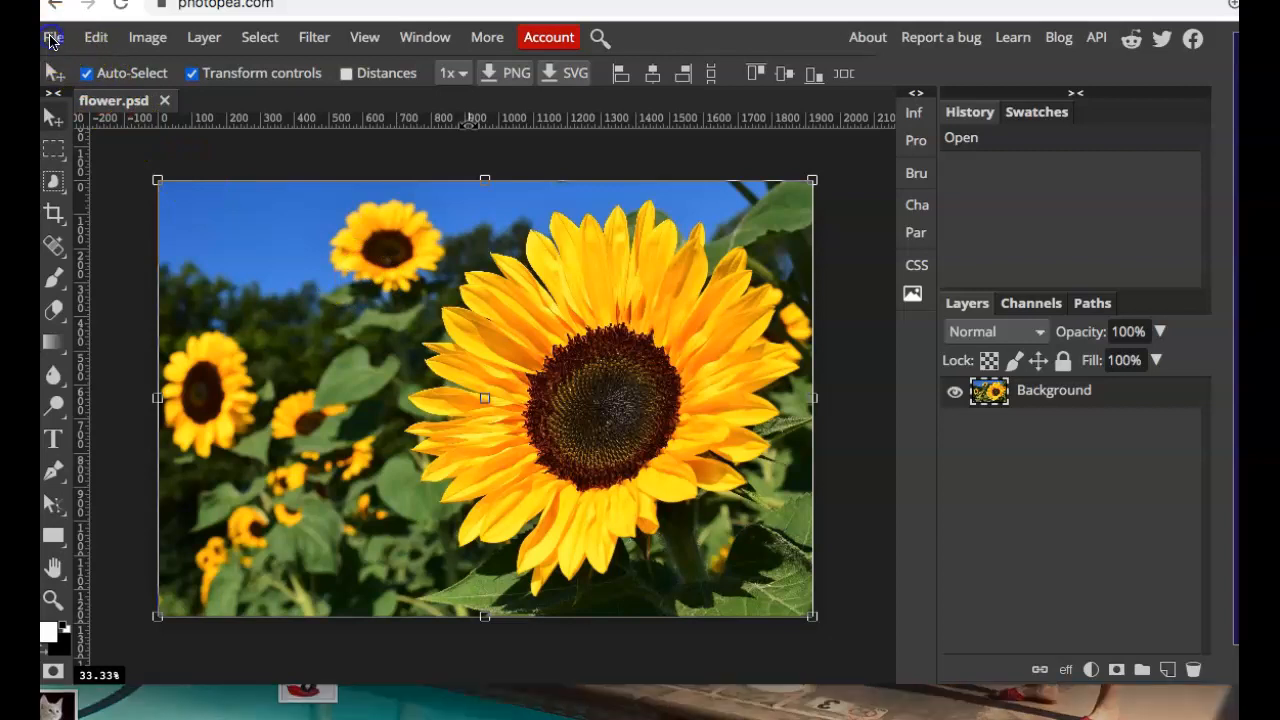
Open the white kitten photo from the computer by searching for 'cat'
{"action": "left_click", "coordinate": [53, 37]}
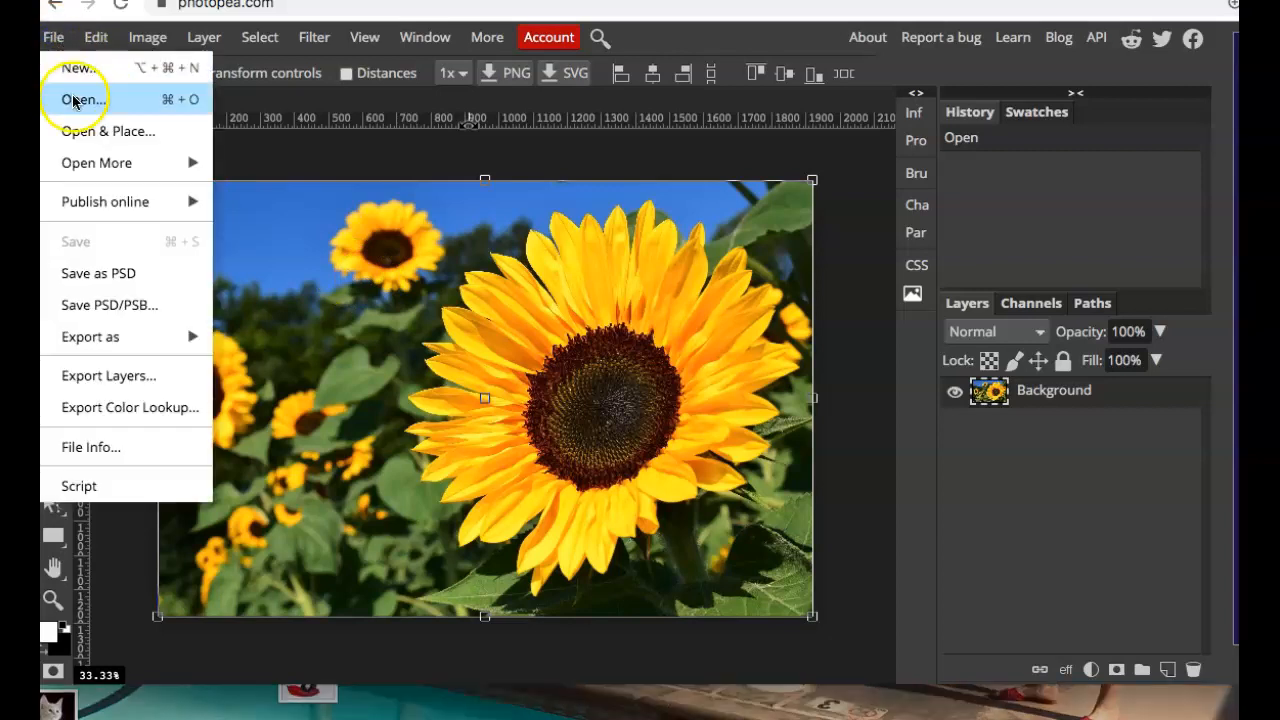
{"action": "left_click", "coordinate": [78, 99]}
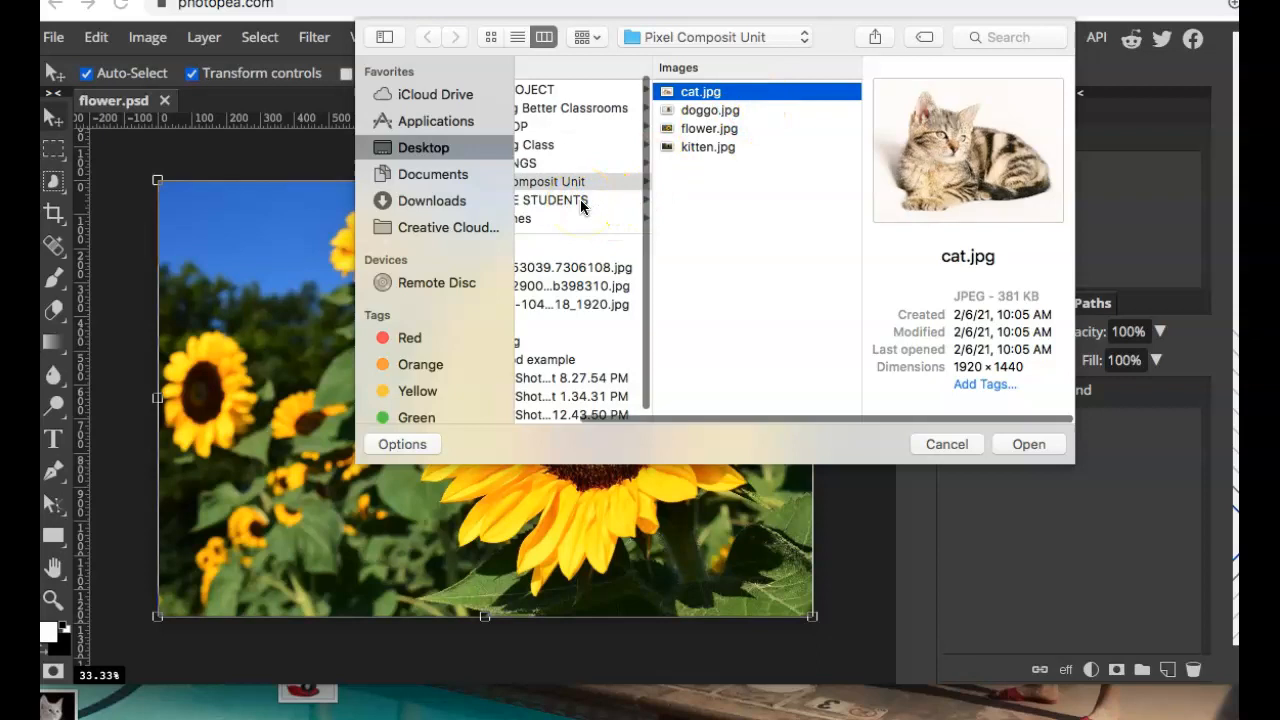
{"action": "left_click", "coordinate": [1008, 37]}
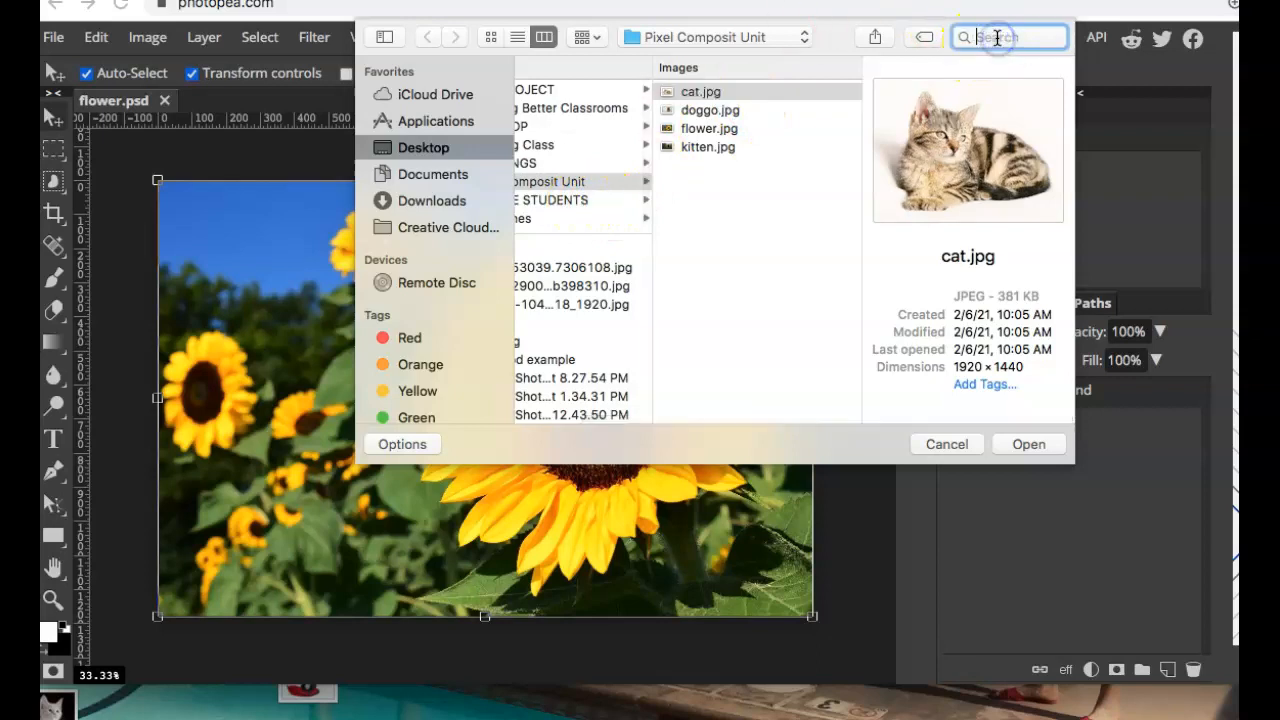
{"action": "type", "text": "cat"}
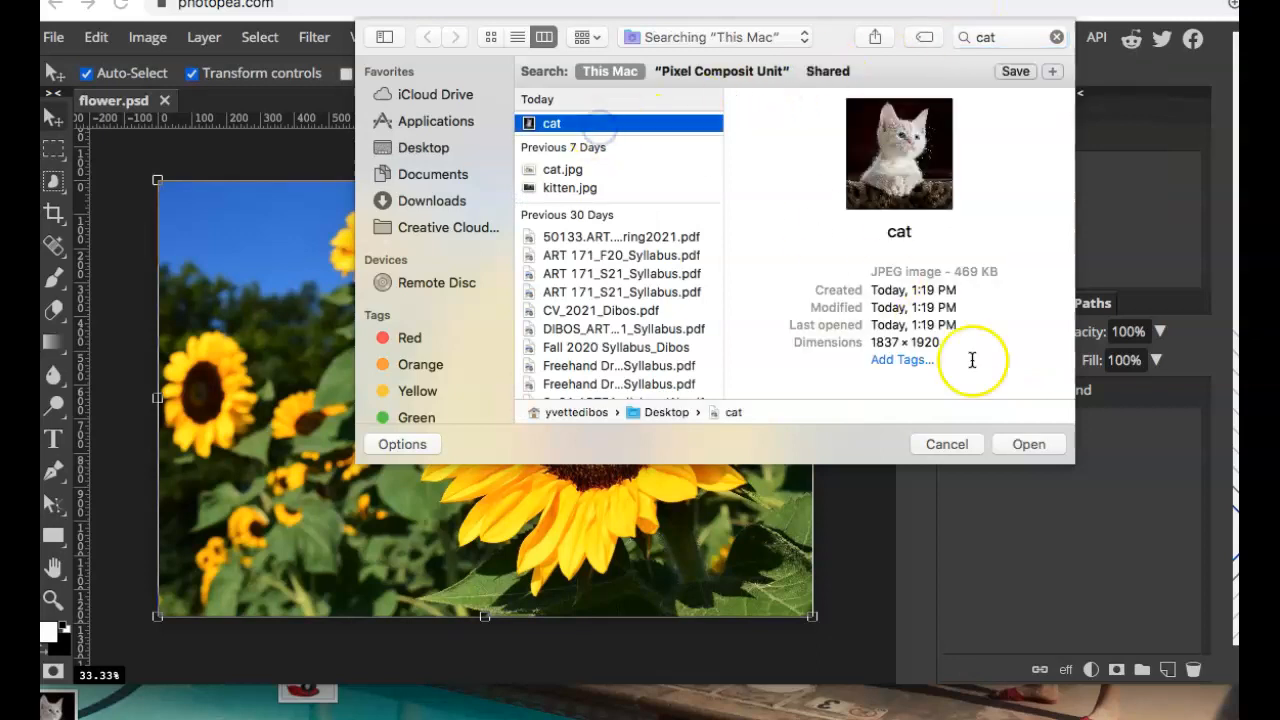
{"action": "left_click", "coordinate": [1028, 444]}
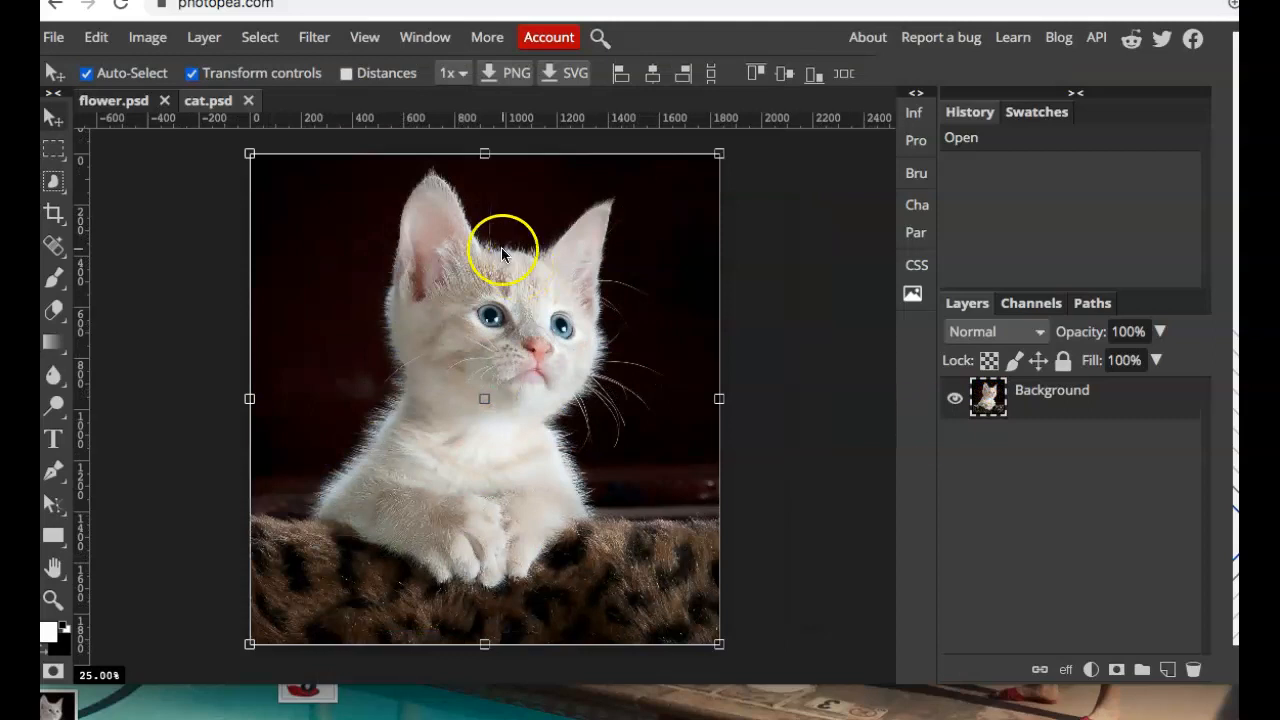
{"action": "mouse_move", "coordinate": [320, 140]}
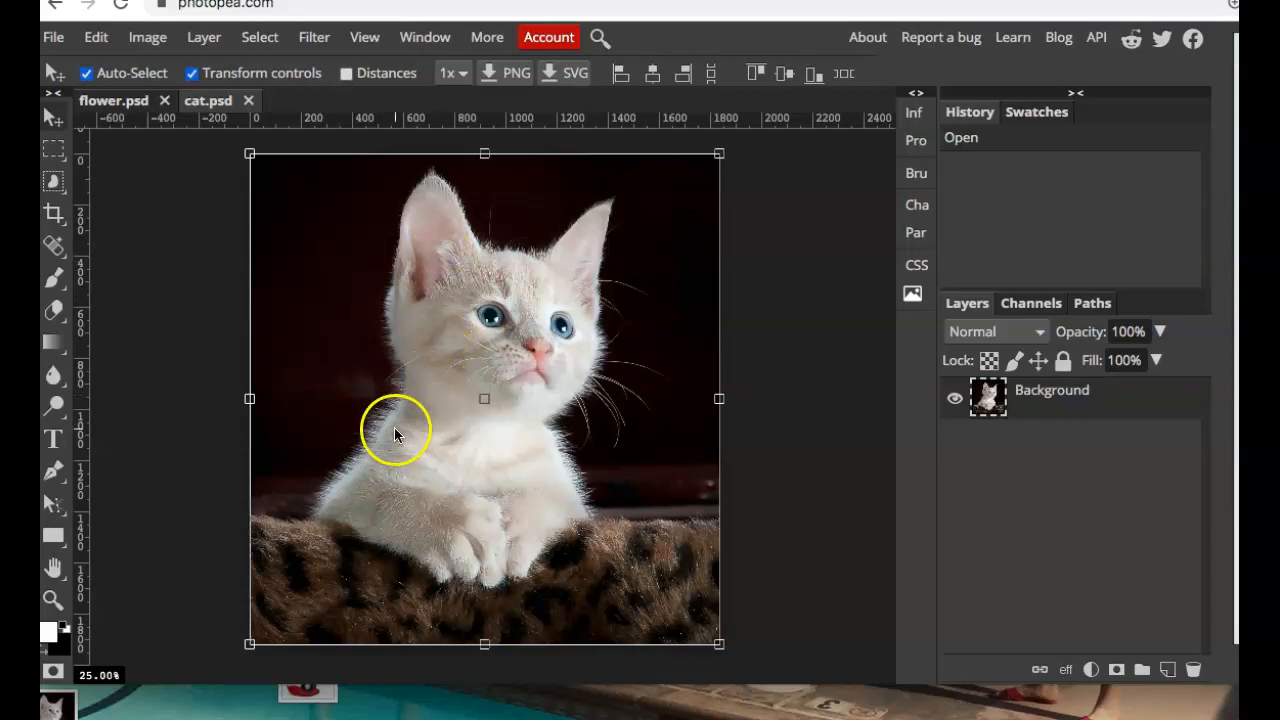
{"action": "mouse_move", "coordinate": [395, 400]}
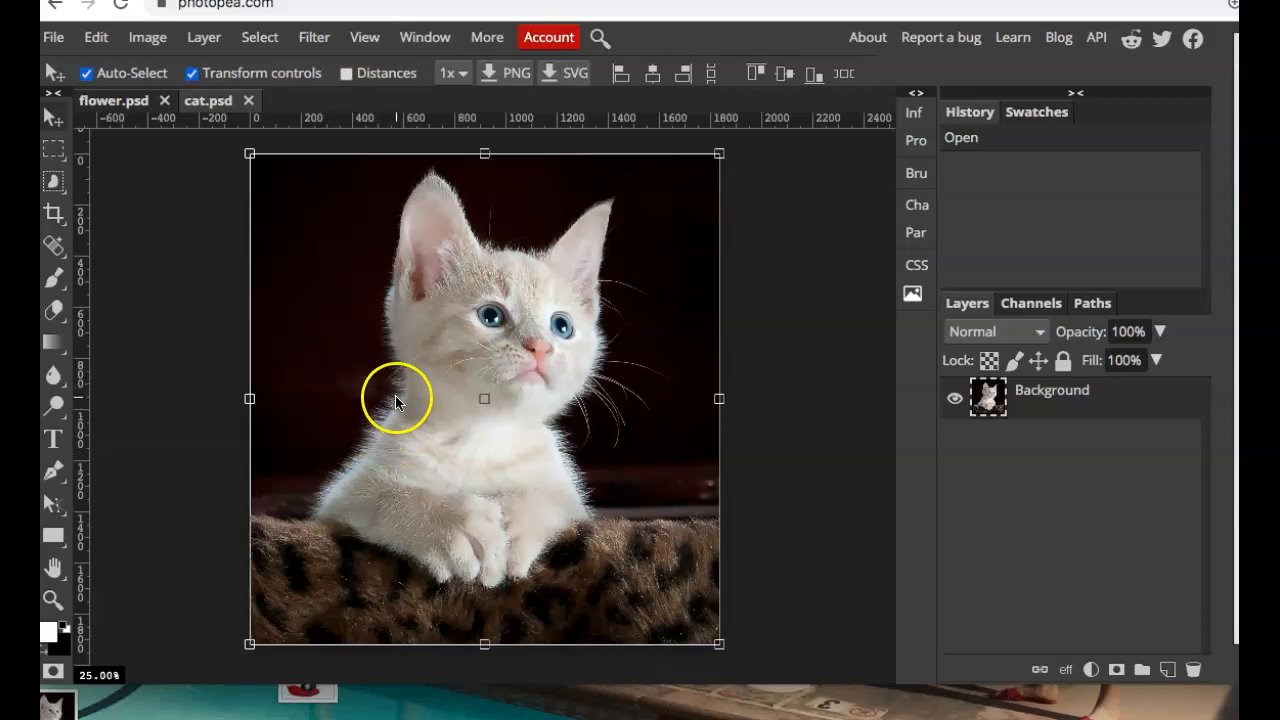
{"action": "mouse_move", "coordinate": [525, 260]}
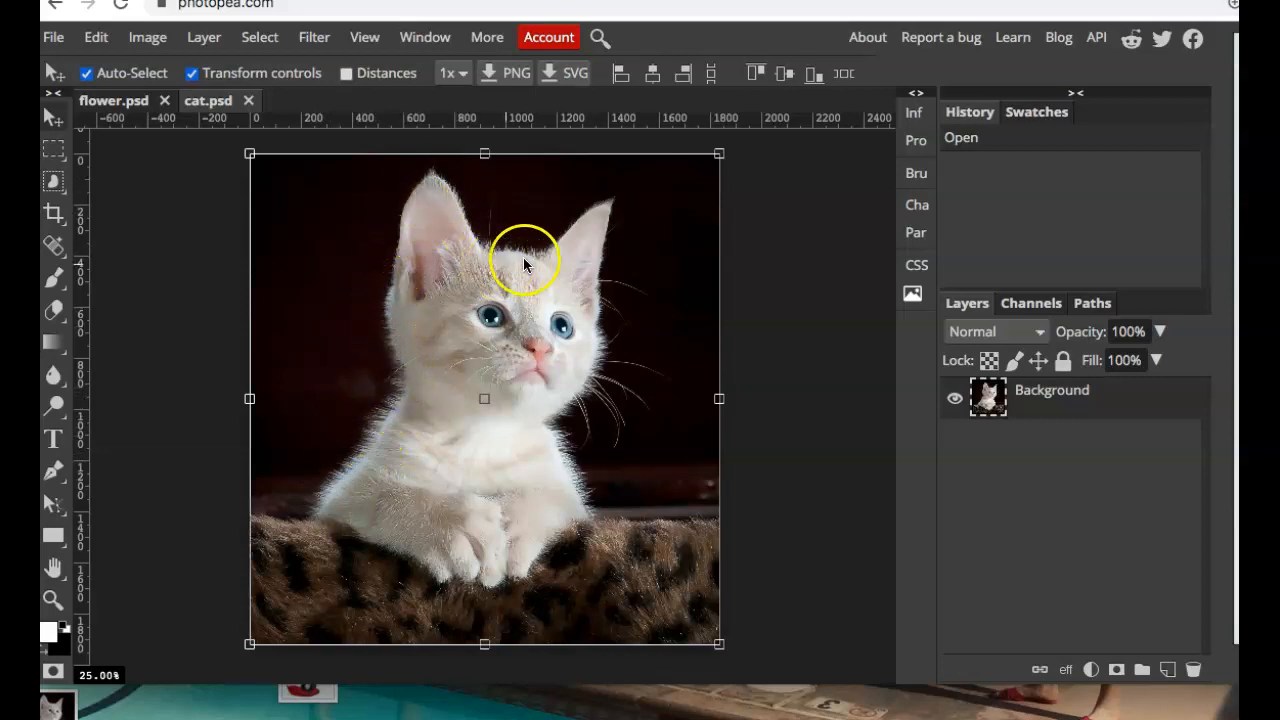
{"action": "mouse_move", "coordinate": [575, 475]}
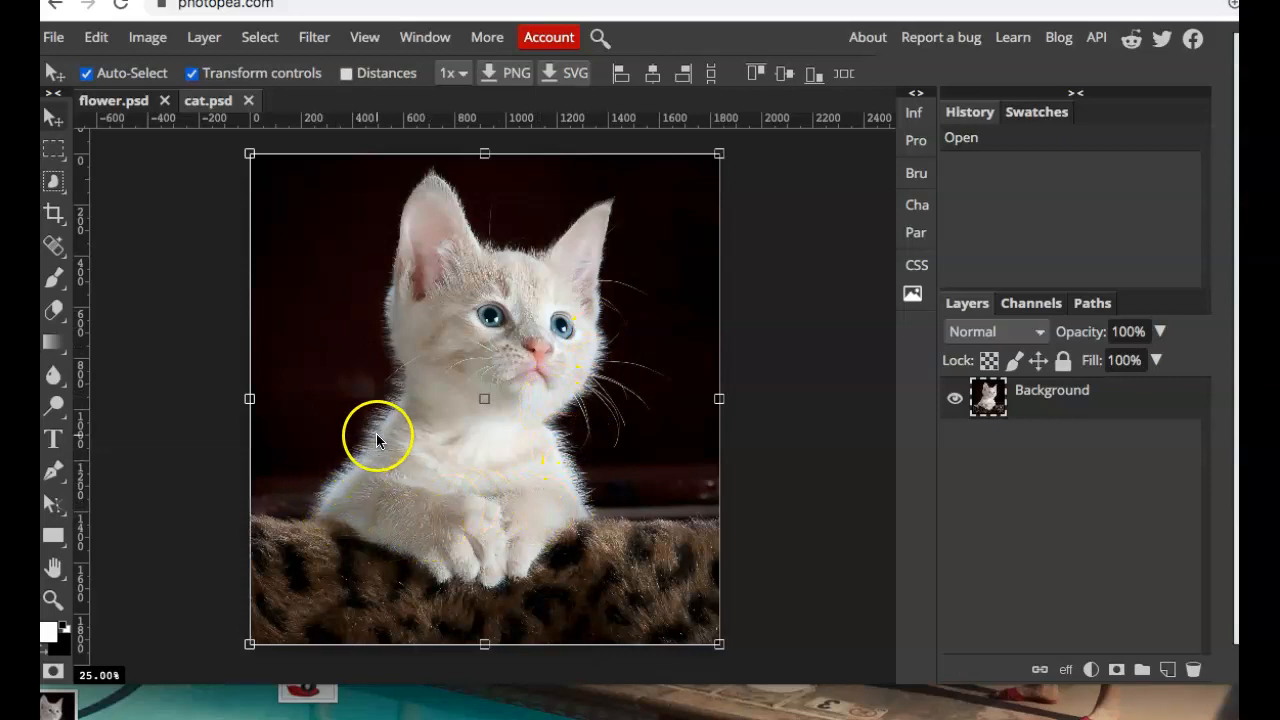
{"action": "mouse_move", "coordinate": [203, 143]}
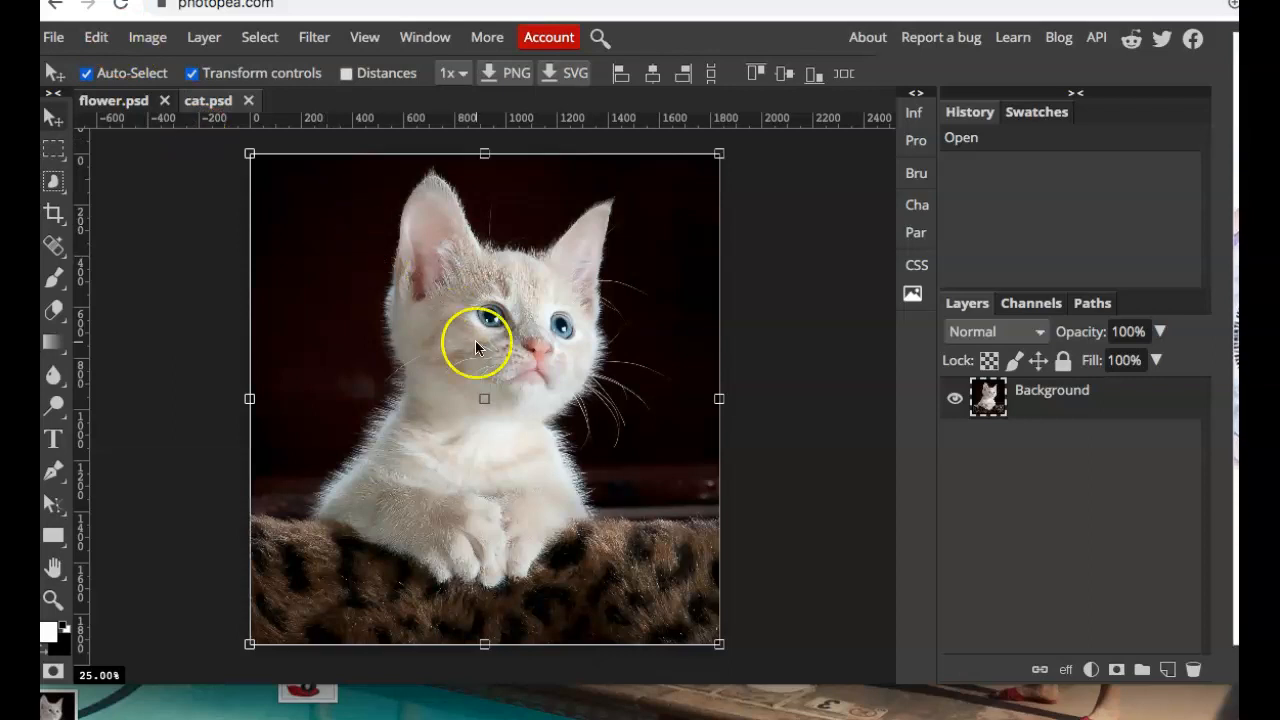
{"action": "mouse_move", "coordinate": [53, 170]}
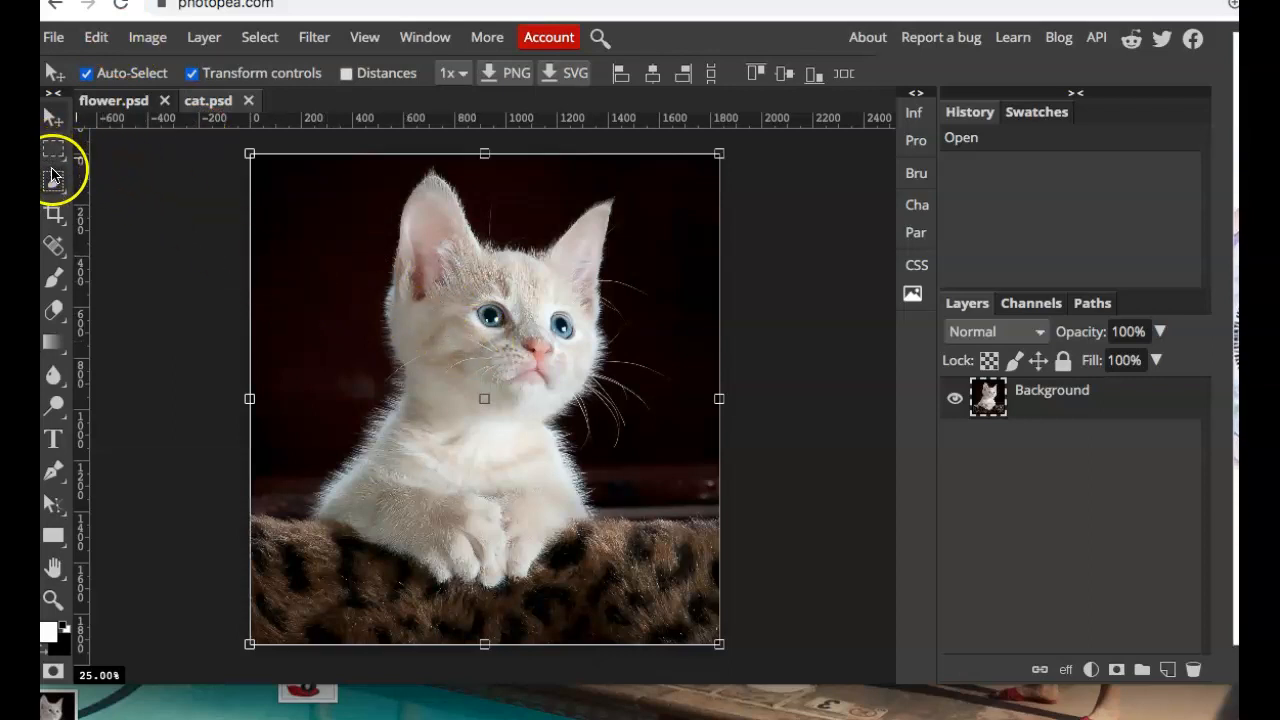
Try the Rectangle Select and Magic Cut tools on the kitten, then open the Select menu
{"action": "left_click", "coordinate": [53, 152]}
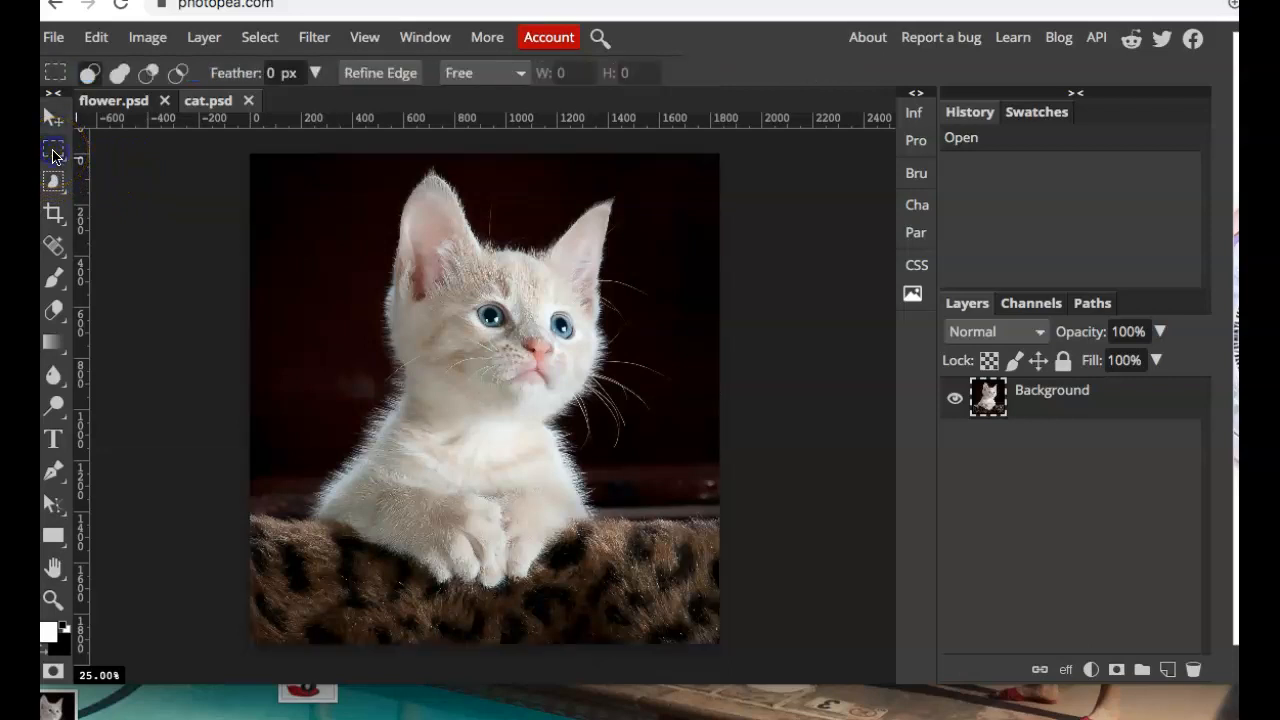
{"action": "left_click", "coordinate": [53, 181]}
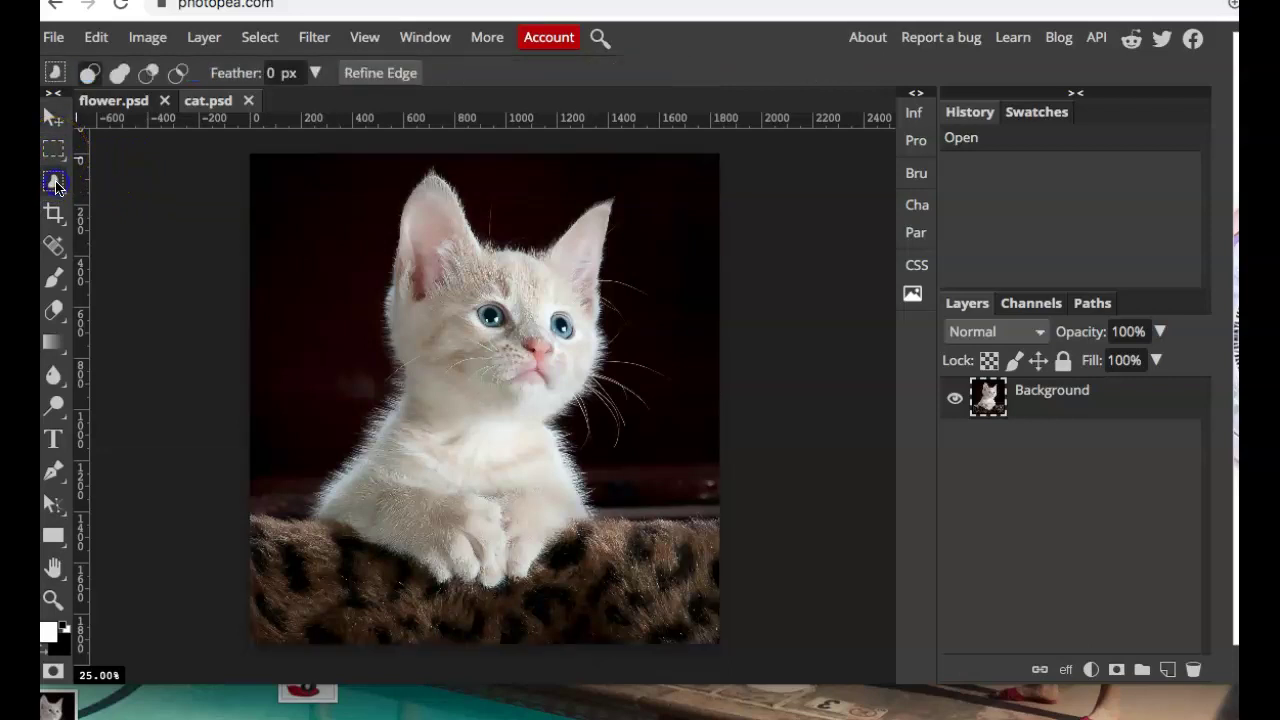
{"action": "left_click", "coordinate": [54, 148]}
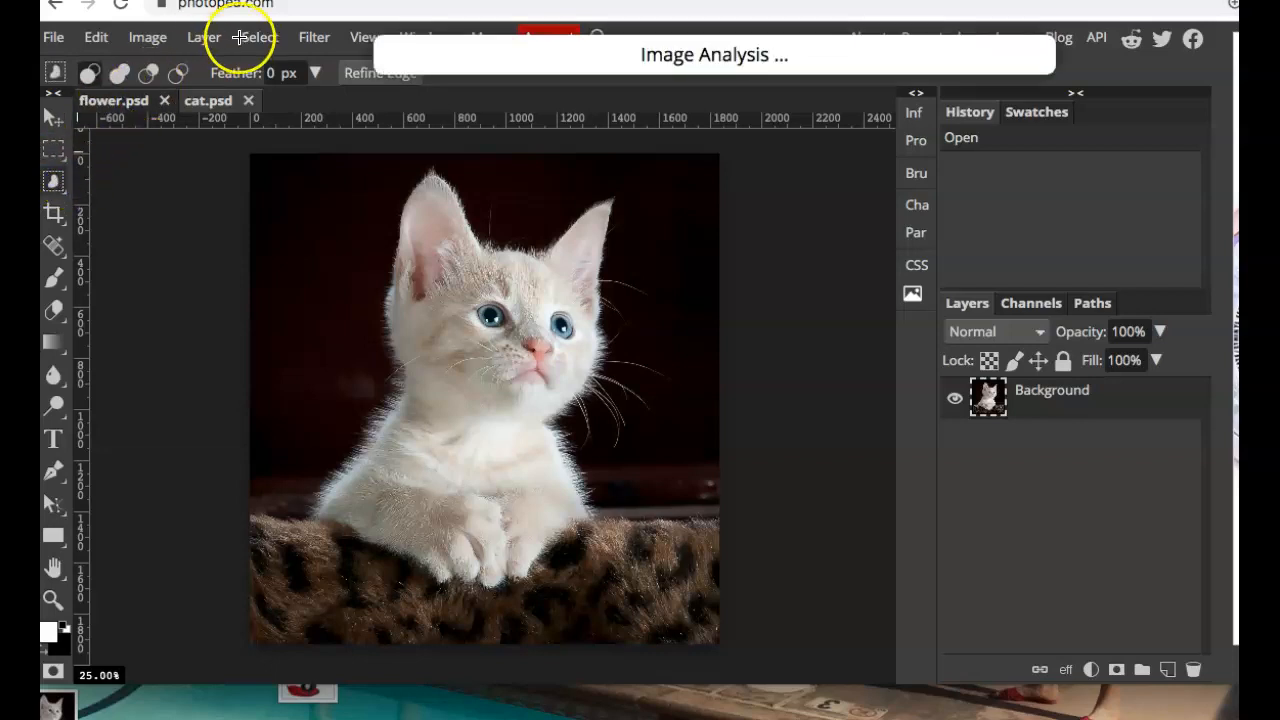
{"action": "mouse_move", "coordinate": [70, 150]}
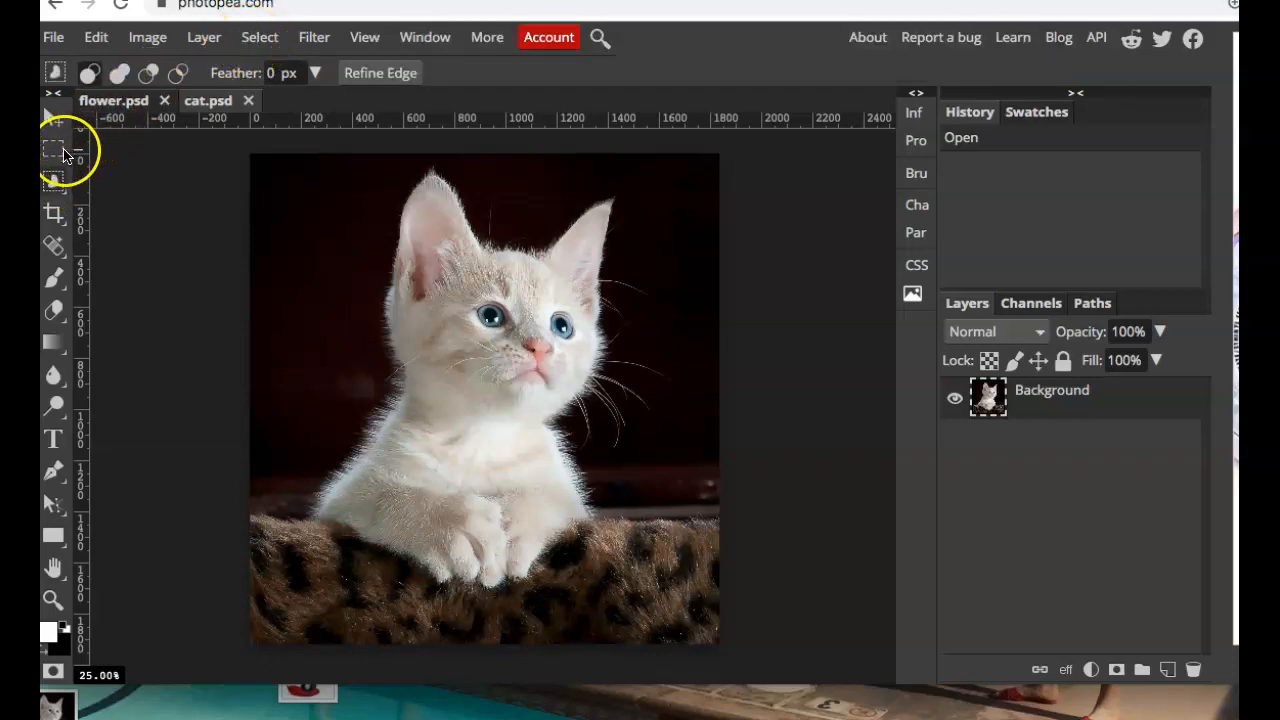
{"action": "left_click", "coordinate": [259, 37]}
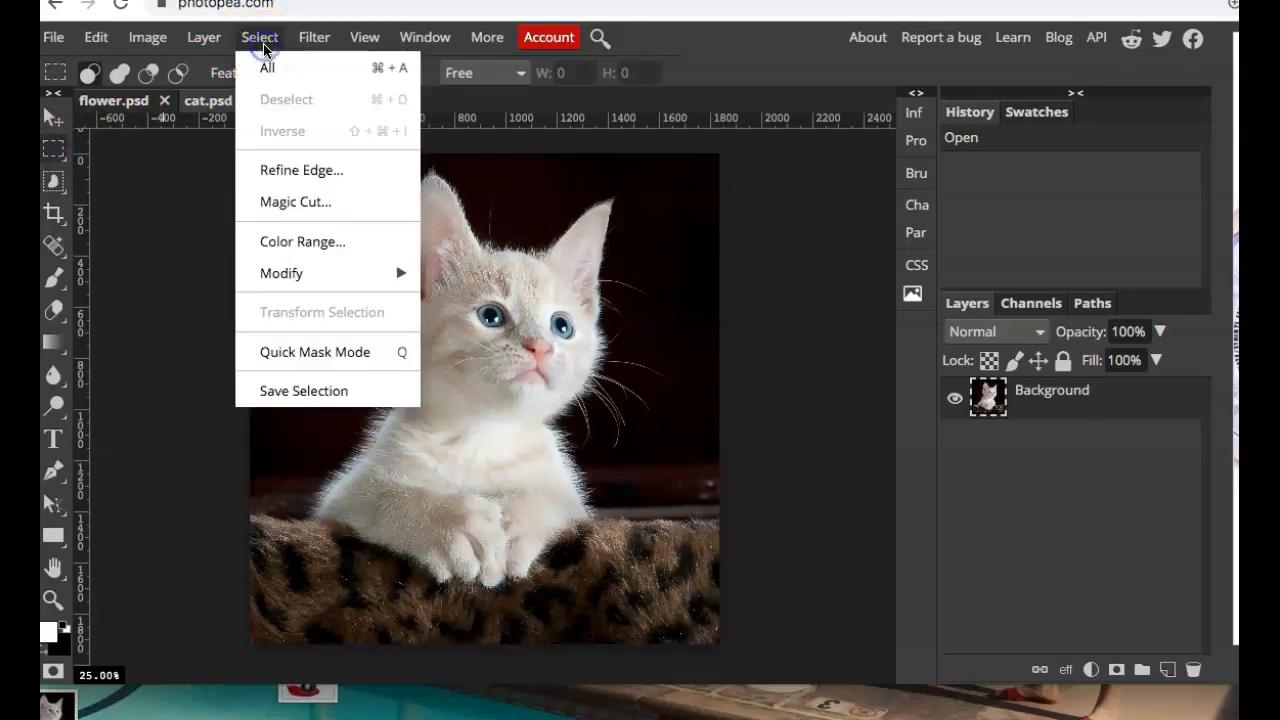
{"action": "mouse_move", "coordinate": [300, 170]}
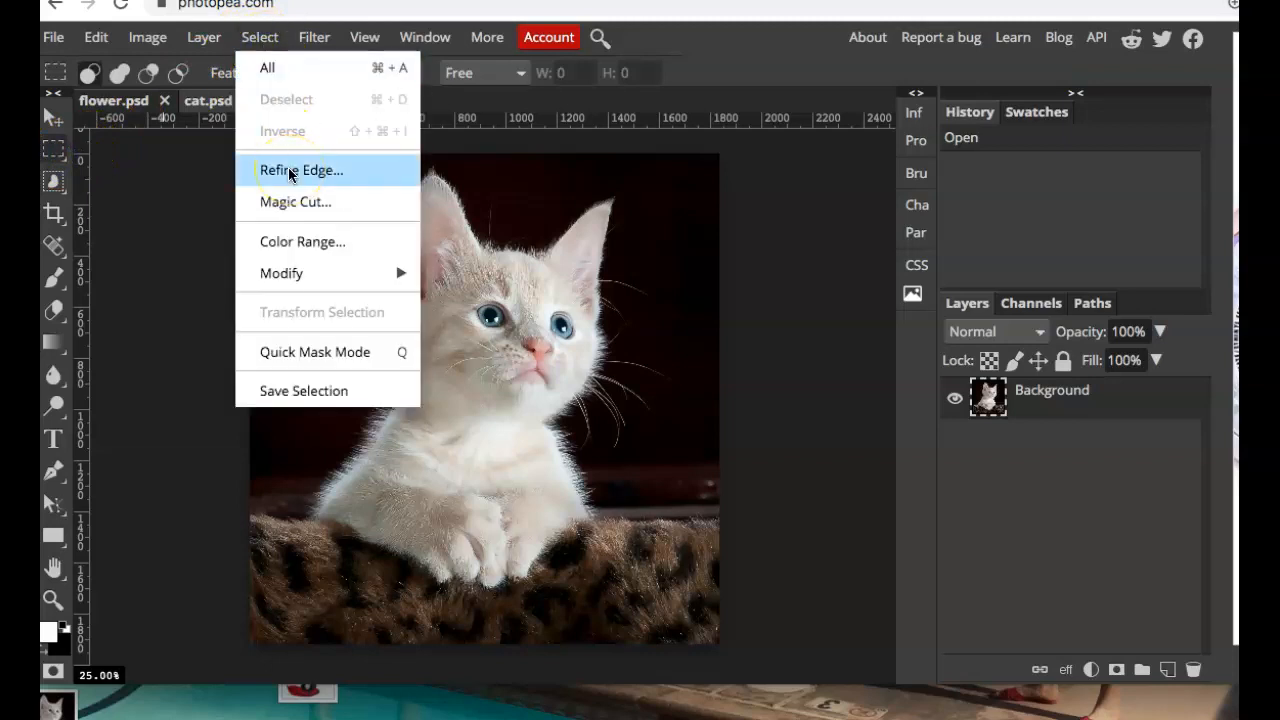
{"action": "left_click", "coordinate": [301, 170]}
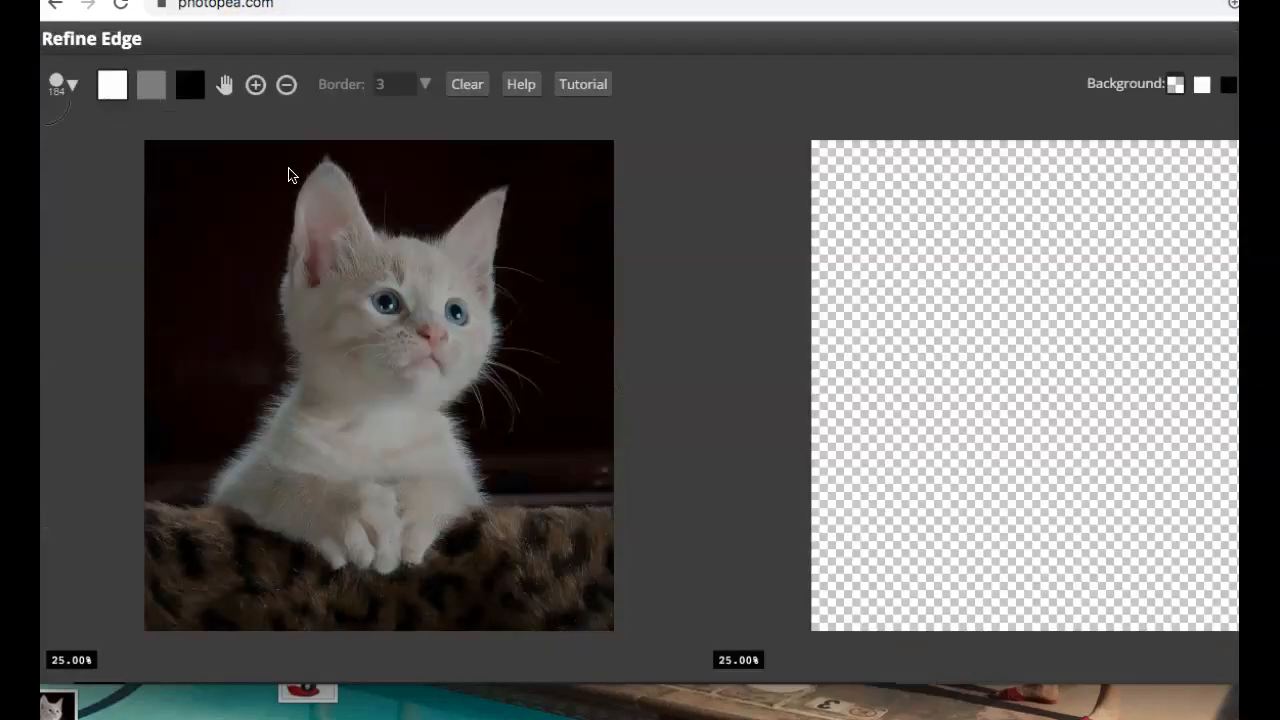
{"action": "mouse_move", "coordinate": [137, 60]}
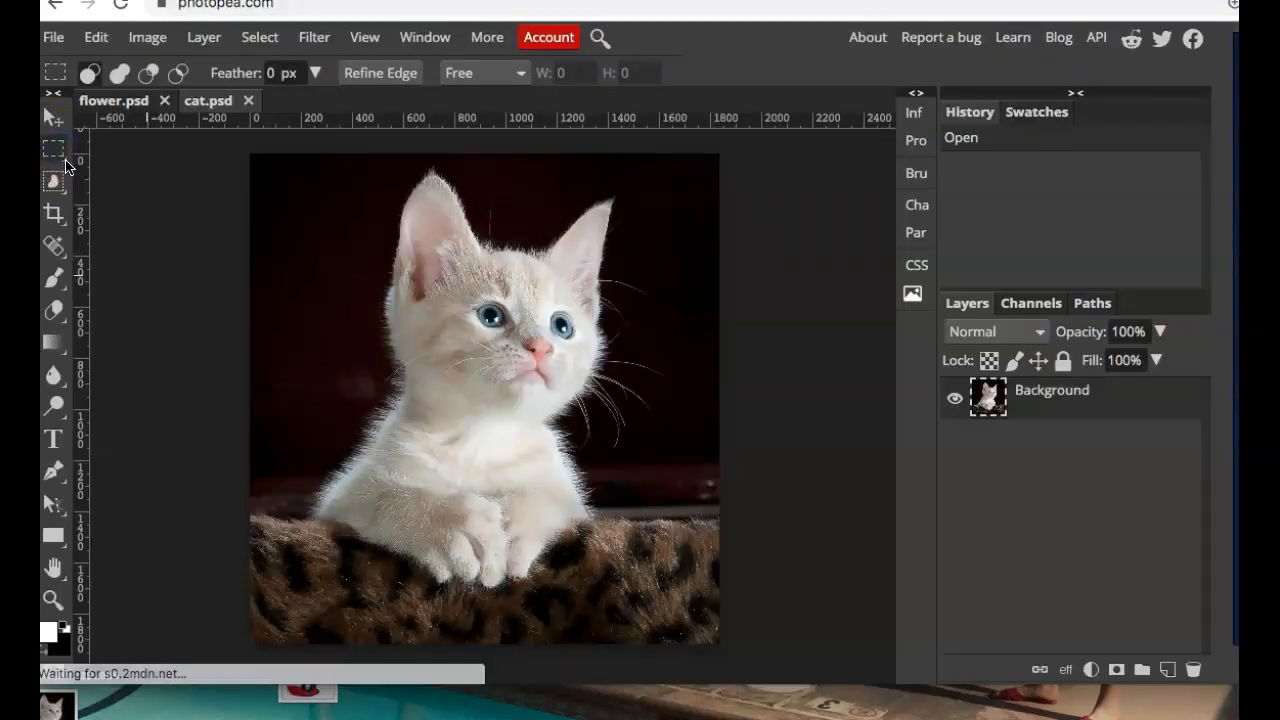
{"action": "left_click", "coordinate": [54, 150]}
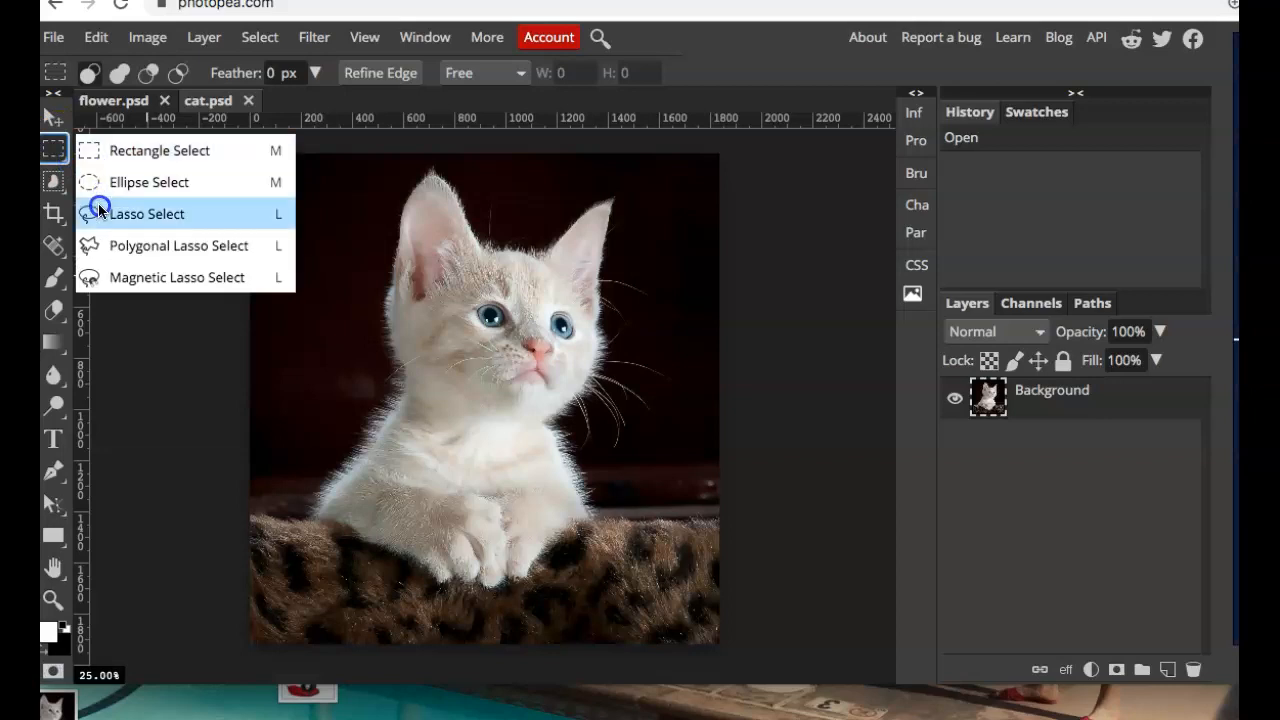
{"action": "left_click", "coordinate": [147, 213]}
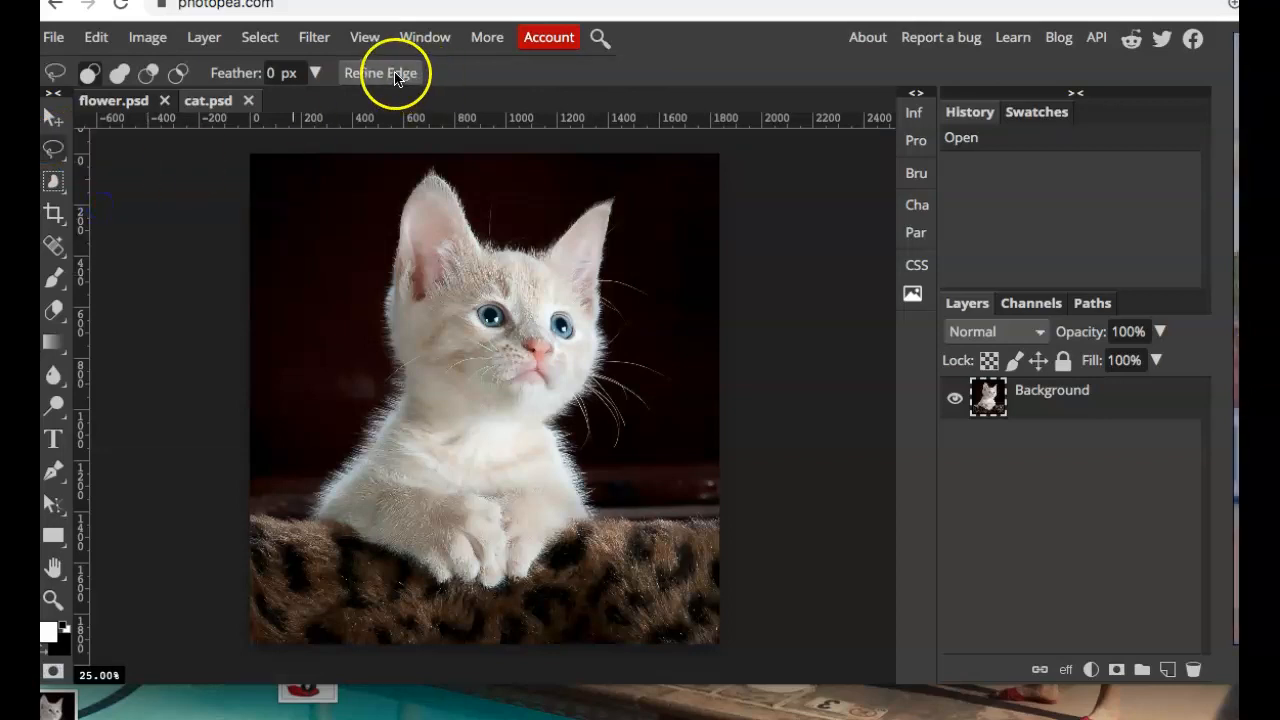
{"action": "left_click", "coordinate": [381, 72]}
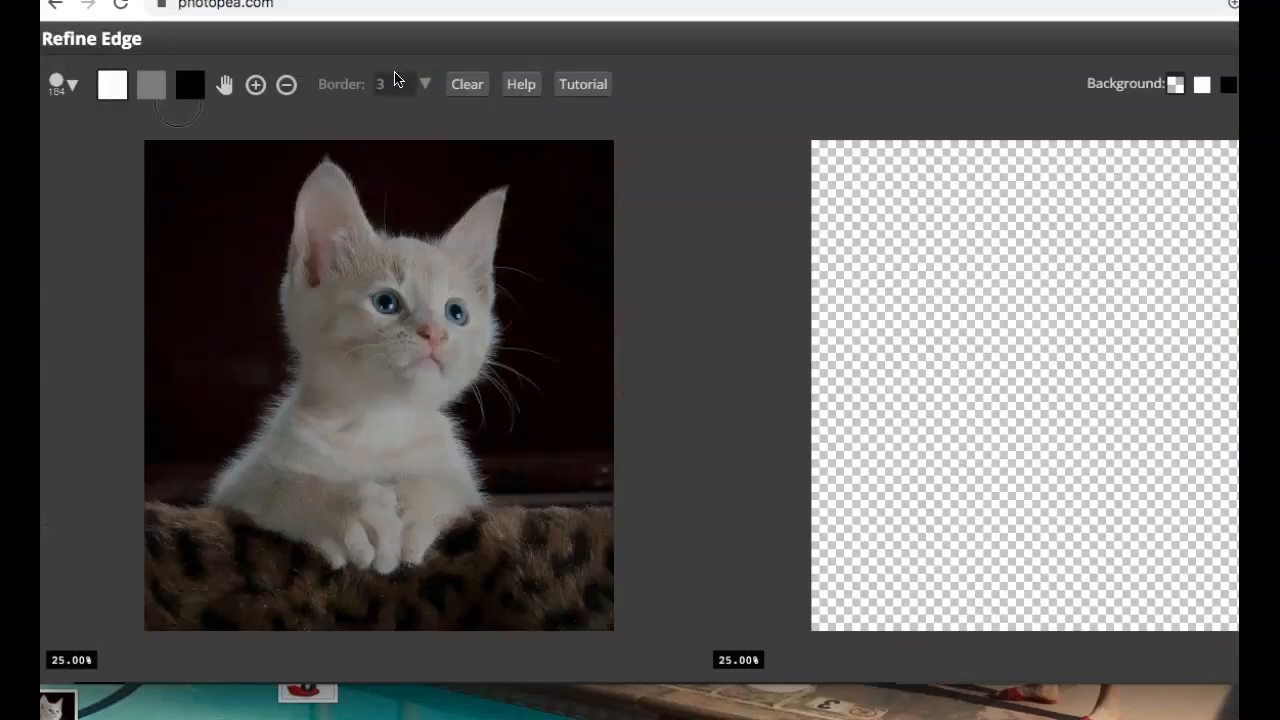
{"action": "mouse_move", "coordinate": [408, 64]}
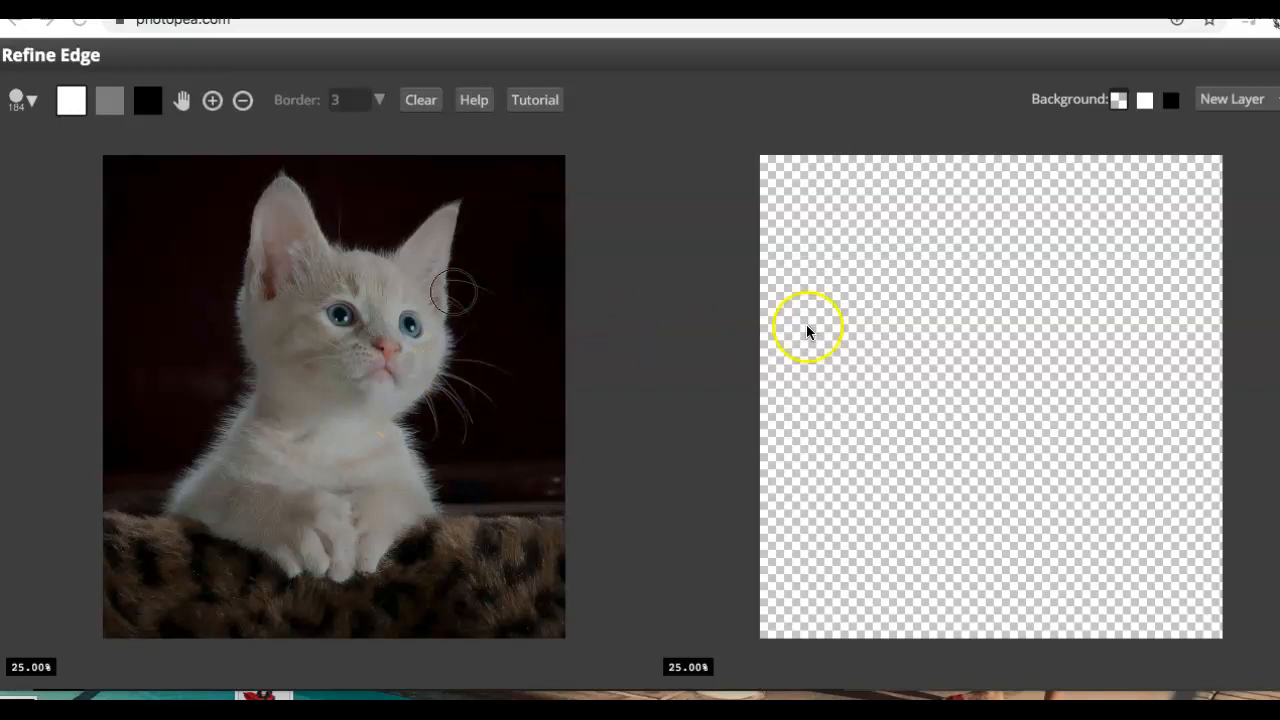
{"action": "mouse_move", "coordinate": [315, 303]}
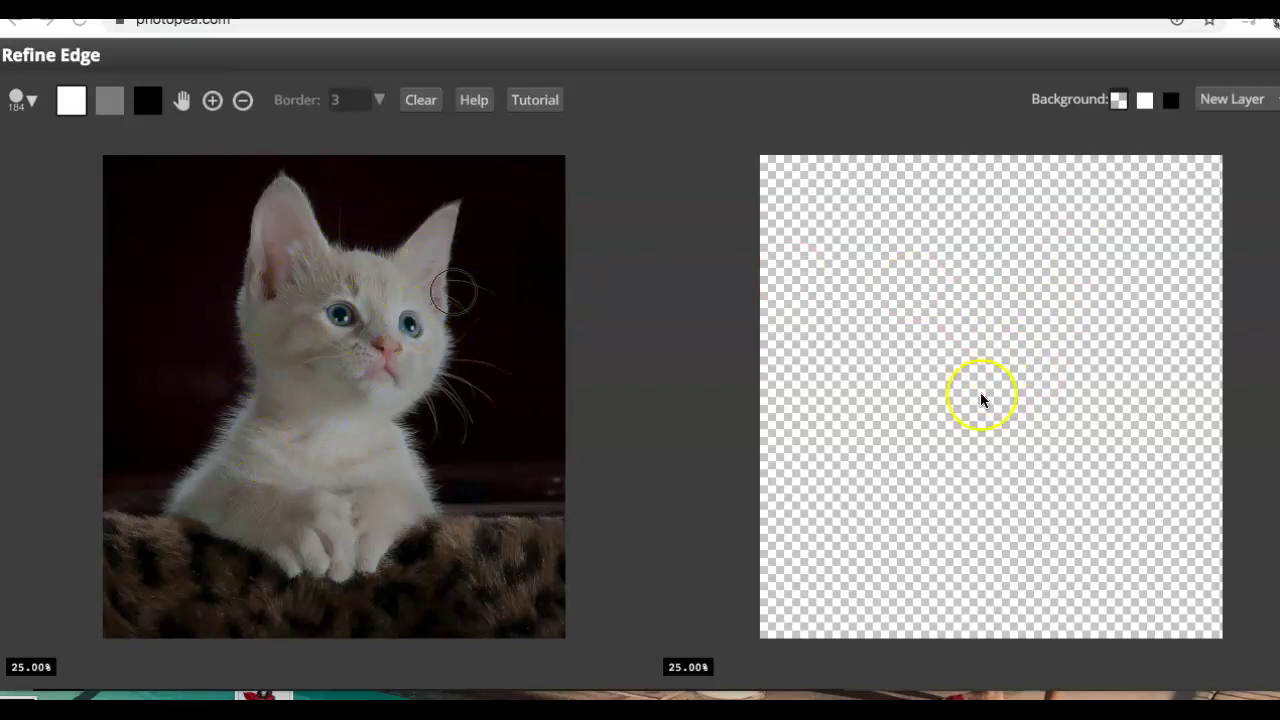
{"action": "mouse_move", "coordinate": [1025, 335]}
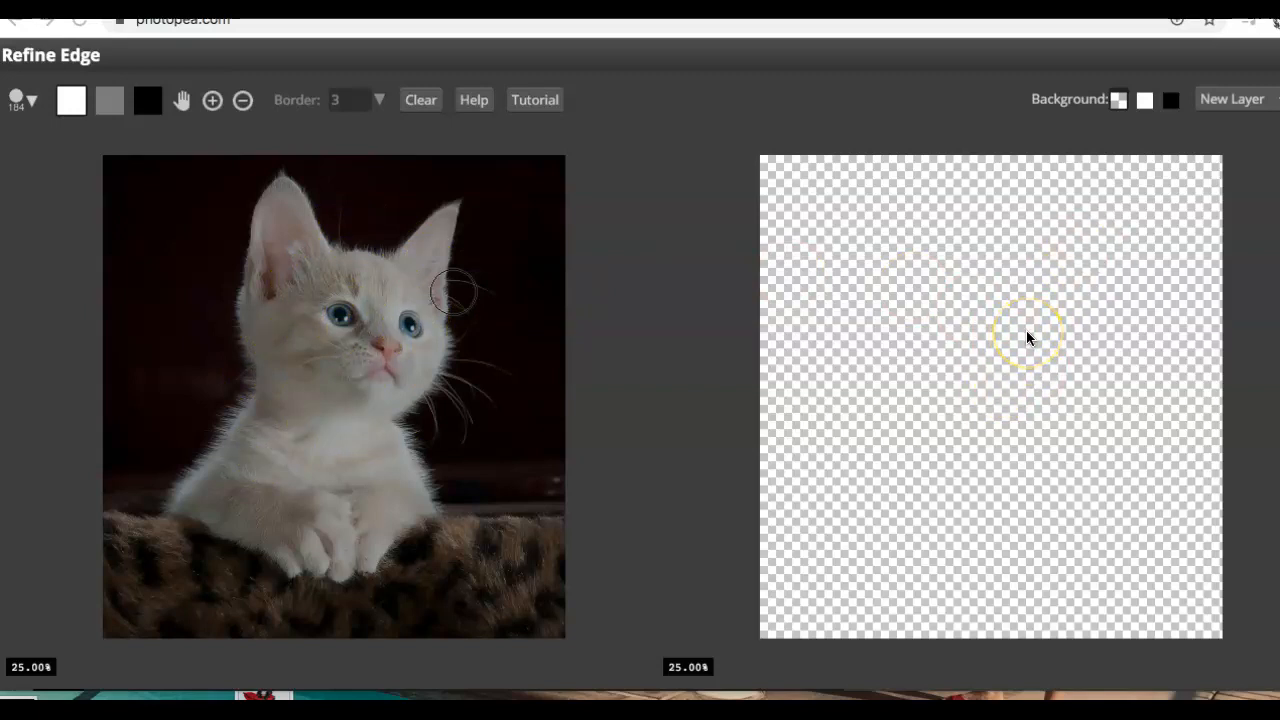
{"action": "left_click", "coordinate": [71, 99]}
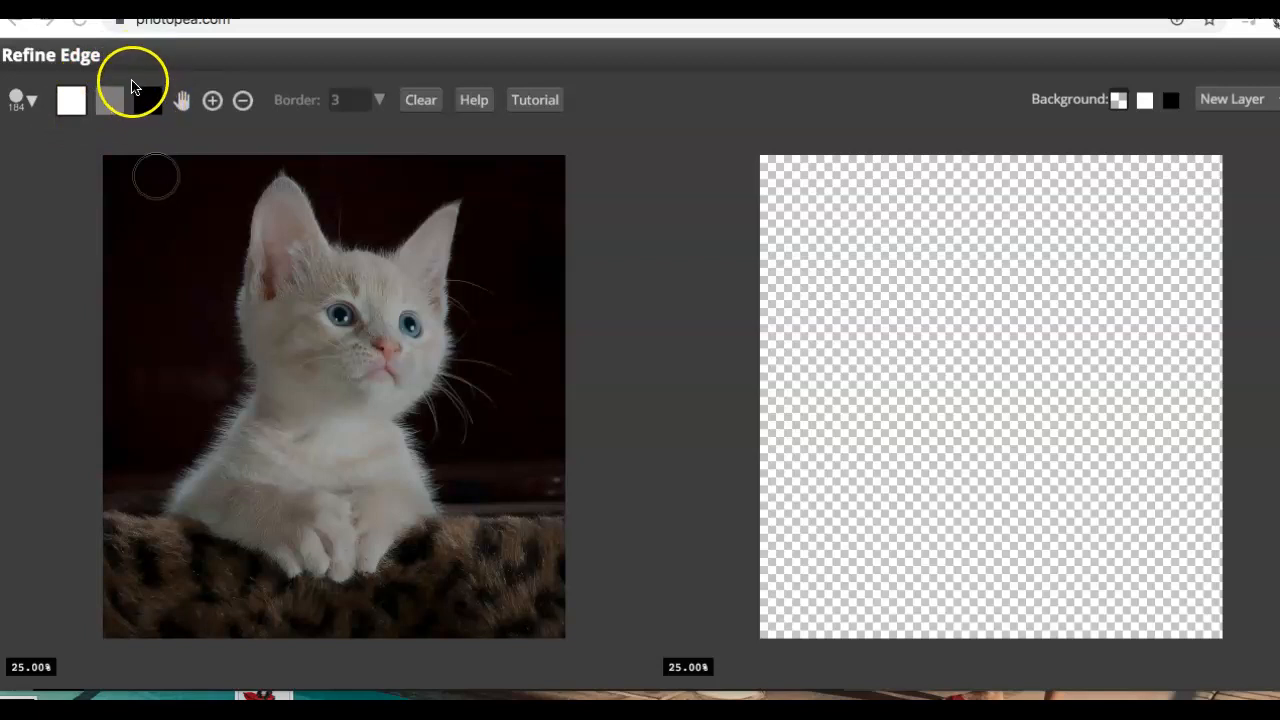
{"action": "mouse_move", "coordinate": [117, 127]}
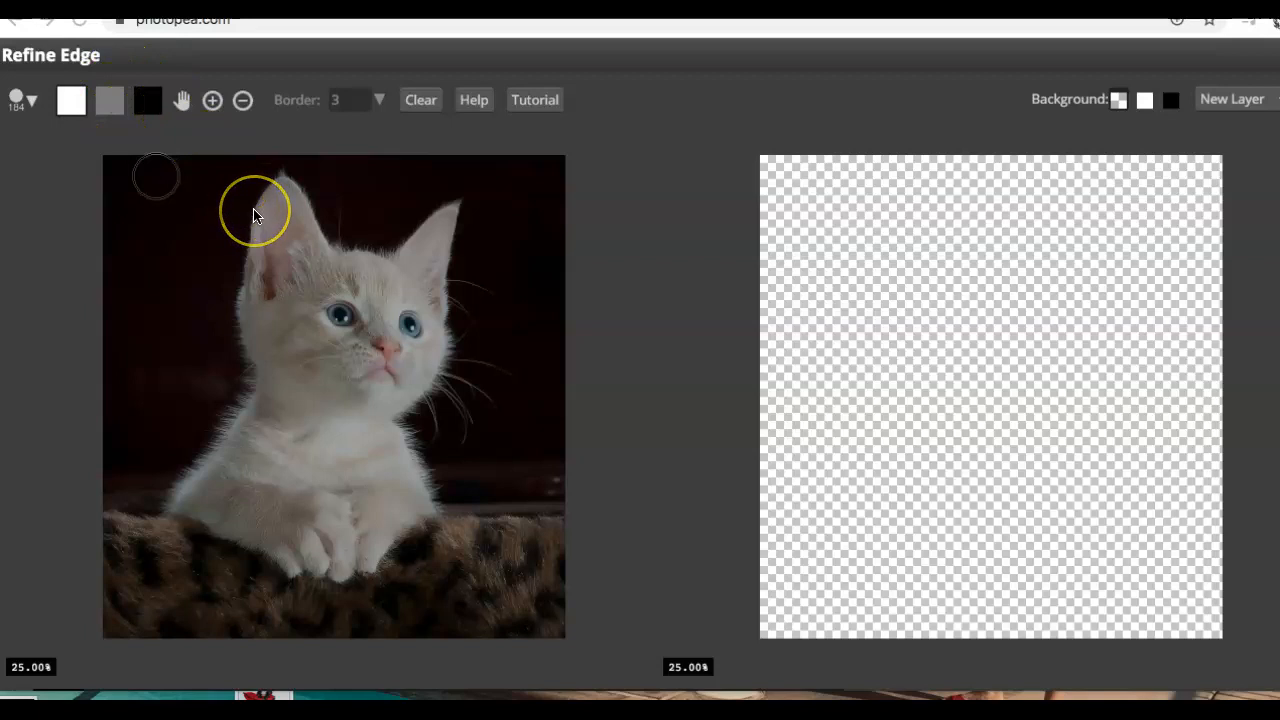
{"action": "mouse_move", "coordinate": [318, 258]}
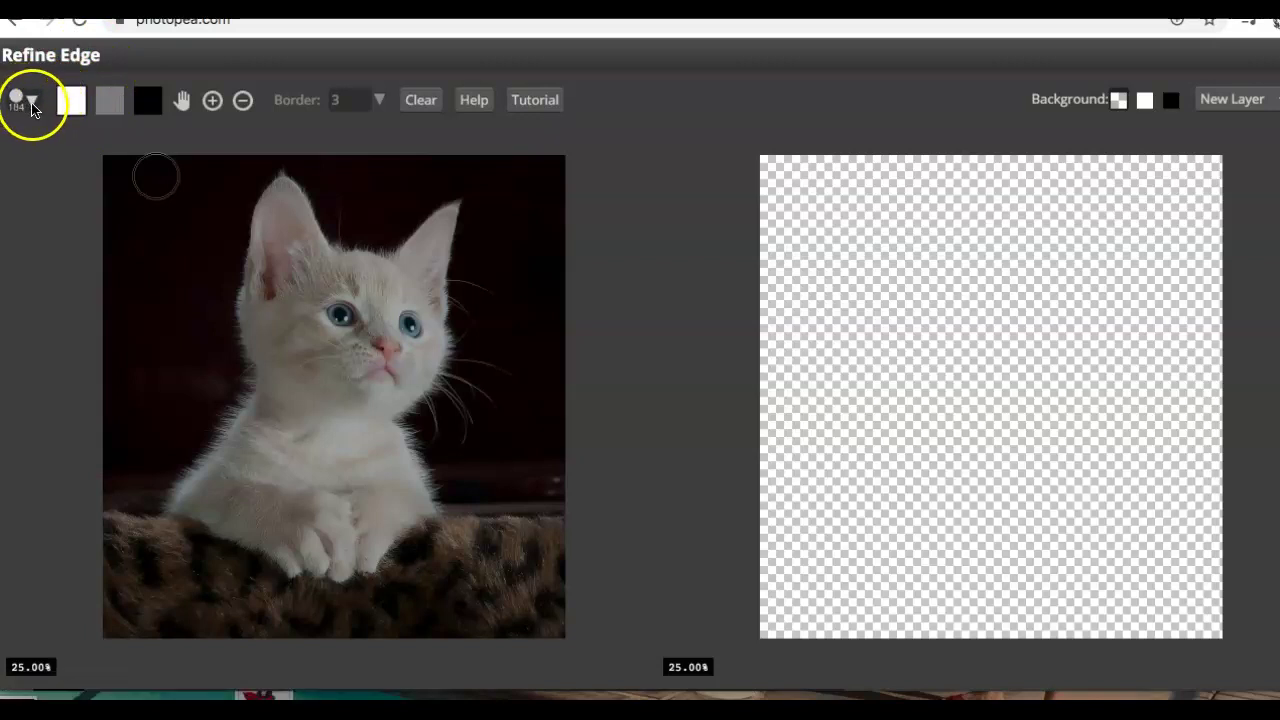
Set the Refine Edge brush to 59 px and 51% hardness, and dab the kitten's left eye
{"action": "left_click", "coordinate": [31, 100]}
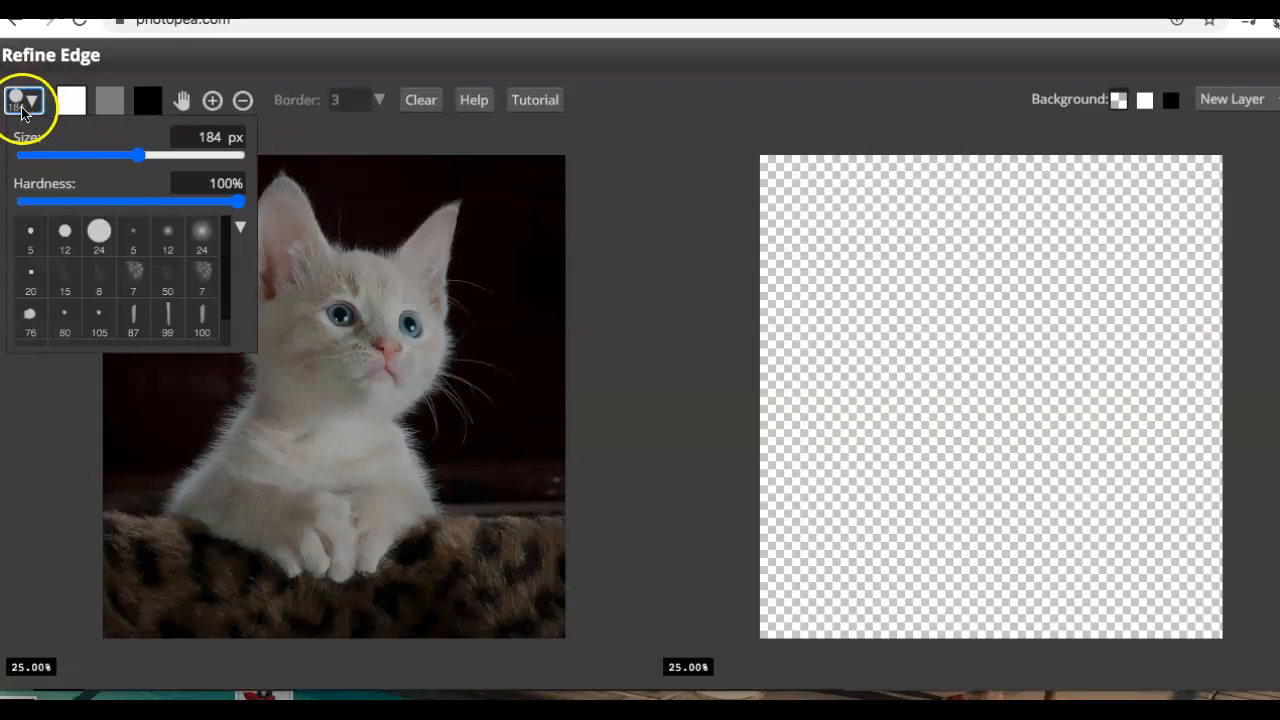
{"action": "left_click_drag", "start_coordinate": [139, 155], "coordinate": [145, 156]}
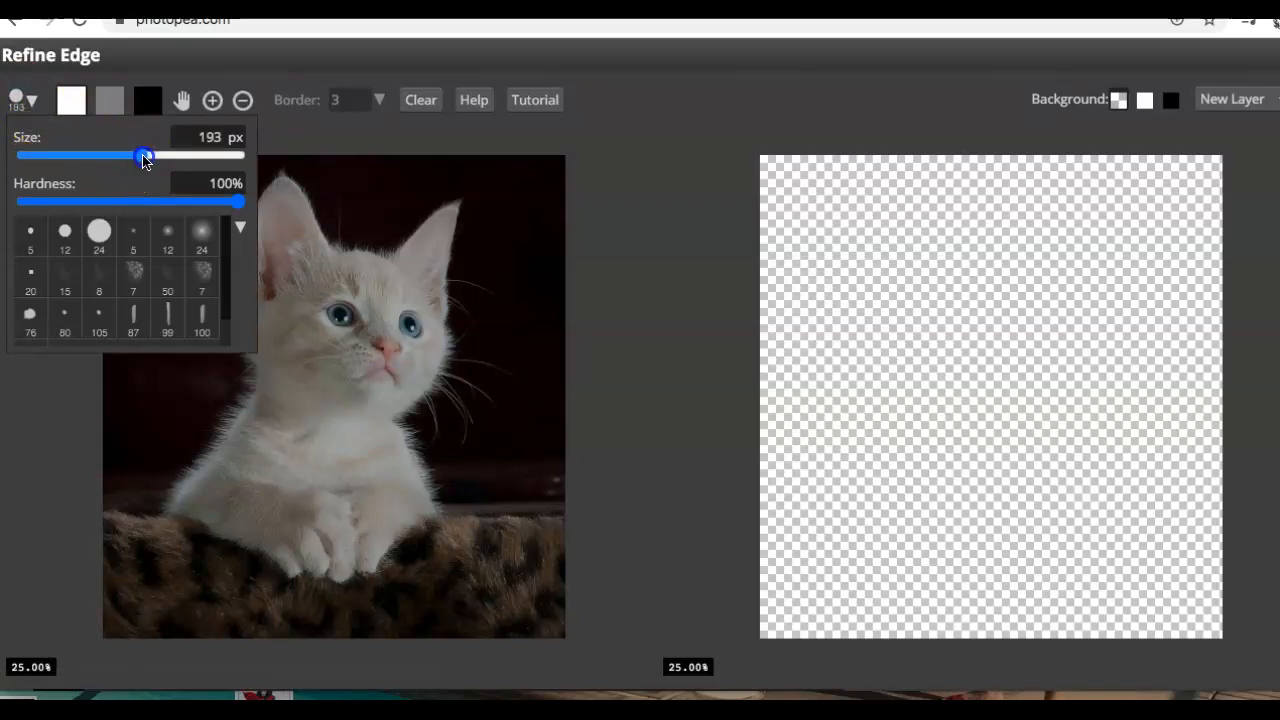
{"action": "left_click_drag", "start_coordinate": [145, 156], "coordinate": [108, 156]}
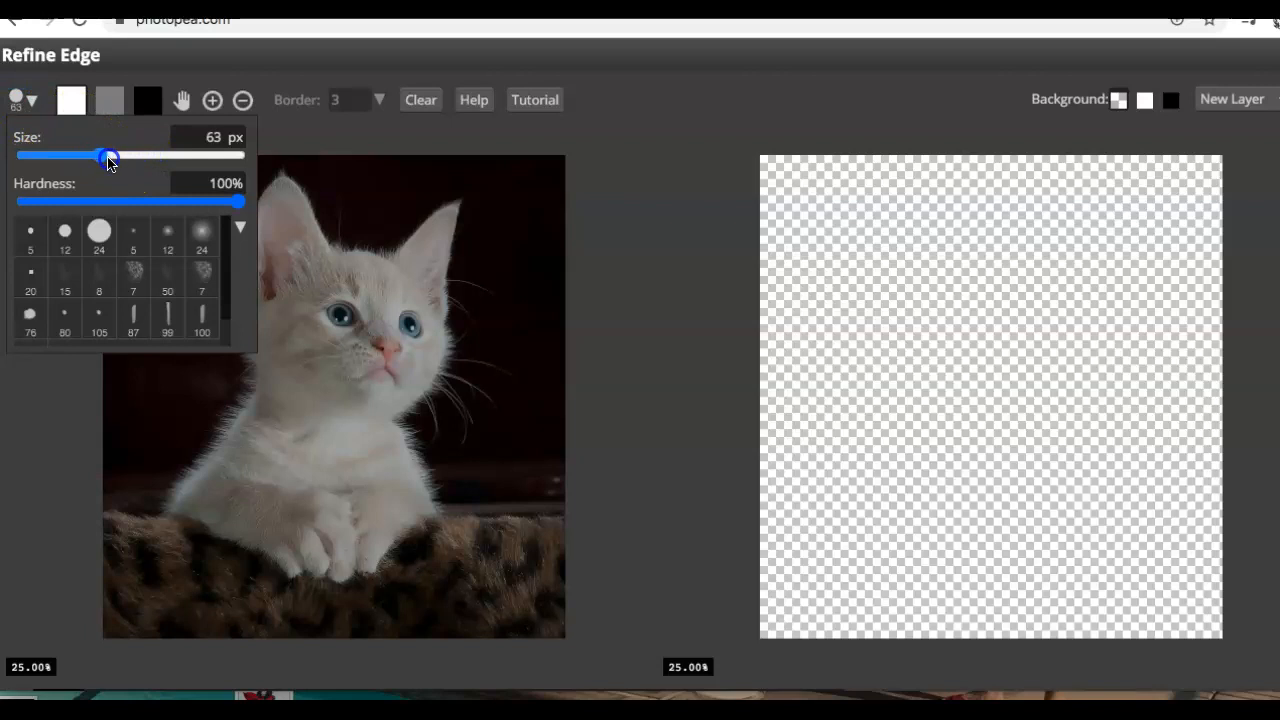
{"action": "left_click_drag", "start_coordinate": [108, 156], "coordinate": [150, 156]}
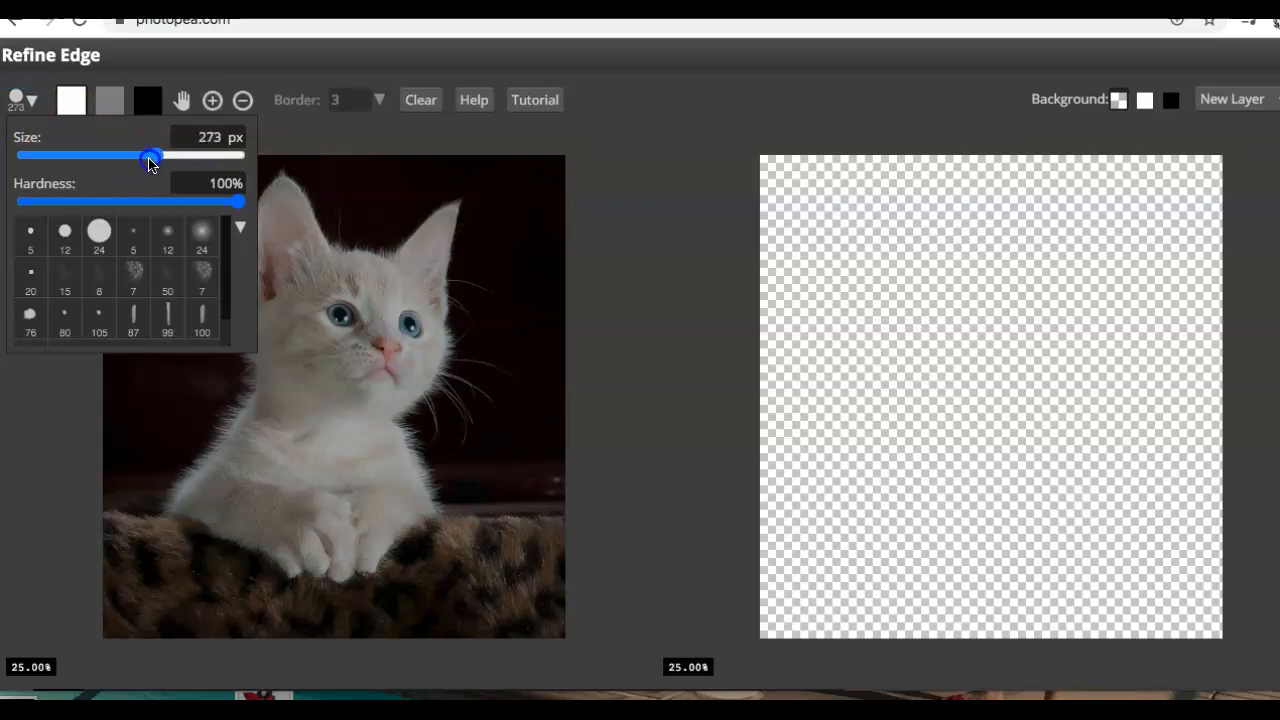
{"action": "left_click_drag", "start_coordinate": [150, 155], "coordinate": [95, 155]}
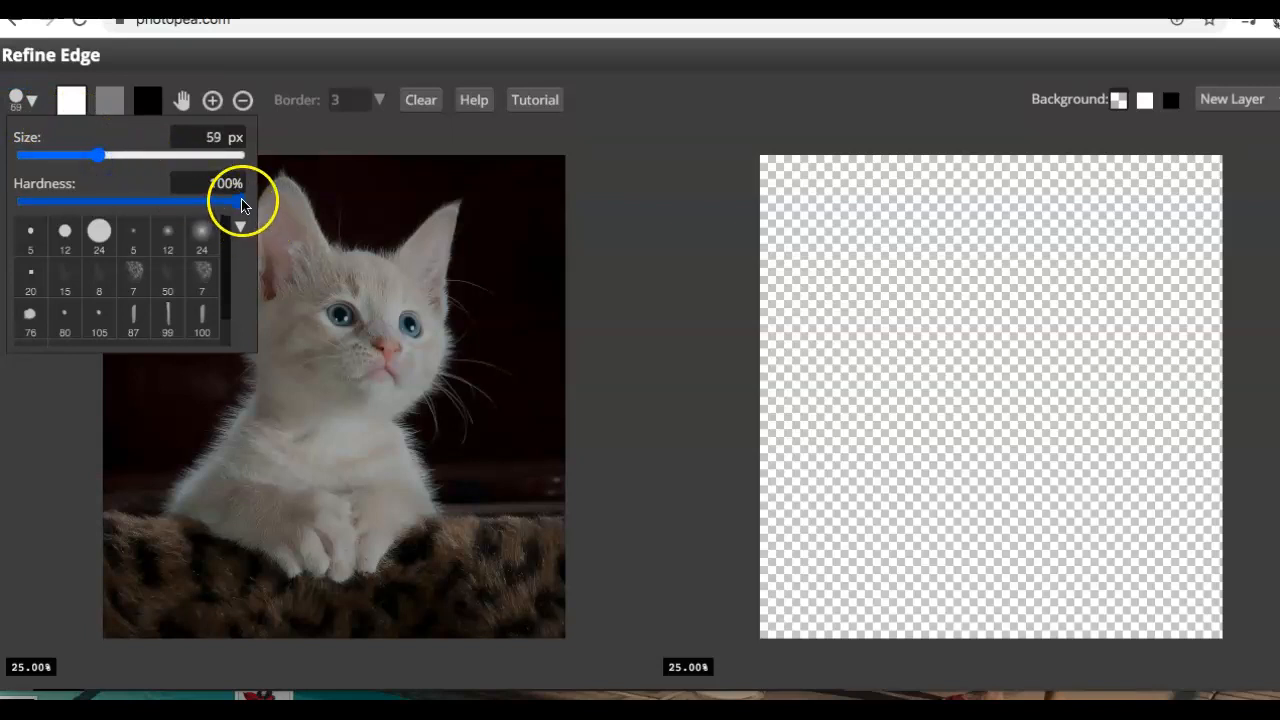
{"action": "left_click_drag", "start_coordinate": [240, 202], "coordinate": [100, 202]}
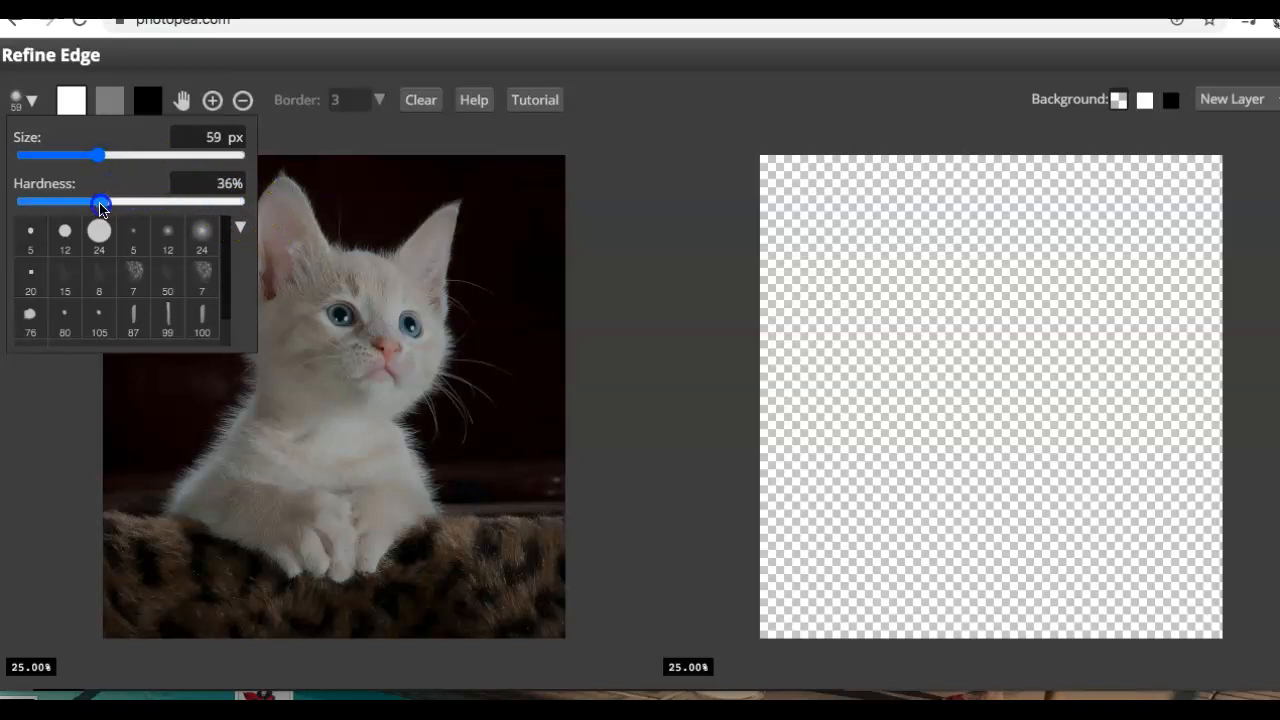
{"action": "left_click_drag", "start_coordinate": [100, 203], "coordinate": [60, 203]}
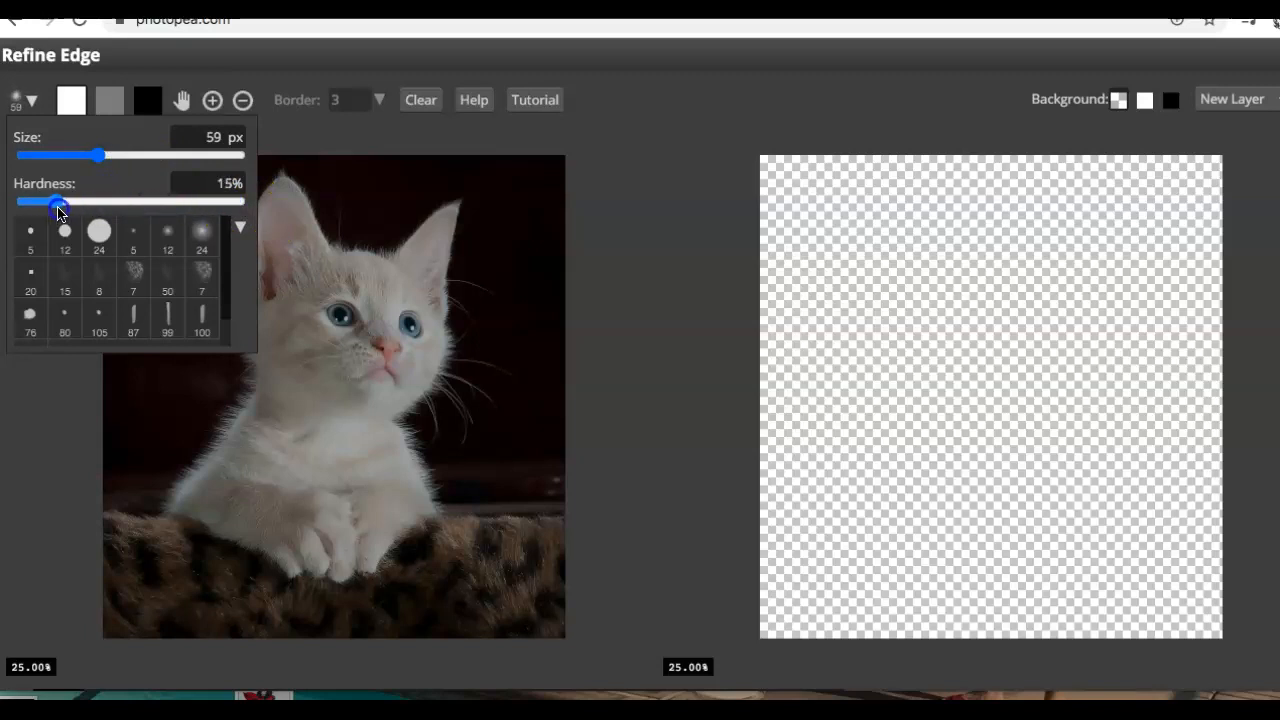
{"action": "left_click_drag", "start_coordinate": [62, 202], "coordinate": [160, 202]}
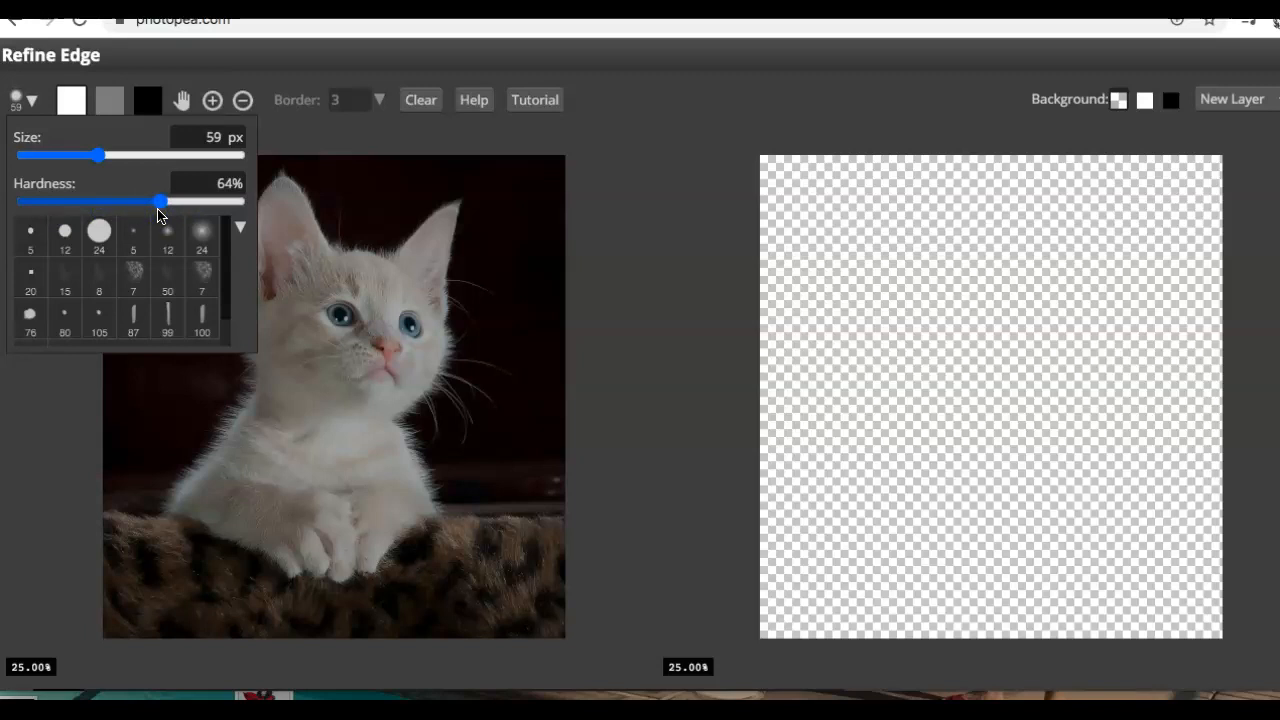
{"action": "left_click_drag", "start_coordinate": [163, 201], "coordinate": [188, 201]}
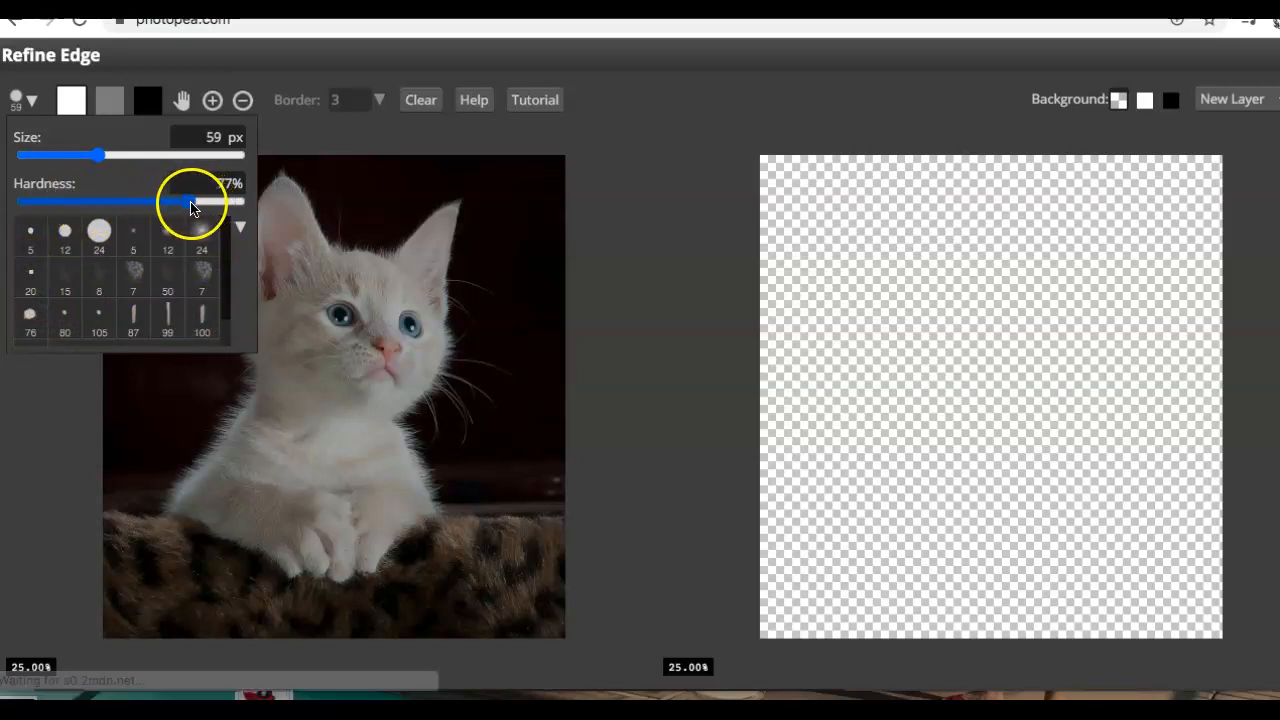
{"action": "left_click_drag", "start_coordinate": [188, 201], "coordinate": [135, 201]}
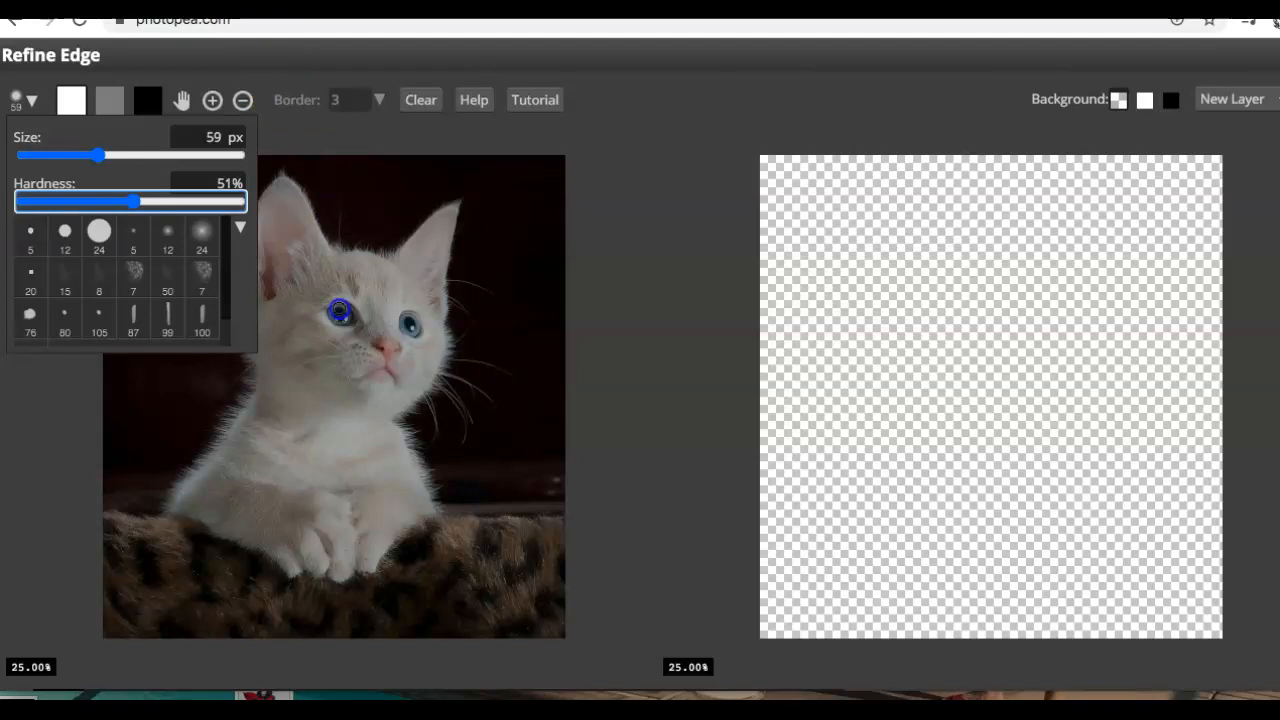
{"action": "left_click", "coordinate": [387, 313]}
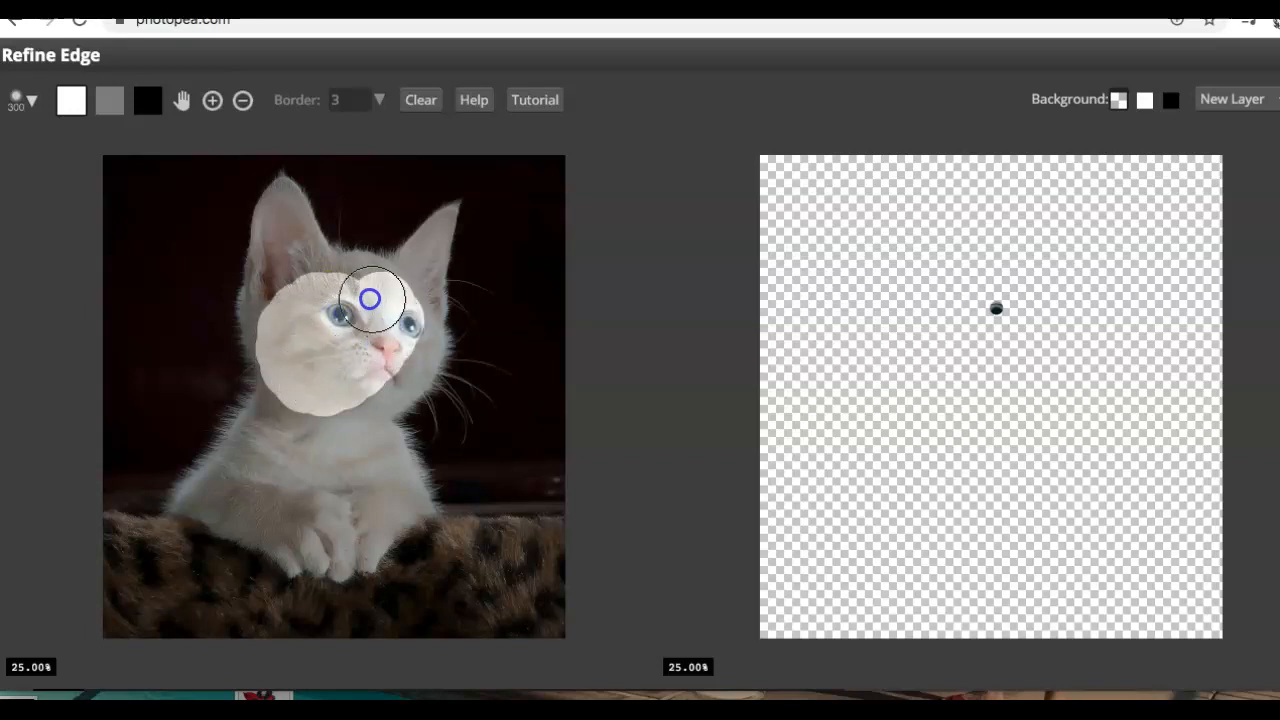
Paint foreground over the kitten's face, chest, left ear, ears and body
{"action": "left_click_drag", "start_coordinate": [368, 298], "coordinate": [352, 470]}
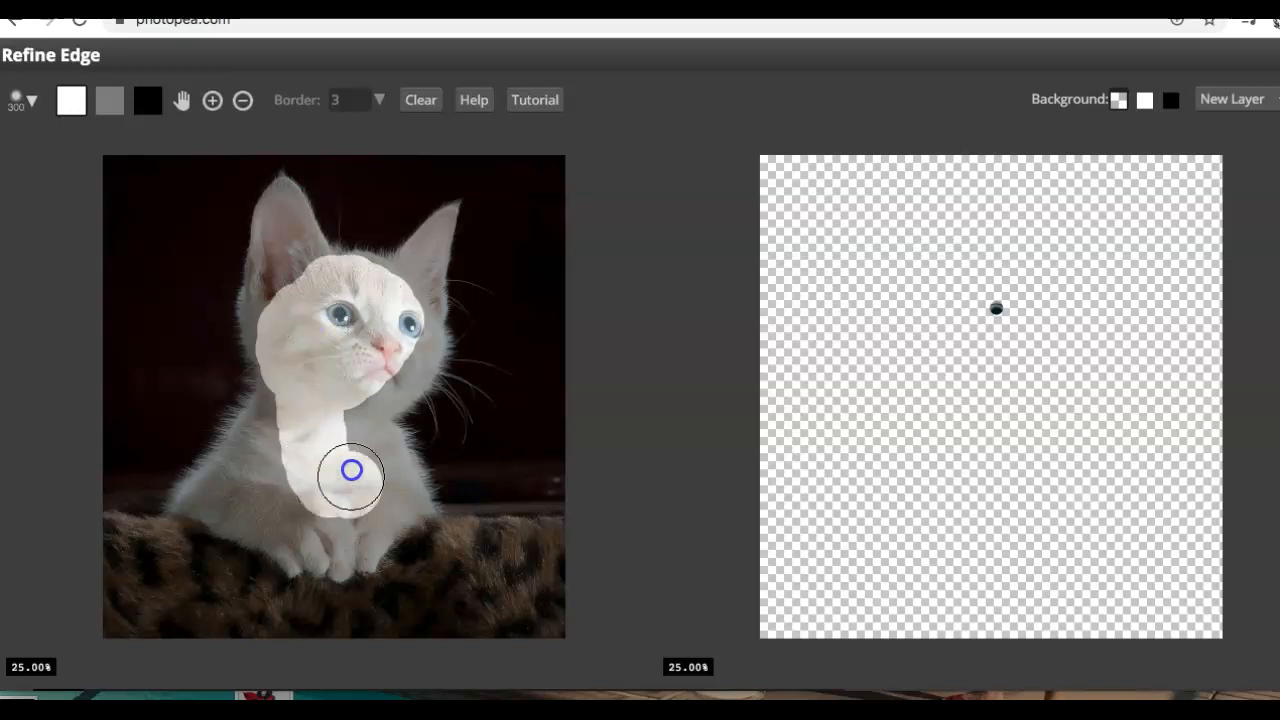
{"action": "left_click_drag", "start_coordinate": [352, 470], "coordinate": [320, 428]}
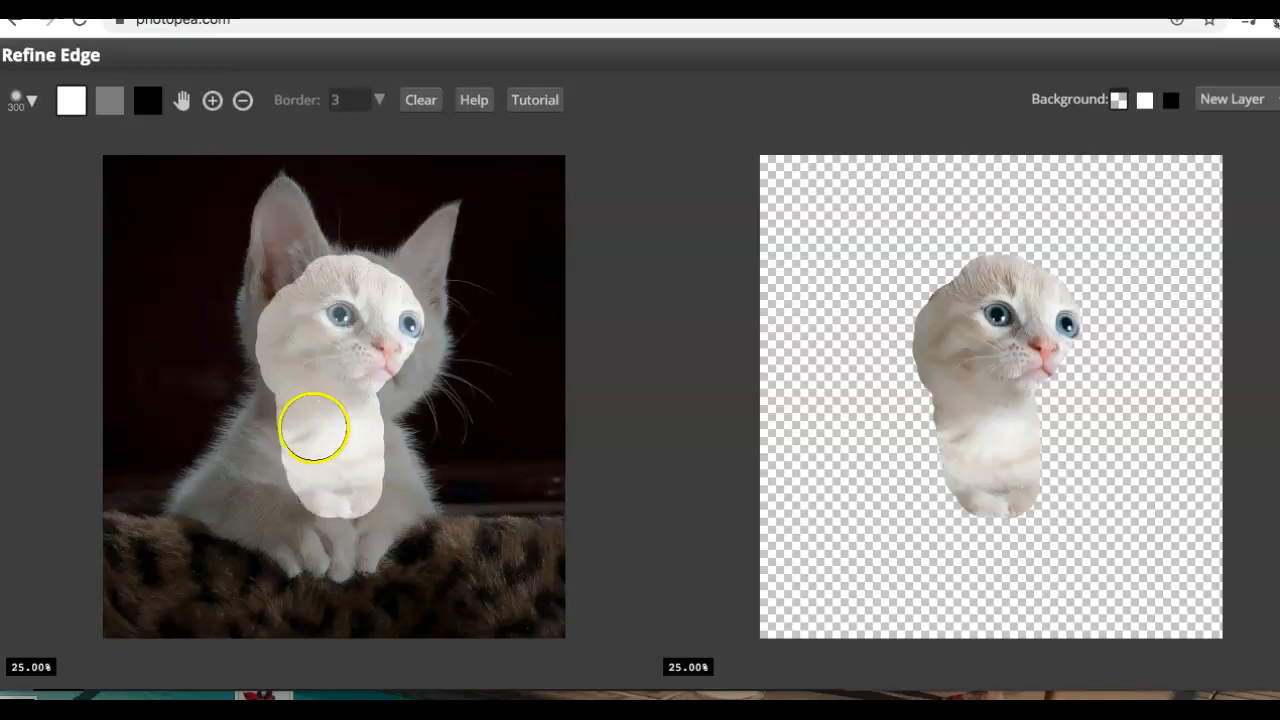
{"action": "left_click_drag", "start_coordinate": [315, 428], "coordinate": [237, 497]}
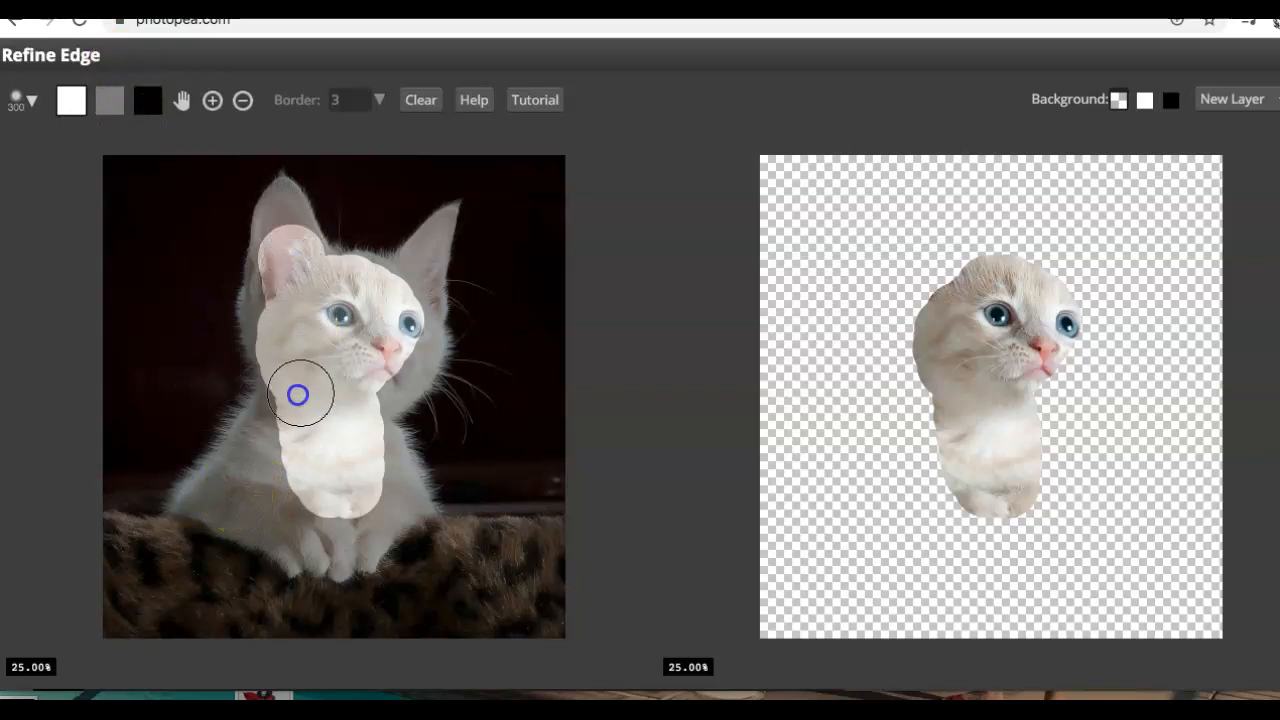
{"action": "left_click_drag", "start_coordinate": [297, 394], "coordinate": [281, 494]}
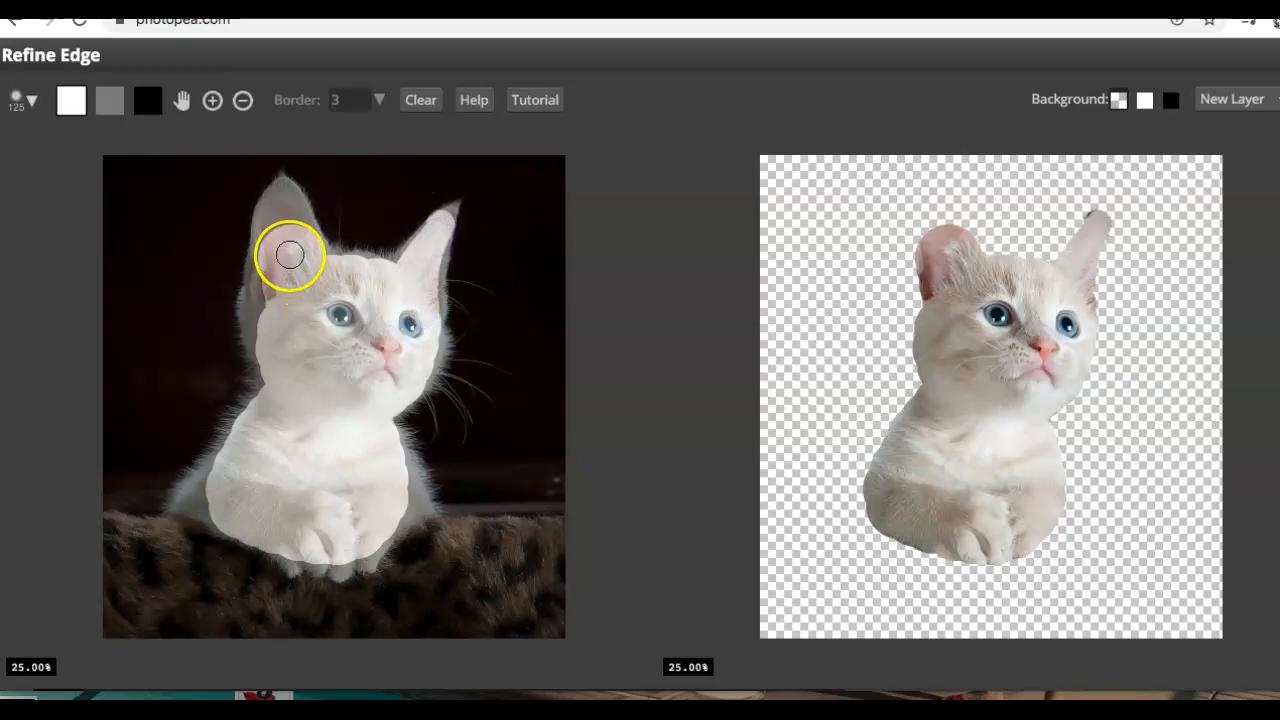
{"action": "left_click_drag", "start_coordinate": [290, 255], "coordinate": [260, 290]}
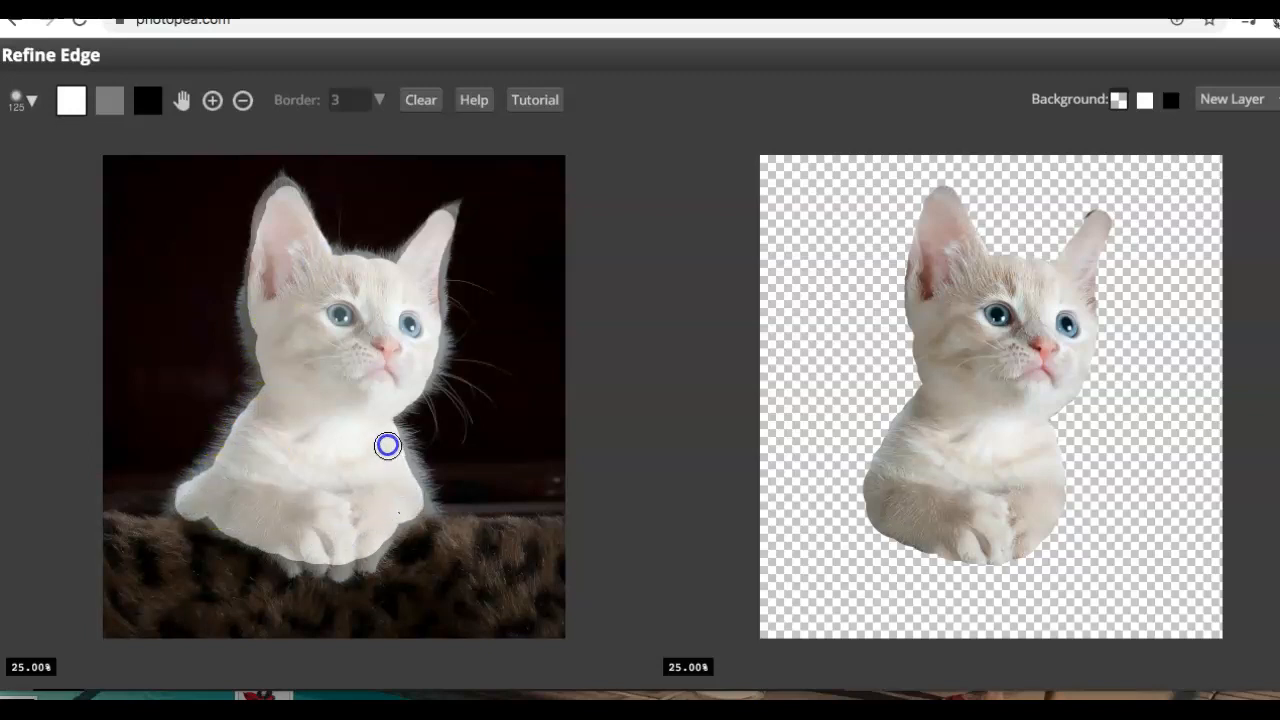
Switch to the edge-region brush and set it to about 110 px with 63% hardness
{"action": "left_click", "coordinate": [110, 99]}
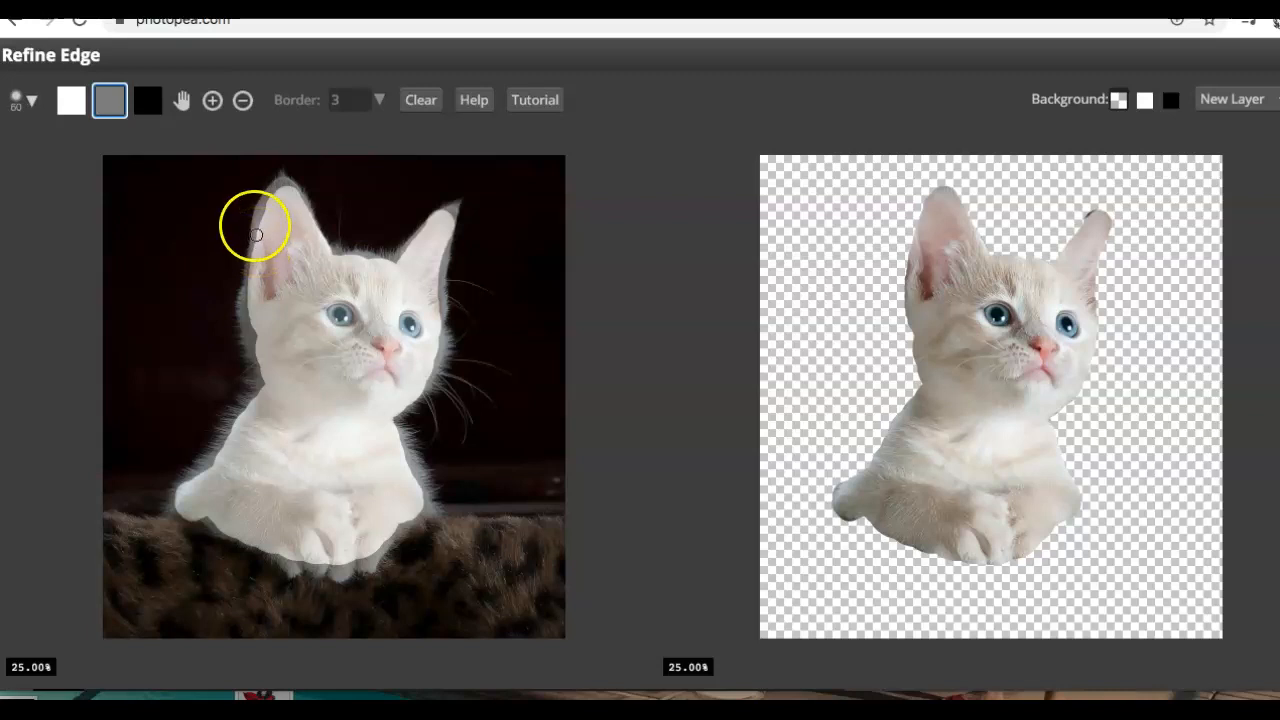
{"action": "left_click", "coordinate": [31, 99]}
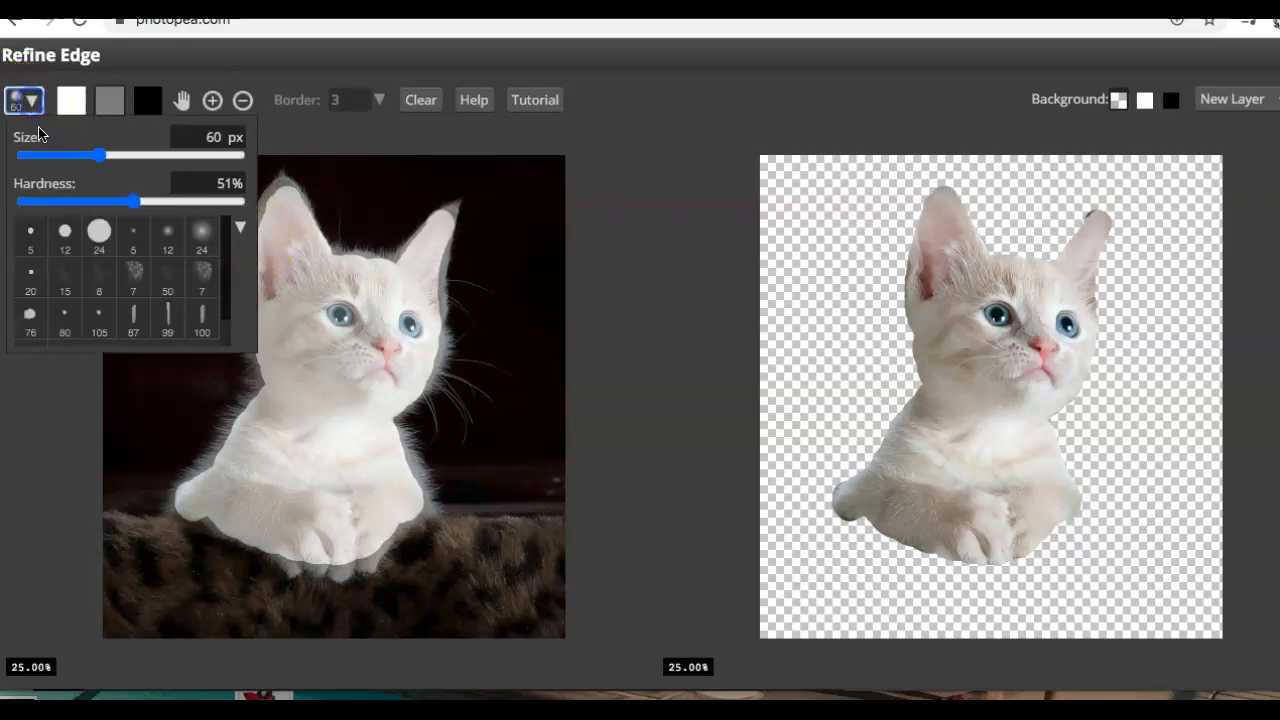
{"action": "left_click_drag", "start_coordinate": [97, 155], "coordinate": [130, 155]}
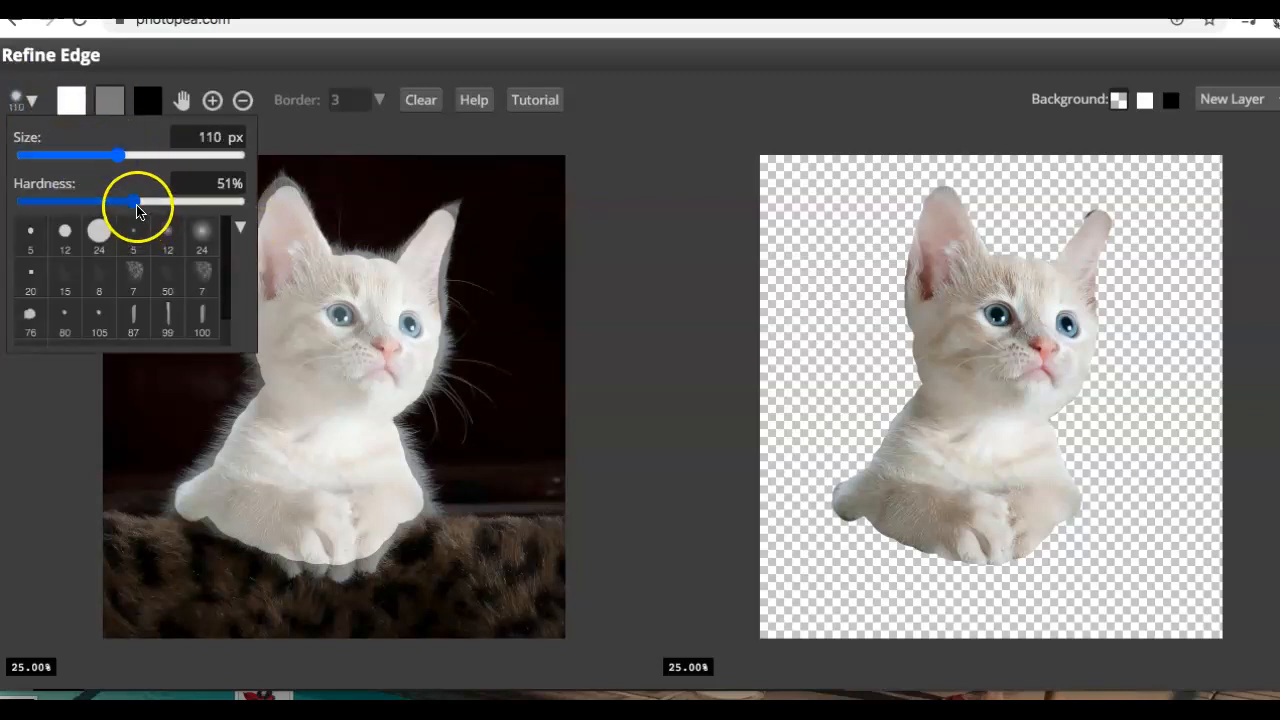
{"action": "left_click_drag", "start_coordinate": [133, 201], "coordinate": [103, 201]}
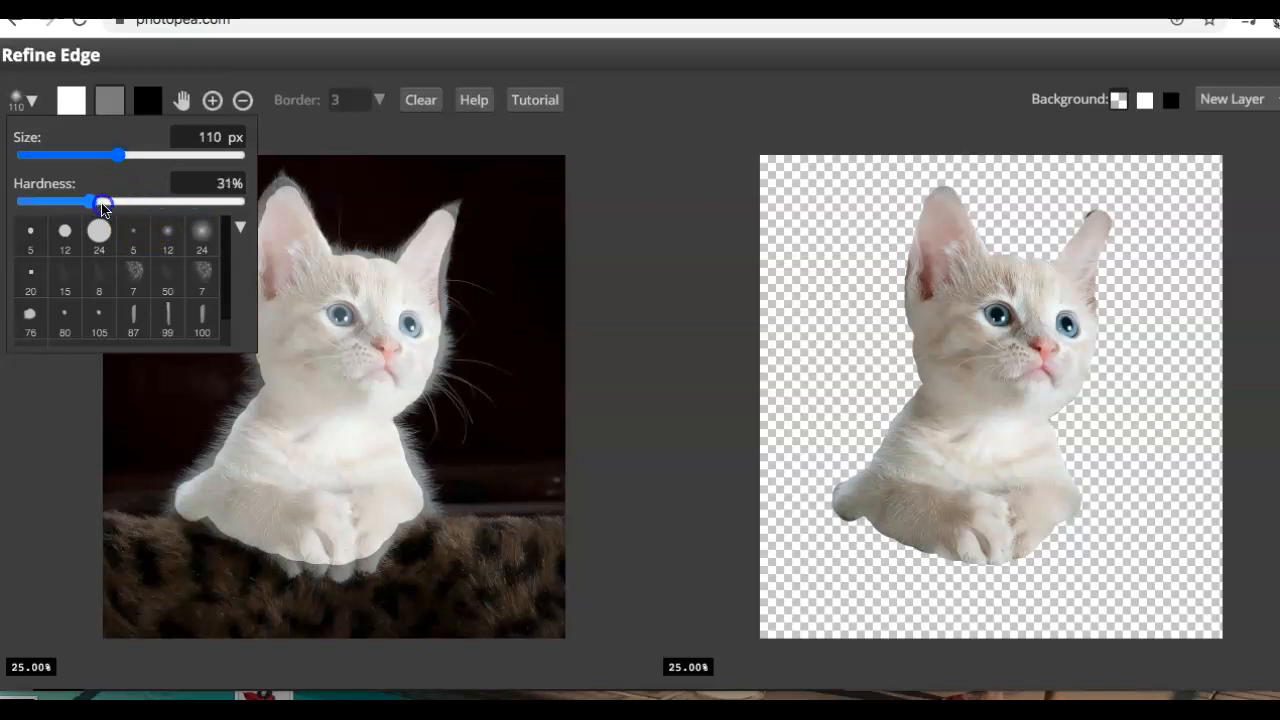
{"action": "left_click_drag", "start_coordinate": [102, 202], "coordinate": [150, 202]}
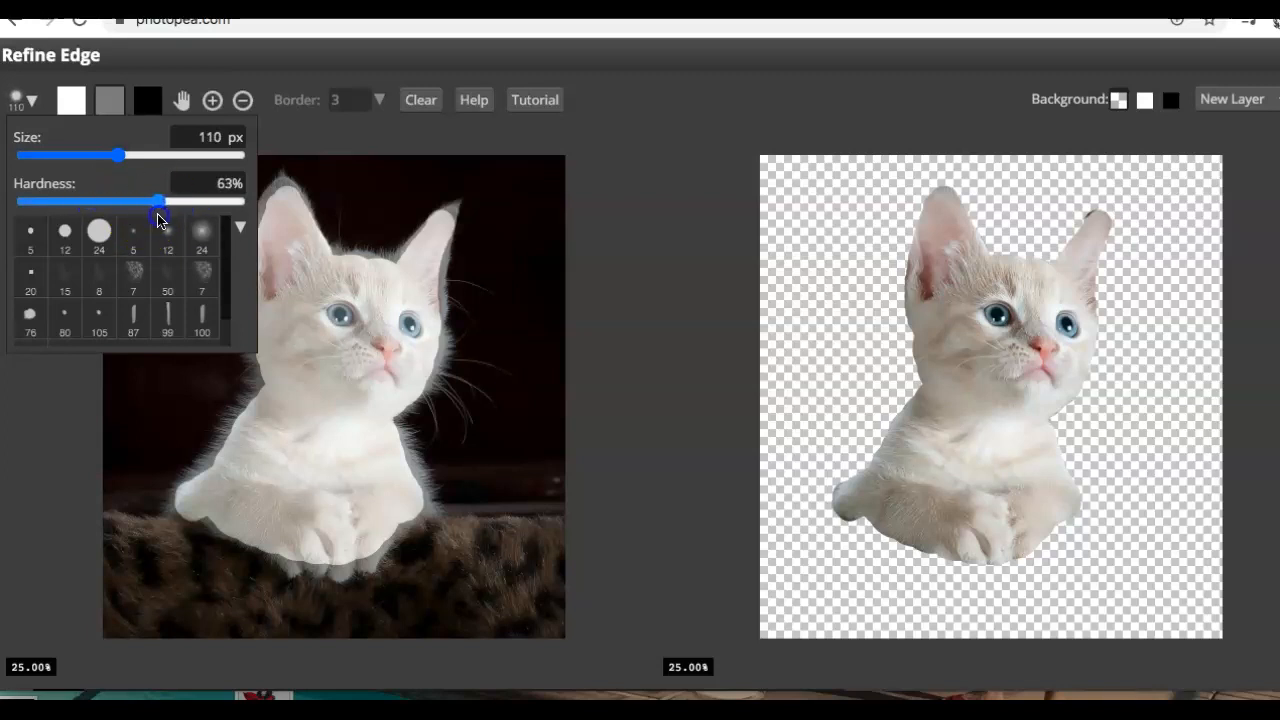
{"action": "left_click_drag", "start_coordinate": [155, 201], "coordinate": [133, 201]}
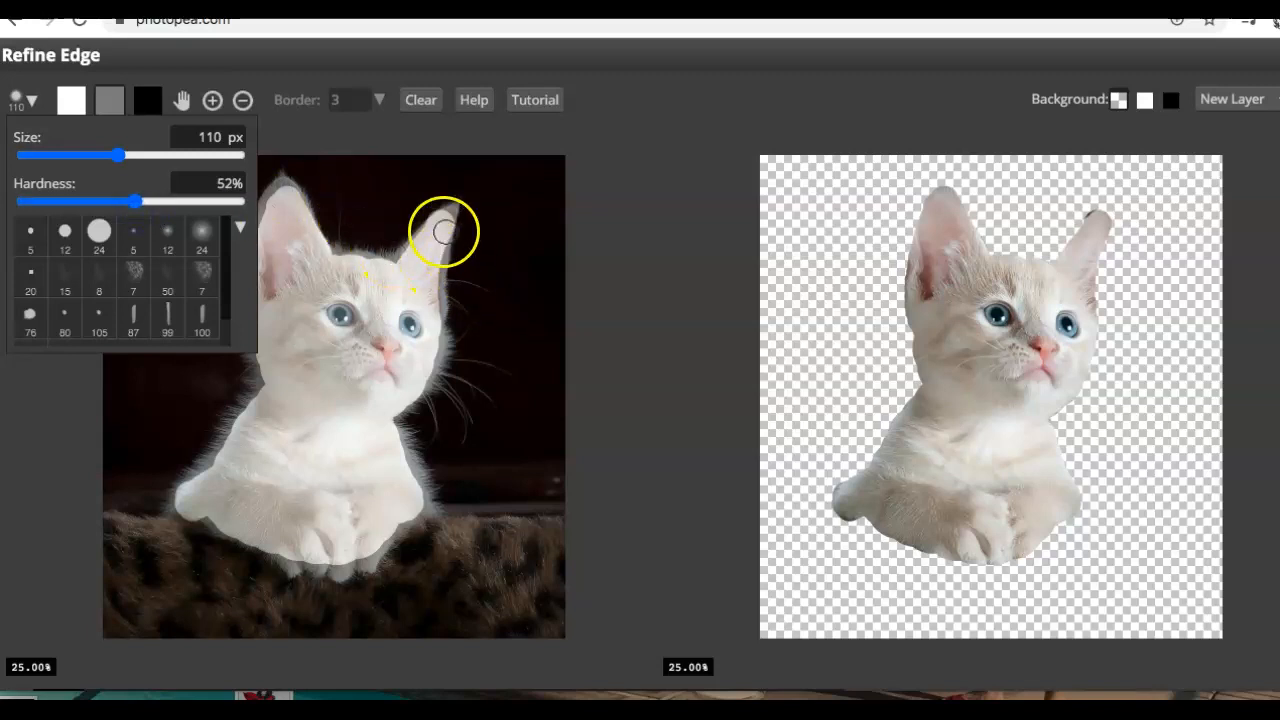
{"action": "left_click", "coordinate": [393, 262]}
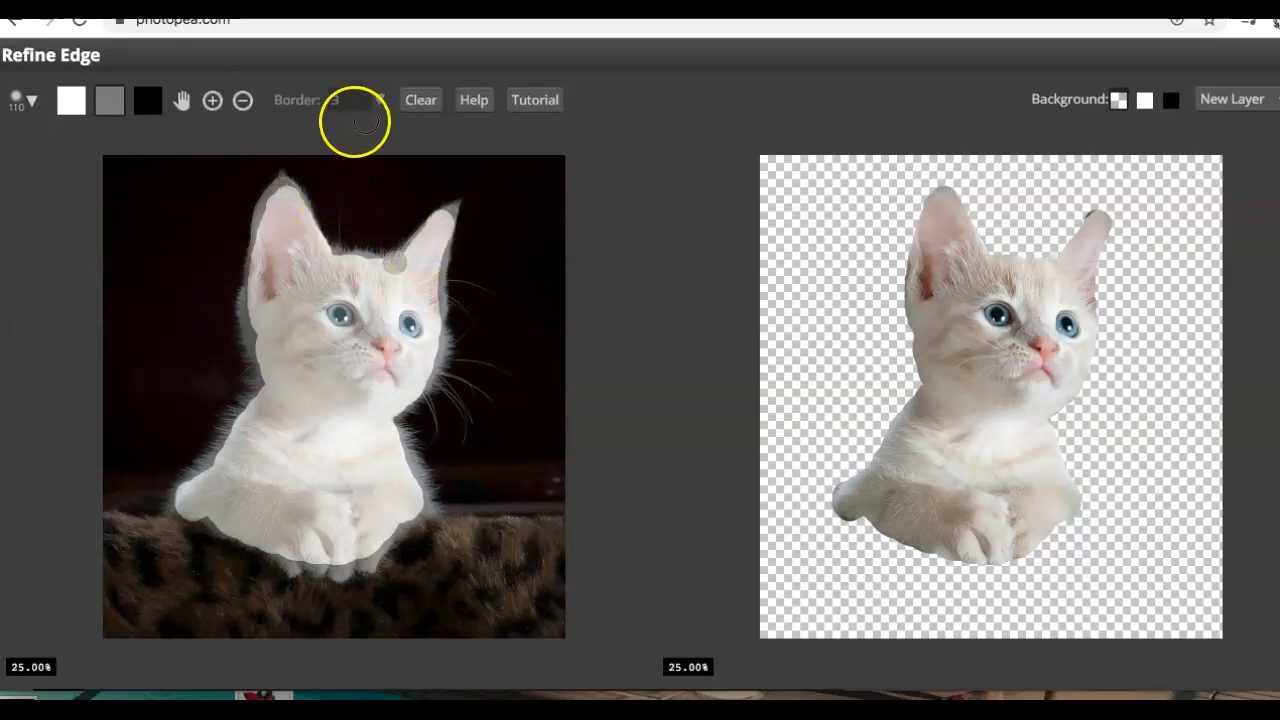
{"action": "left_click", "coordinate": [211, 99]}
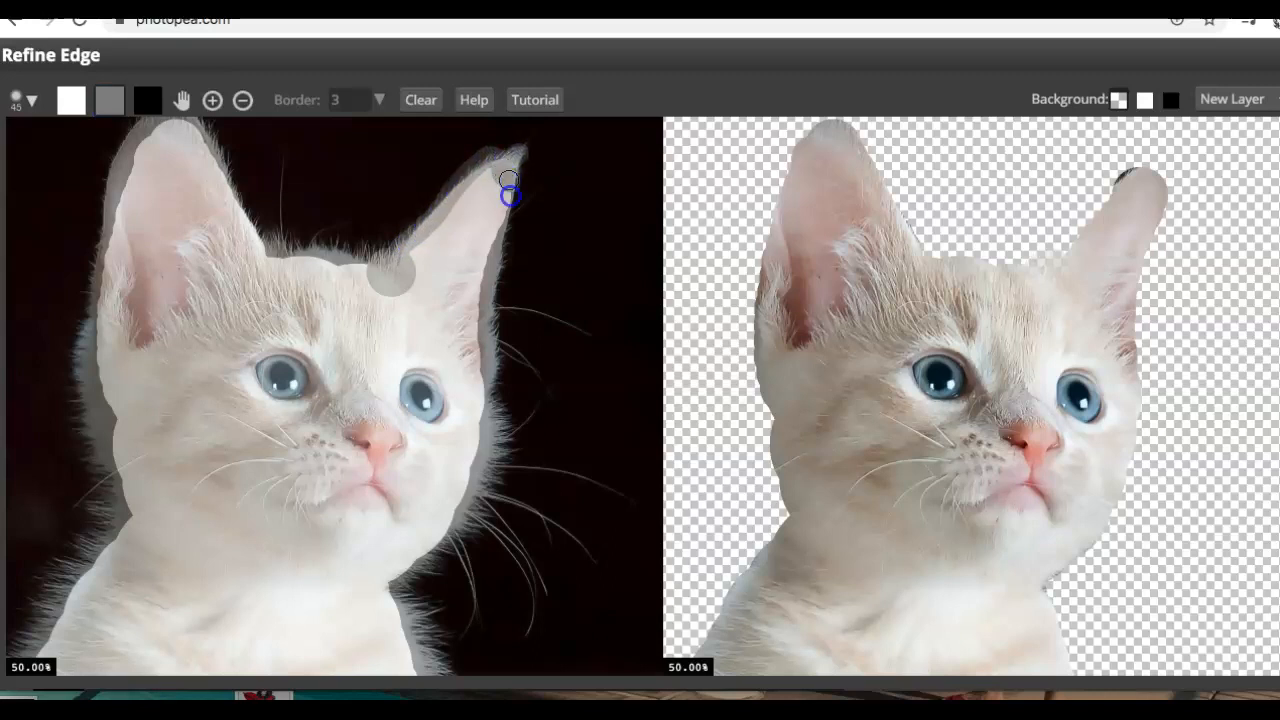
Paint the edge band down the right ear's outline to soften the fur
{"action": "left_click_drag", "start_coordinate": [510, 190], "coordinate": [495, 318]}
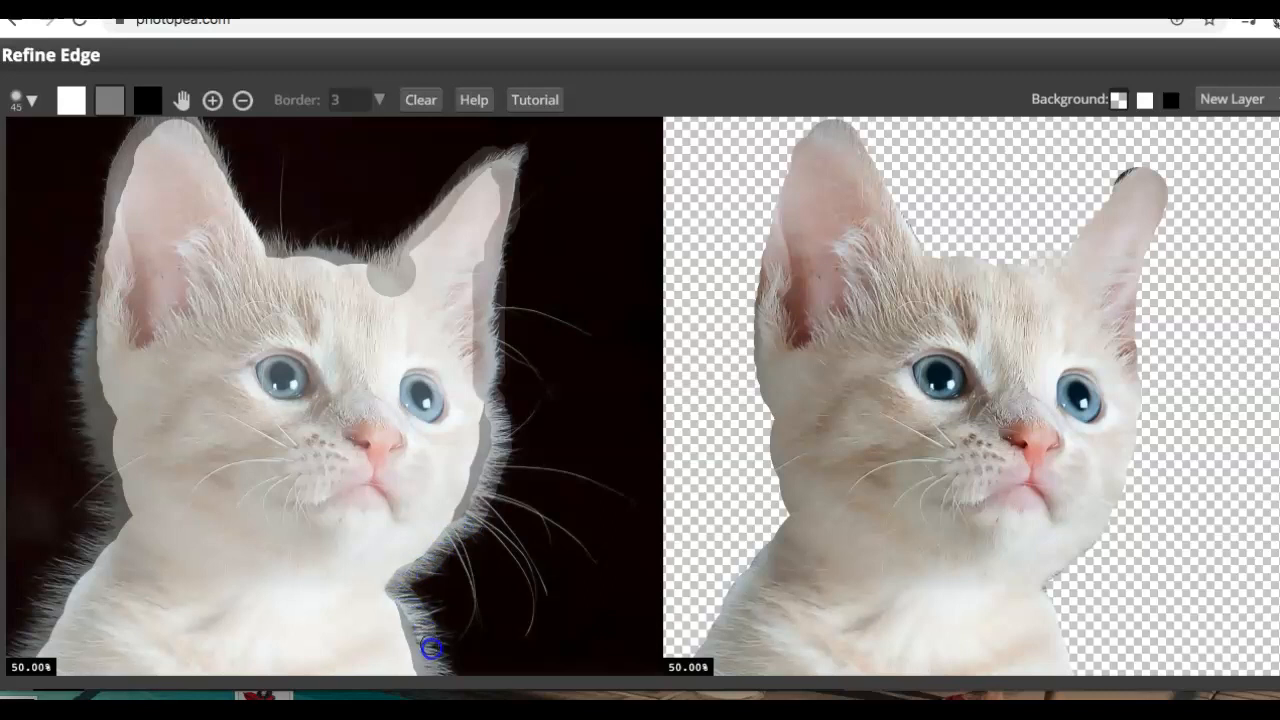
{"action": "mouse_move", "coordinate": [416, 568]}
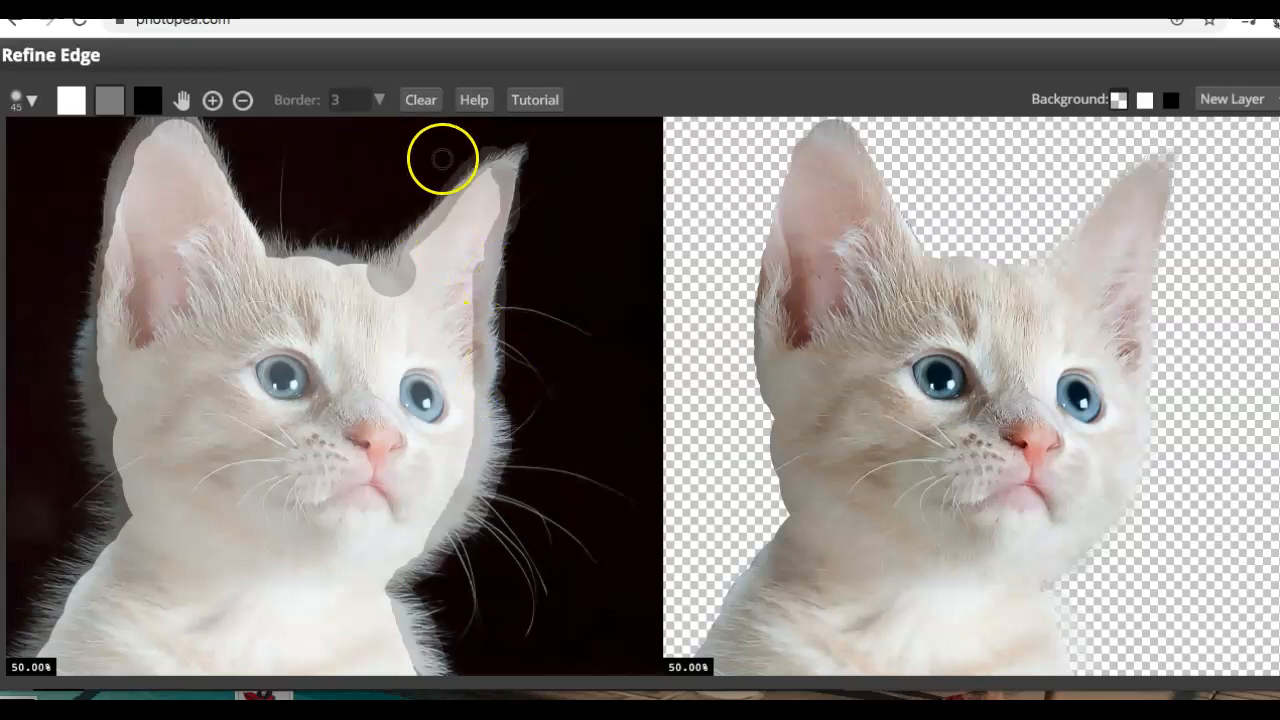
{"action": "mouse_move", "coordinate": [408, 205]}
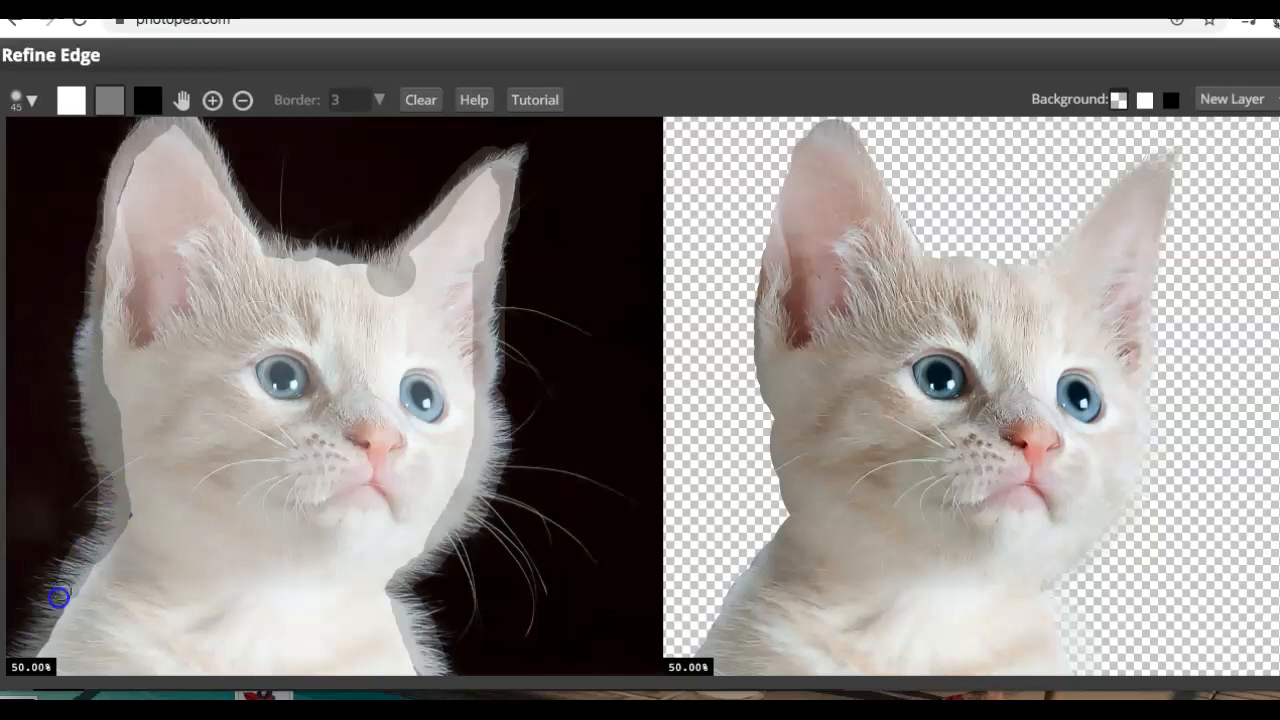
{"action": "mouse_move", "coordinate": [44, 615]}
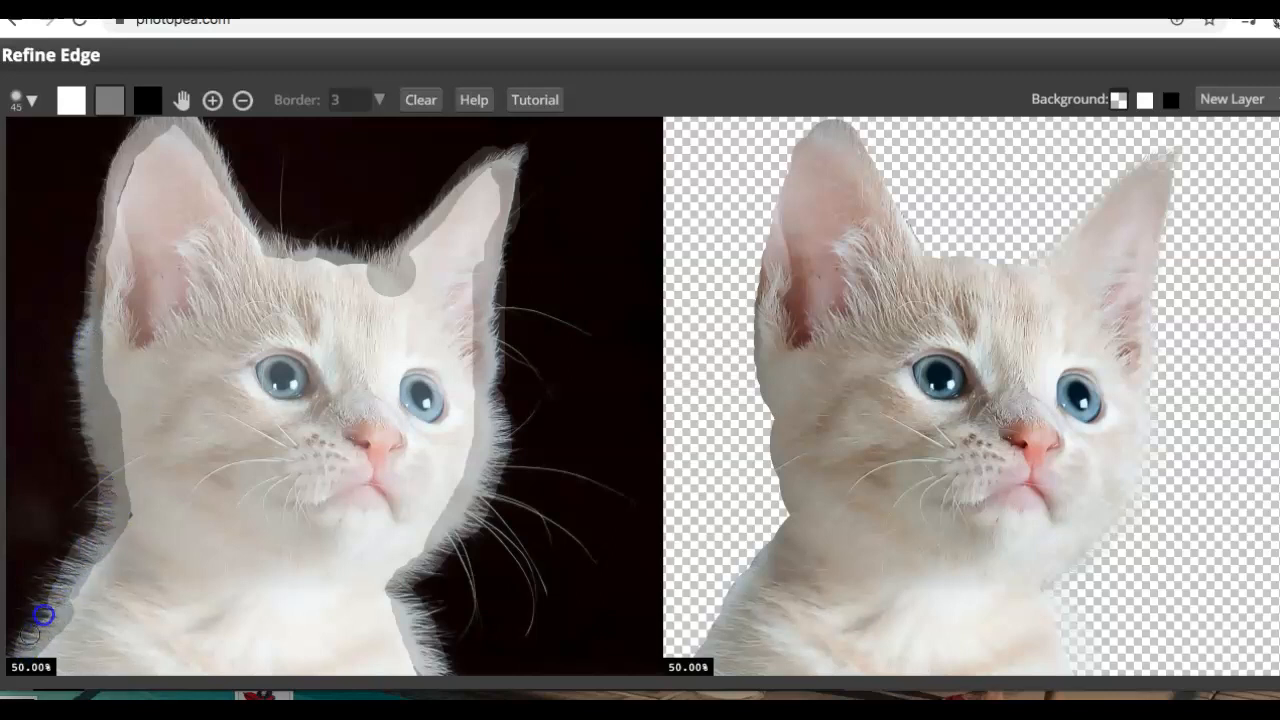
{"action": "mouse_move", "coordinate": [668, 495]}
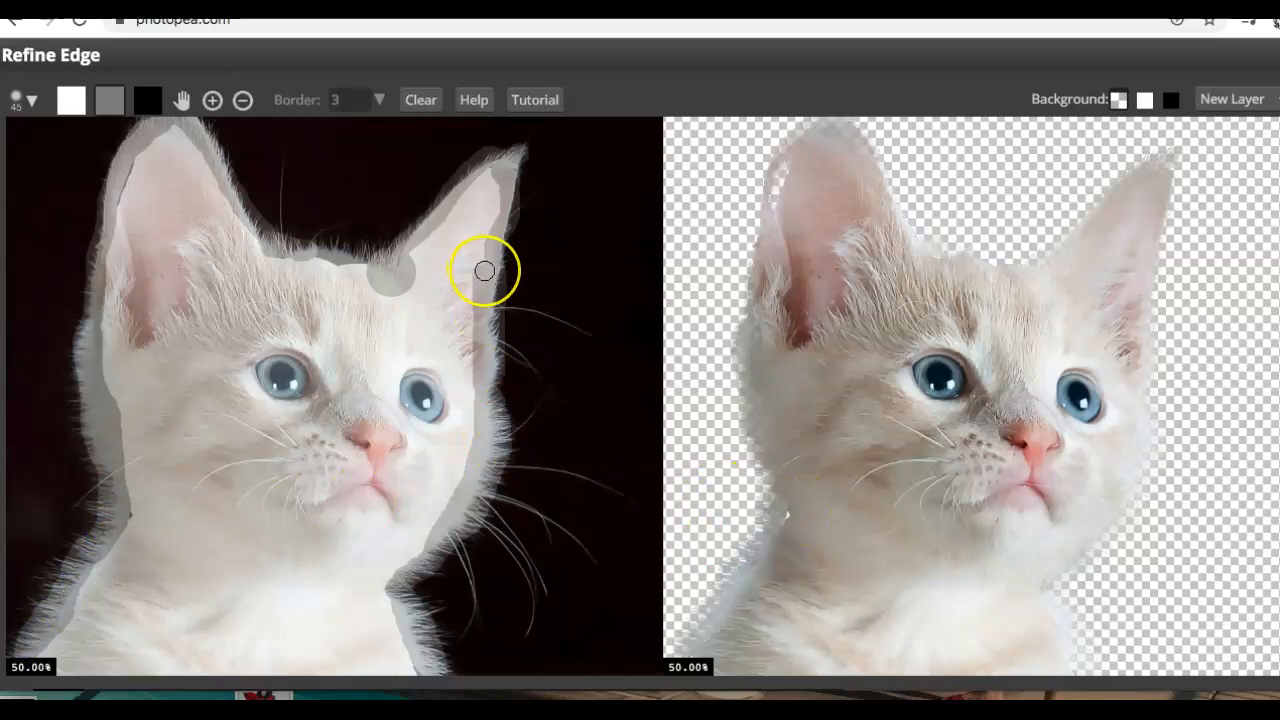
{"action": "mouse_move", "coordinate": [735, 240]}
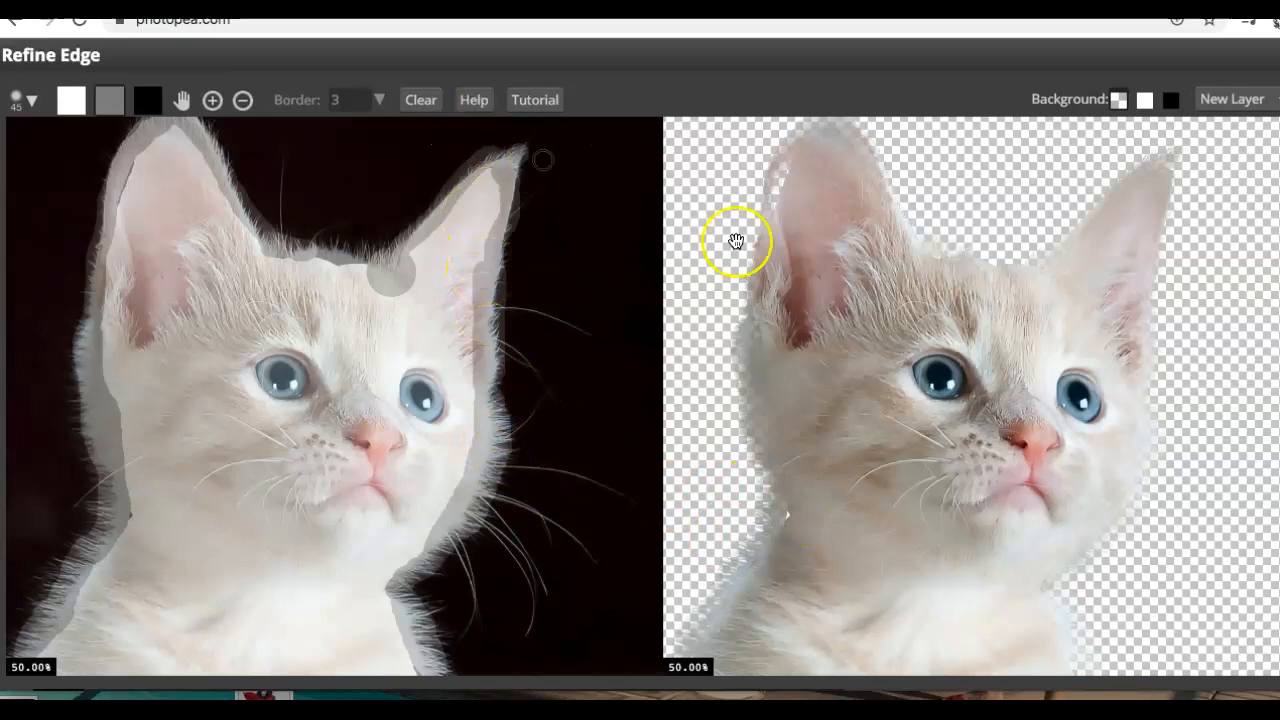
{"action": "mouse_move", "coordinate": [475, 125]}
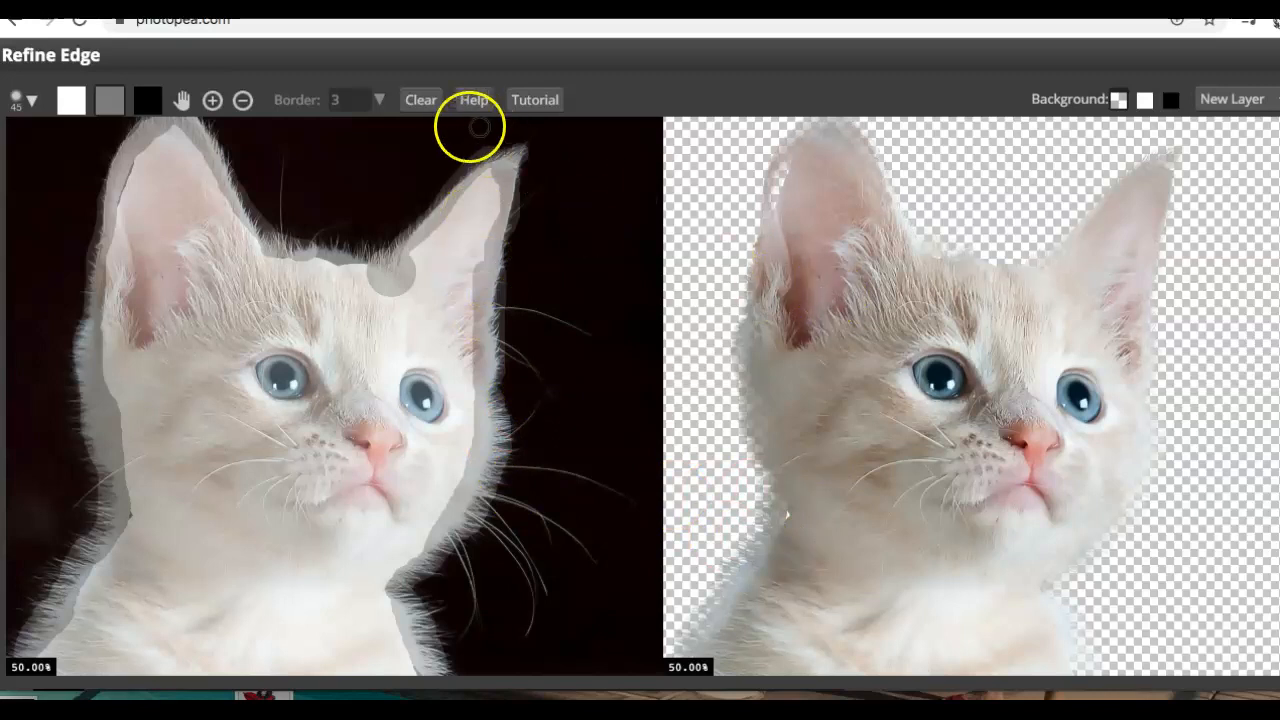
{"action": "mouse_move", "coordinate": [668, 122]}
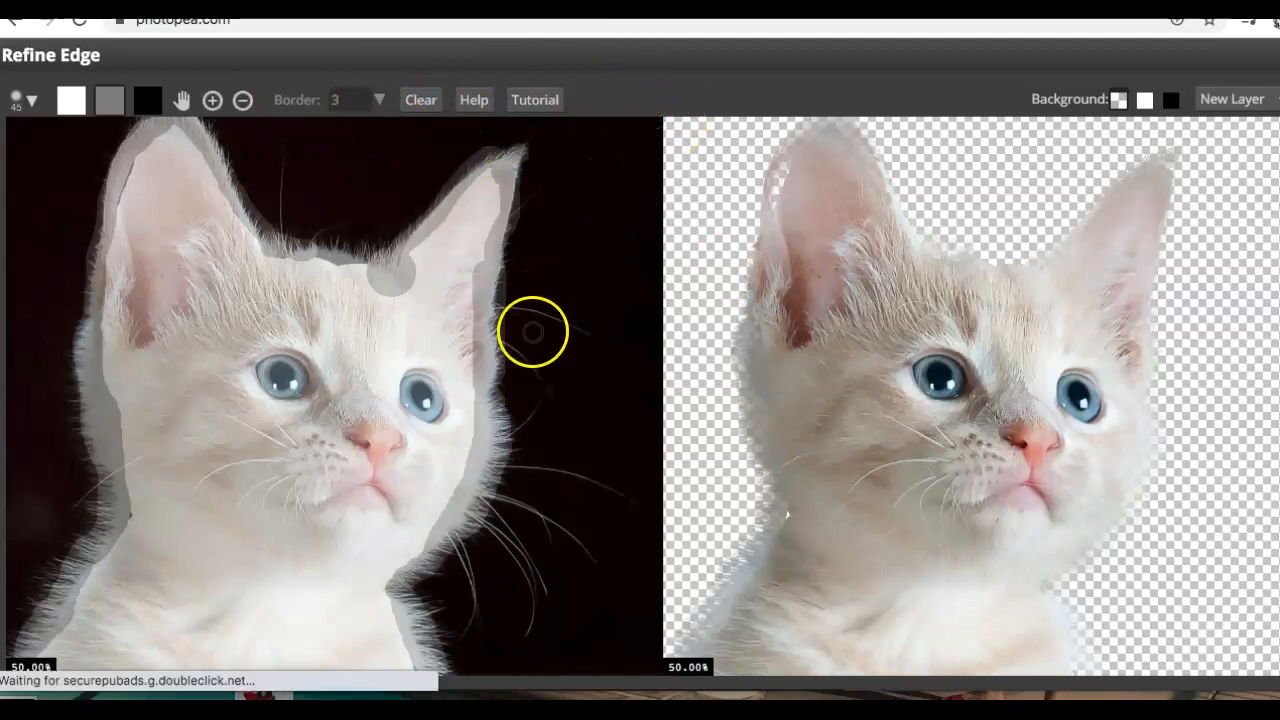
{"action": "mouse_move", "coordinate": [1190, 120]}
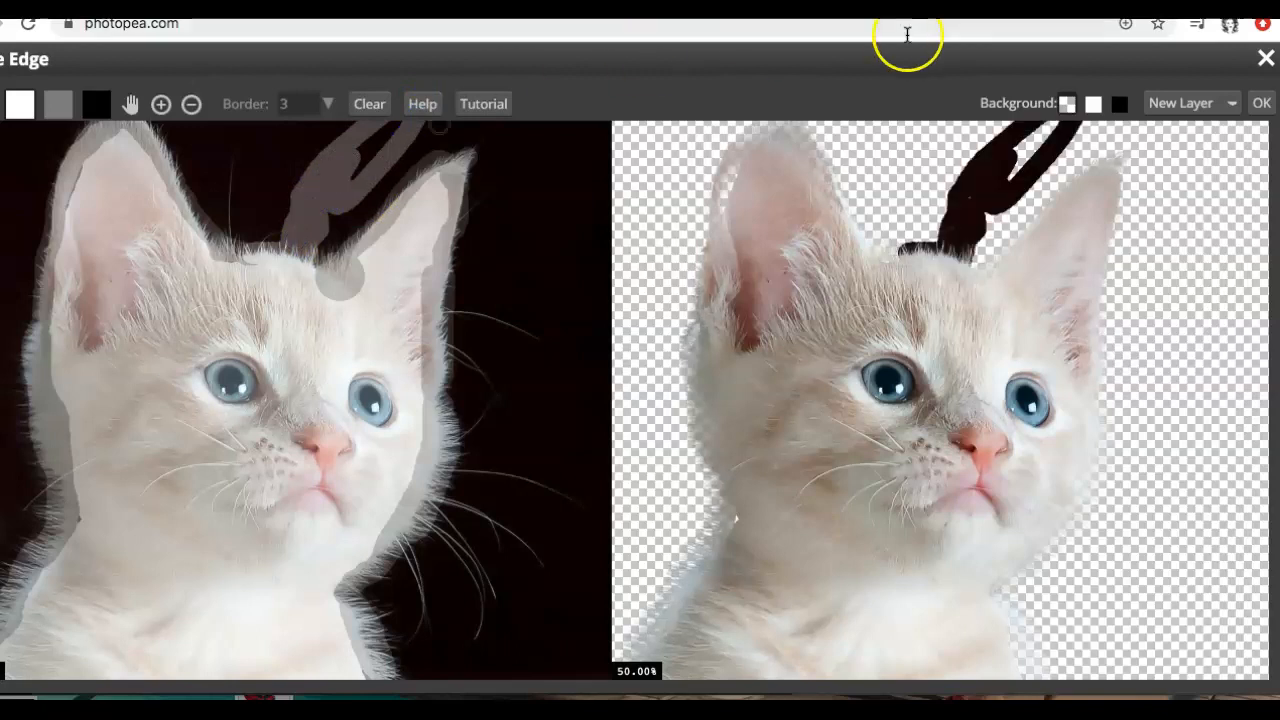
{"action": "mouse_move", "coordinate": [1160, 270]}
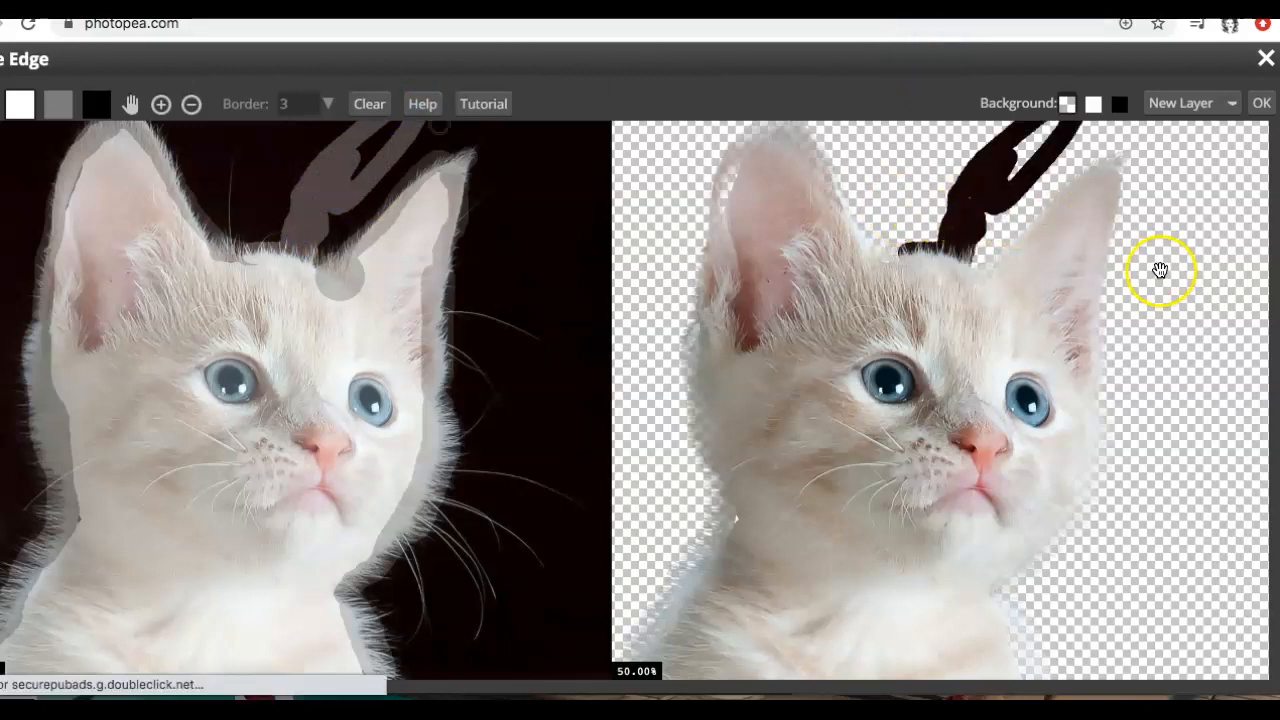
Undo the accidental stroke painted above the kitten's head
{"action": "left_click", "coordinate": [96, 104]}
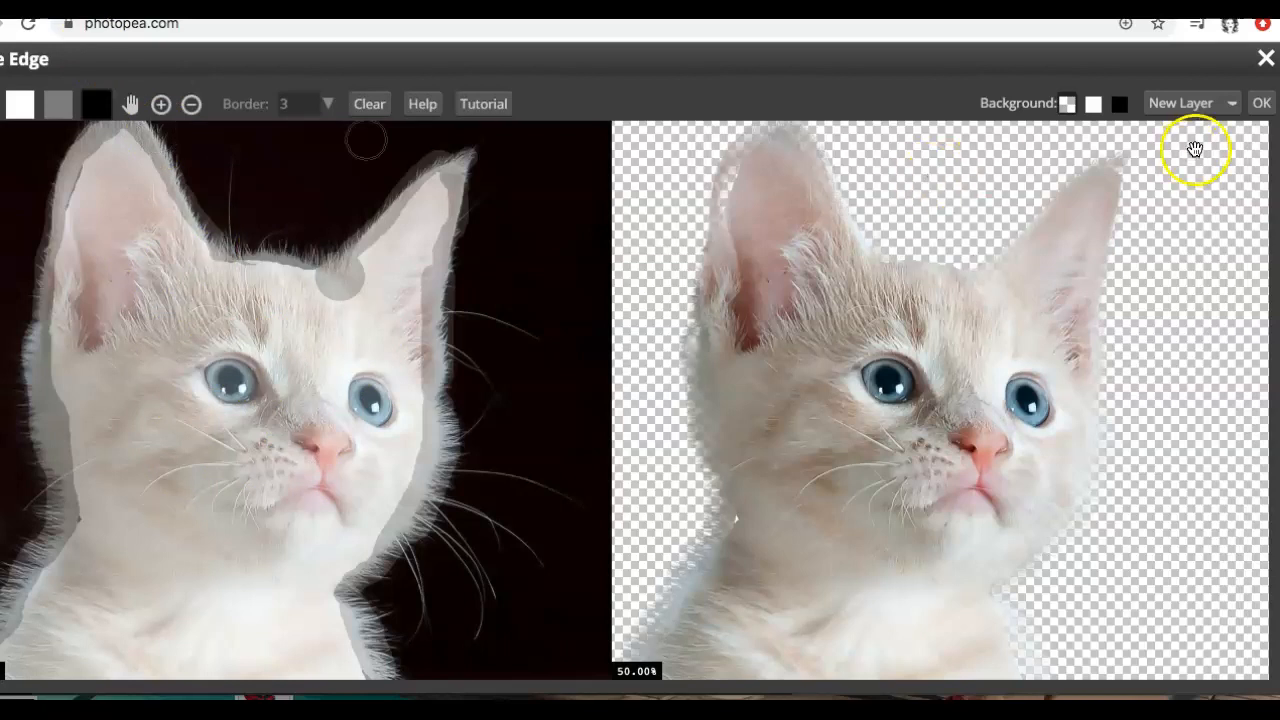
{"action": "mouse_move", "coordinate": [1235, 115]}
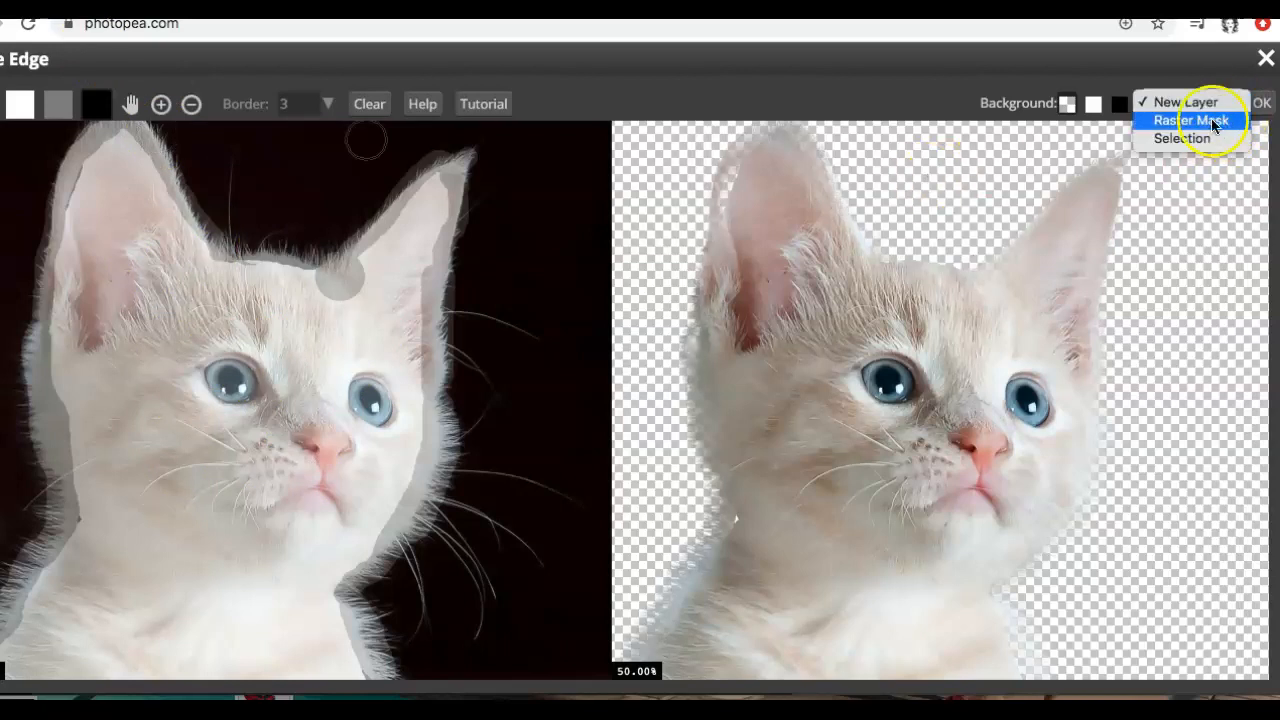
{"action": "mouse_move", "coordinate": [1181, 138]}
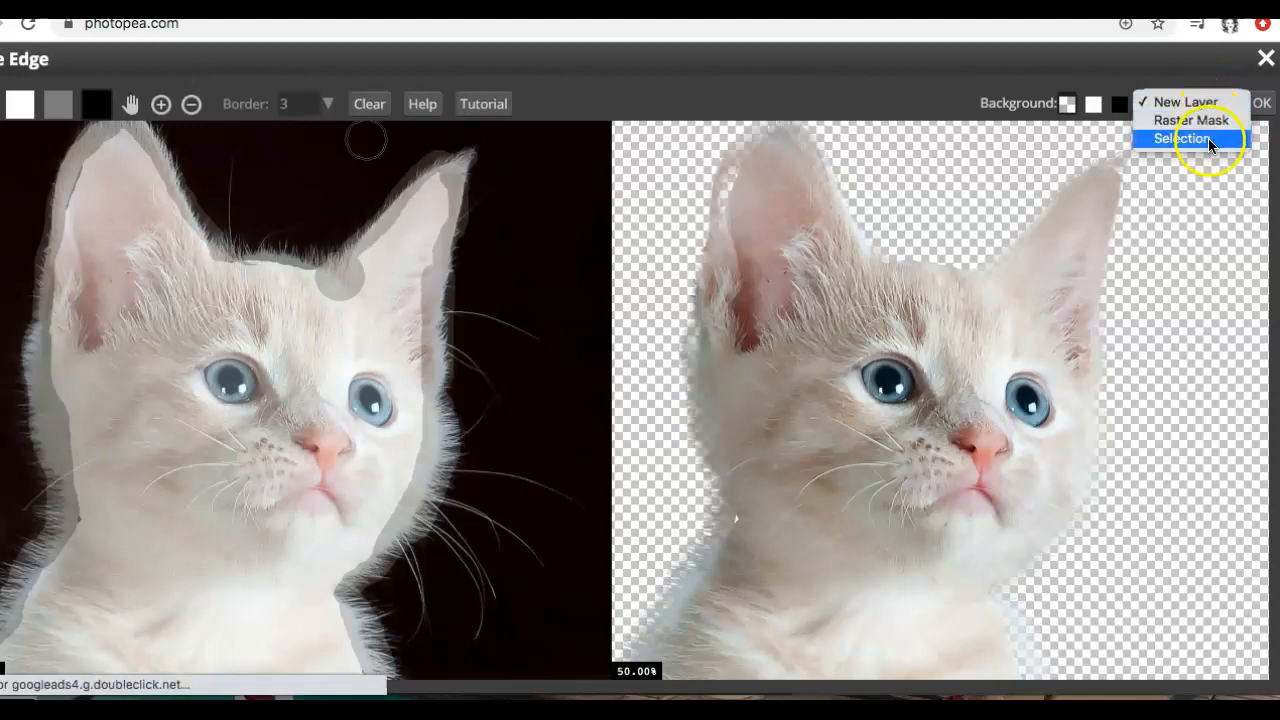
{"action": "mouse_move", "coordinate": [1188, 102]}
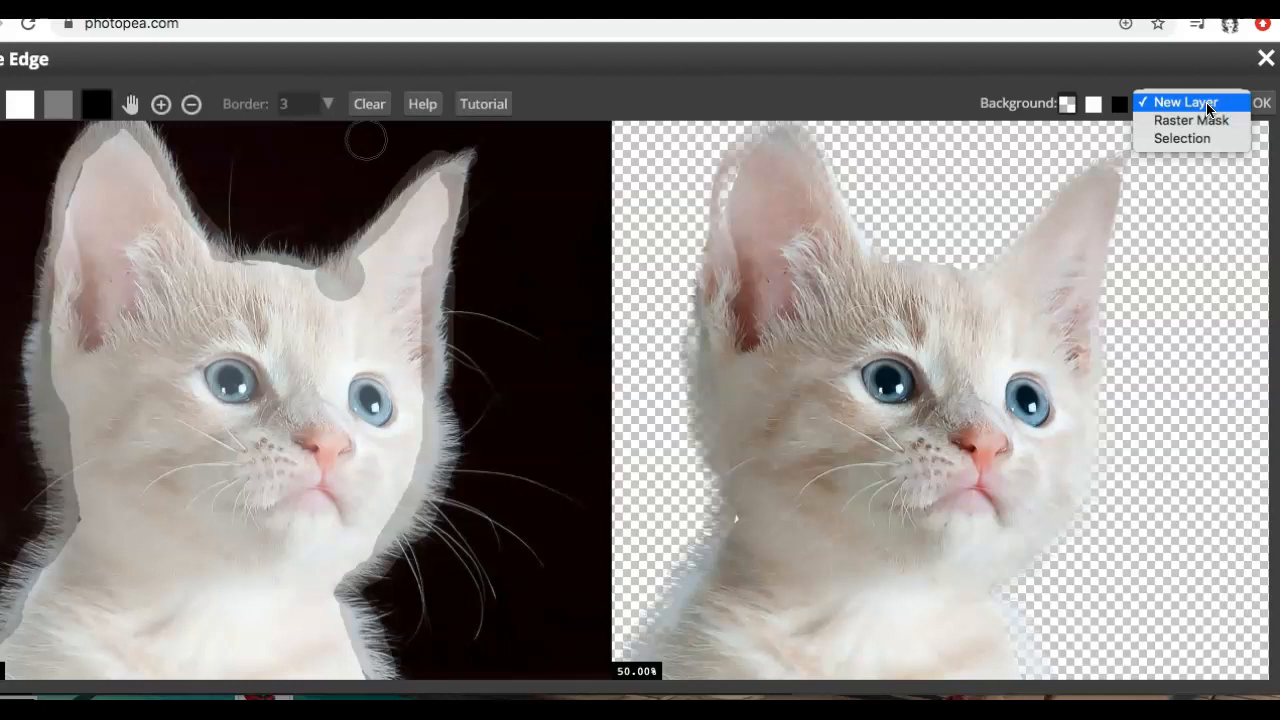
Output the refined kitten to a New Layer and confirm with OK
{"action": "left_click", "coordinate": [1190, 102]}
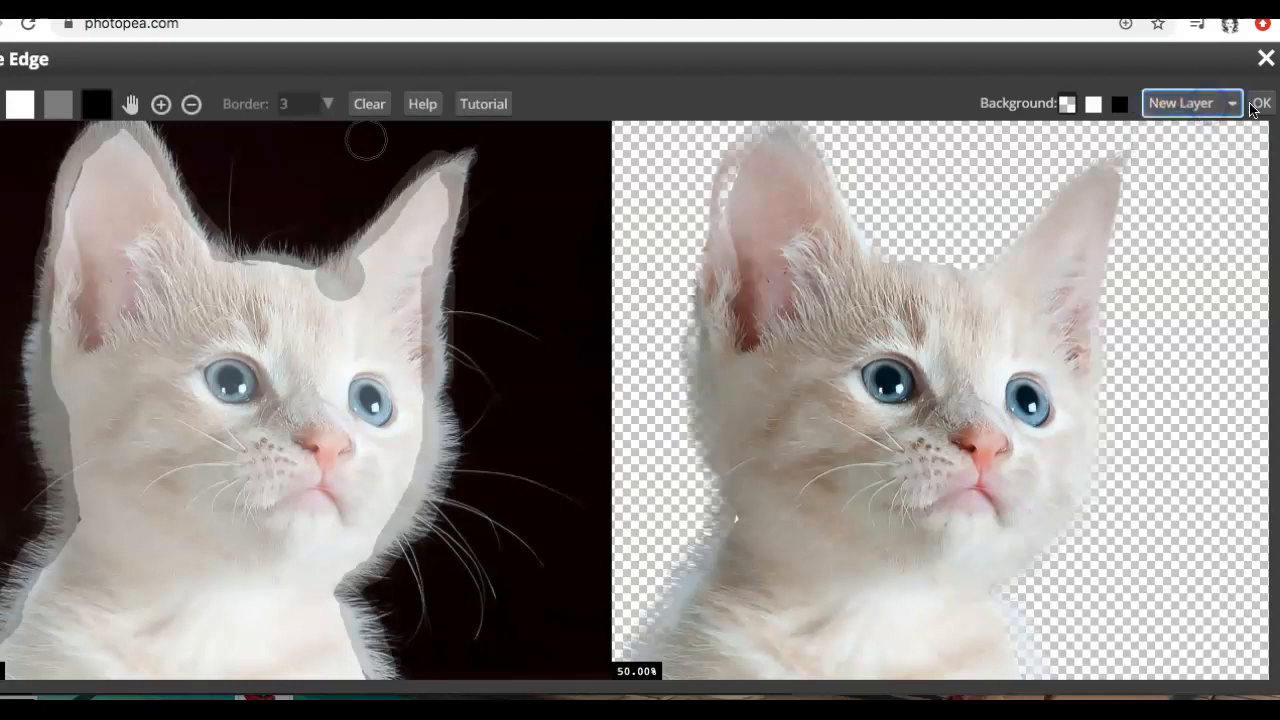
{"action": "left_click", "coordinate": [1260, 103]}
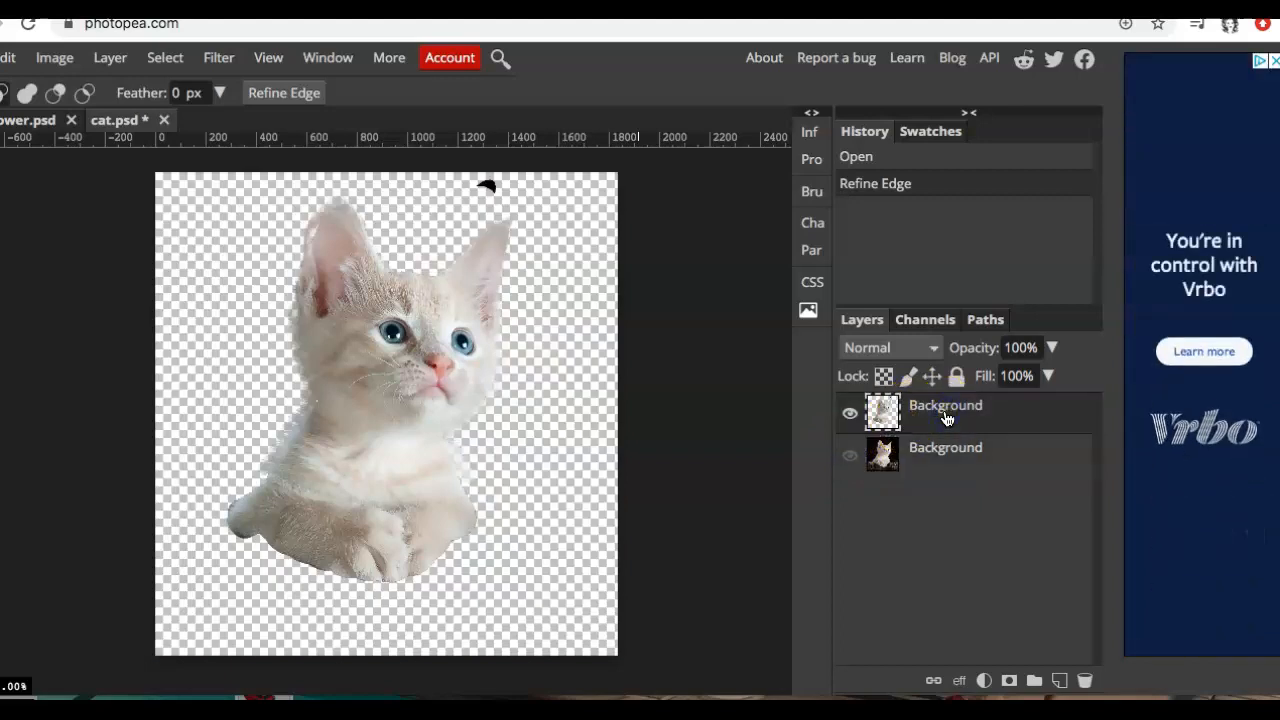
{"action": "mouse_move", "coordinate": [918, 270]}
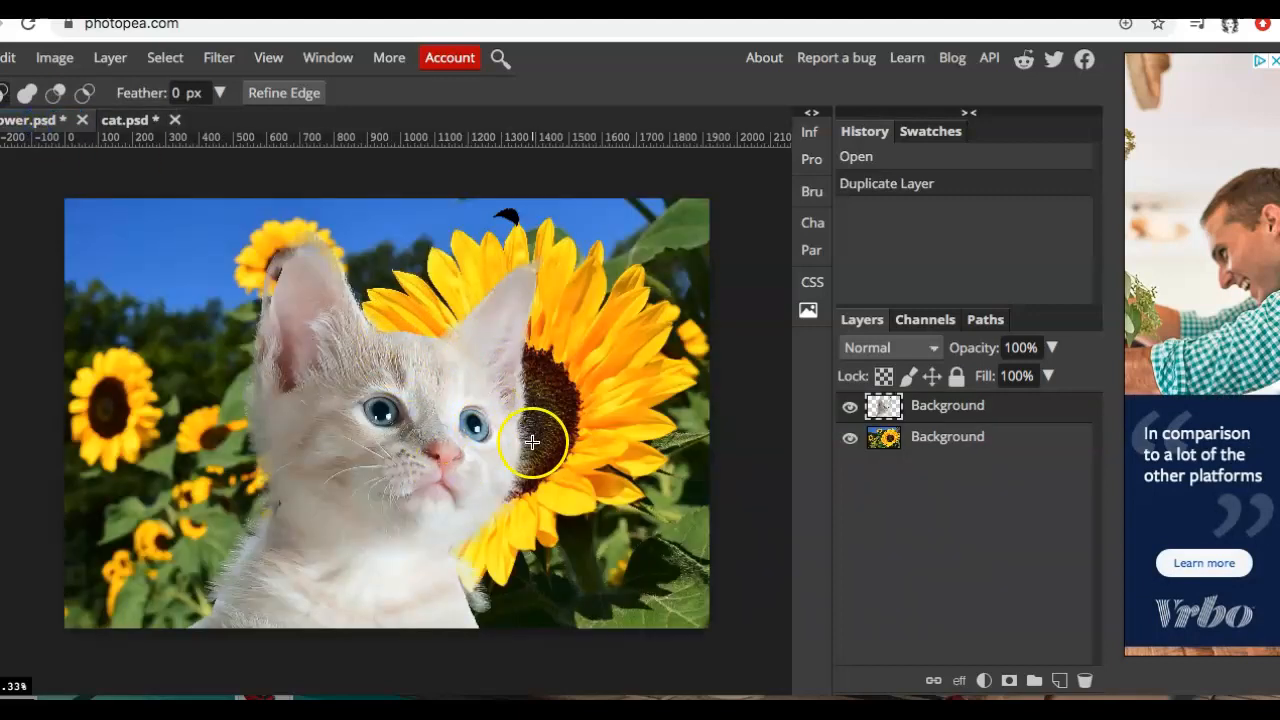
{"action": "mouse_move", "coordinate": [487, 603]}
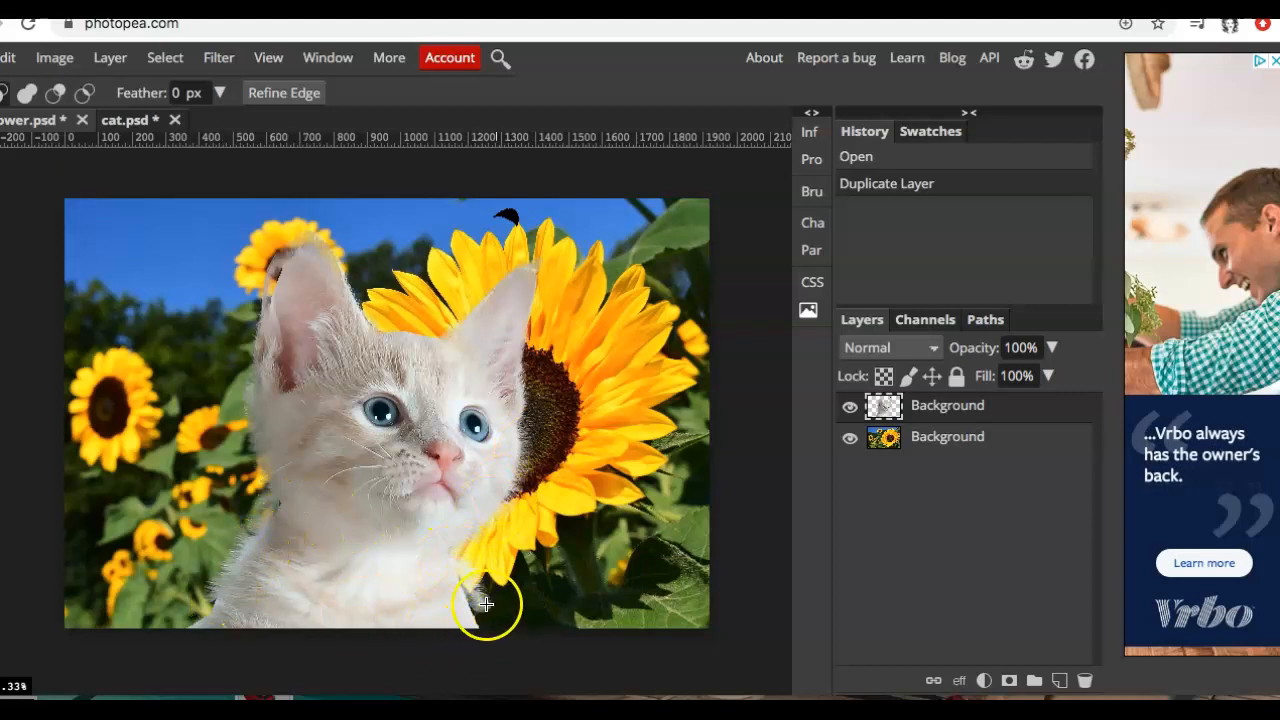
{"action": "mouse_move", "coordinate": [241, 553]}
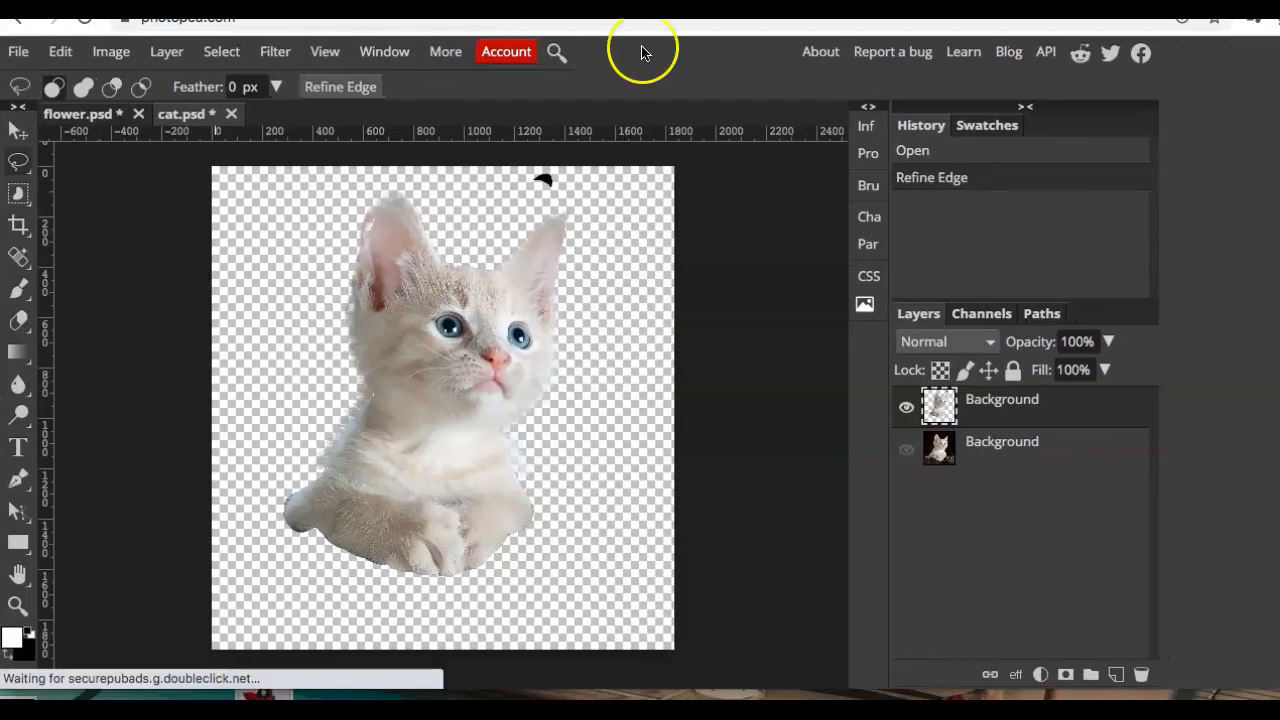
With the Move tool, drag the second cat toward the sunflower picture's right side
{"action": "left_click", "coordinate": [17, 131]}
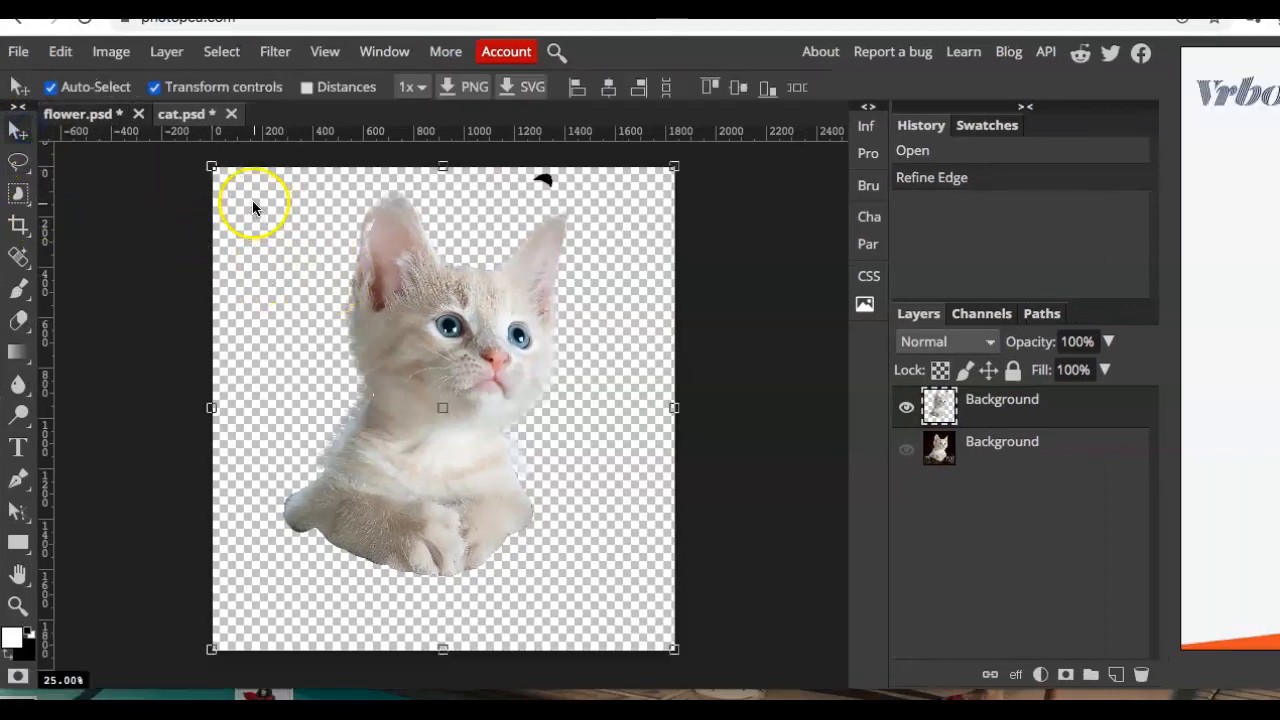
{"action": "mouse_move", "coordinate": [575, 325]}
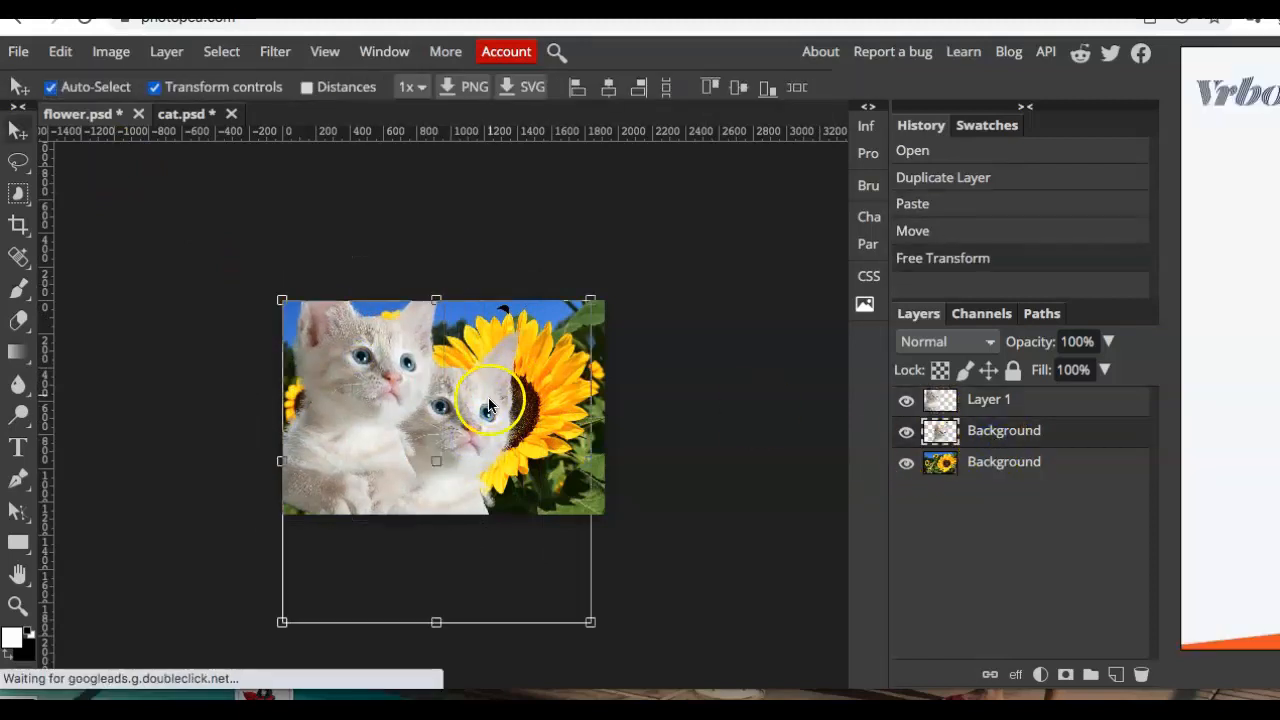
{"action": "left_click_drag", "start_coordinate": [490, 405], "coordinate": [350, 440]}
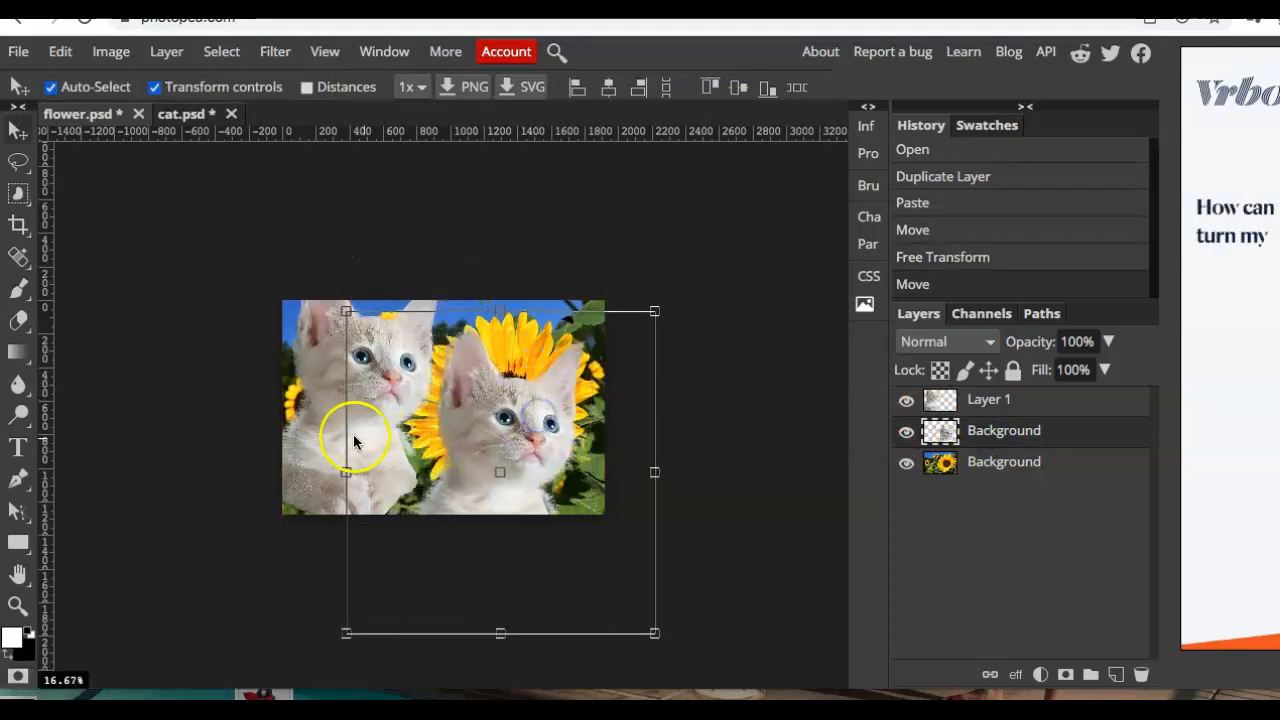